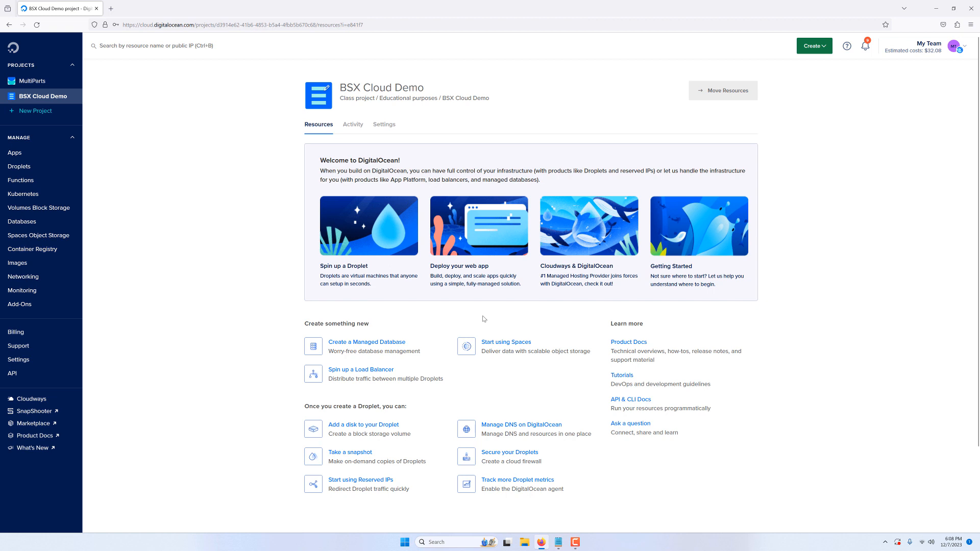
{"action": "mouse_move", "coordinate": [815, 56]}
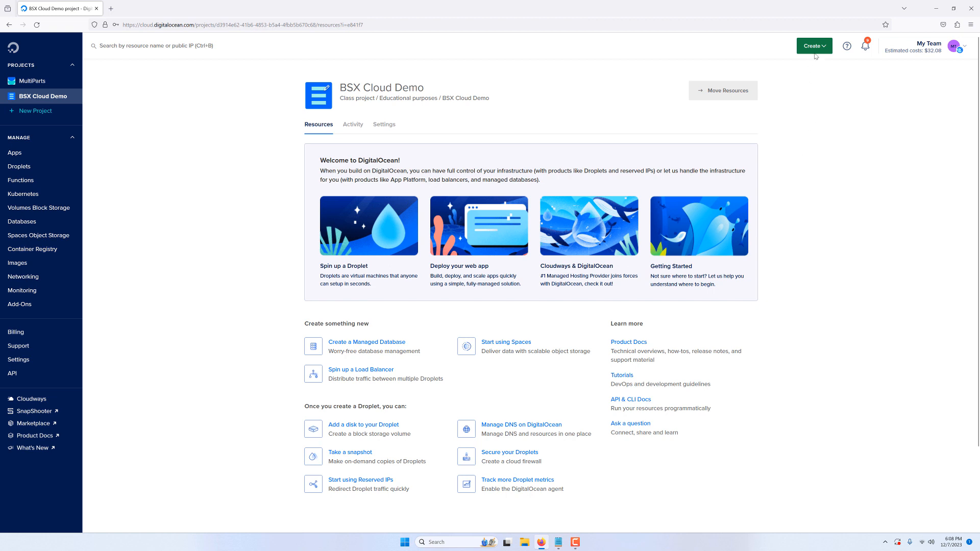
Begin a new droplet with NYC3, Ubuntu 22.04 x64 and the $42/mo Premium AMD Basic plan.
{"action": "left_click", "coordinate": [813, 45]}
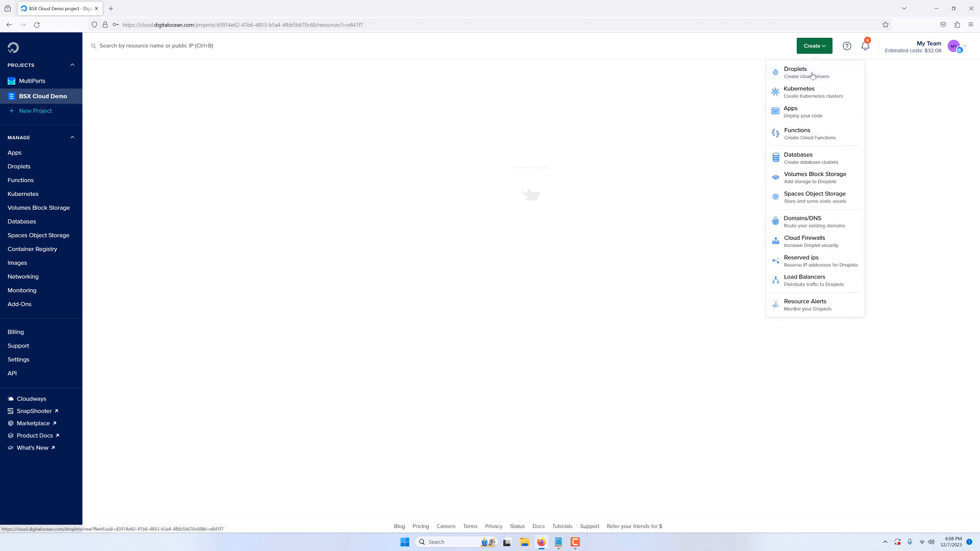
{"action": "left_click", "coordinate": [795, 72]}
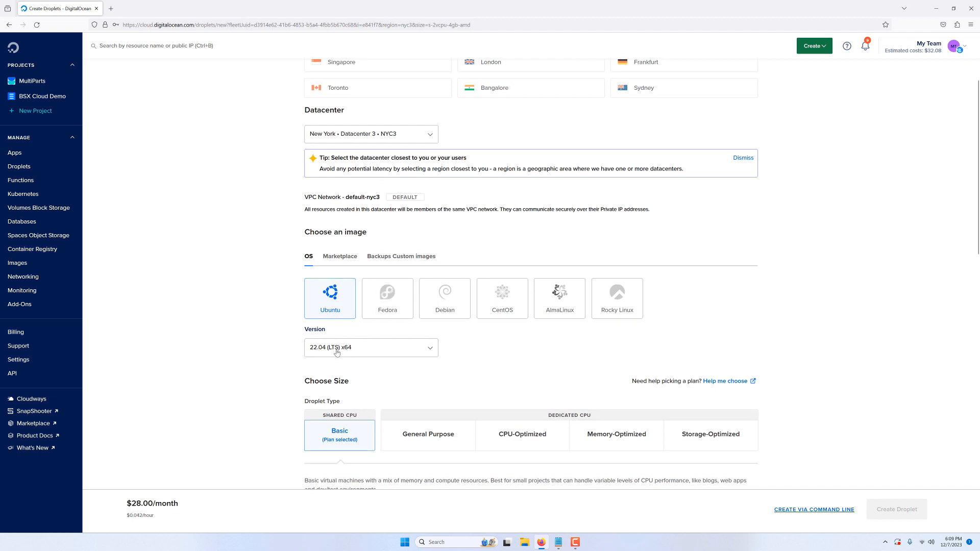
{"action": "scroll", "scroll_direction": "down", "scroll_amount": 3}
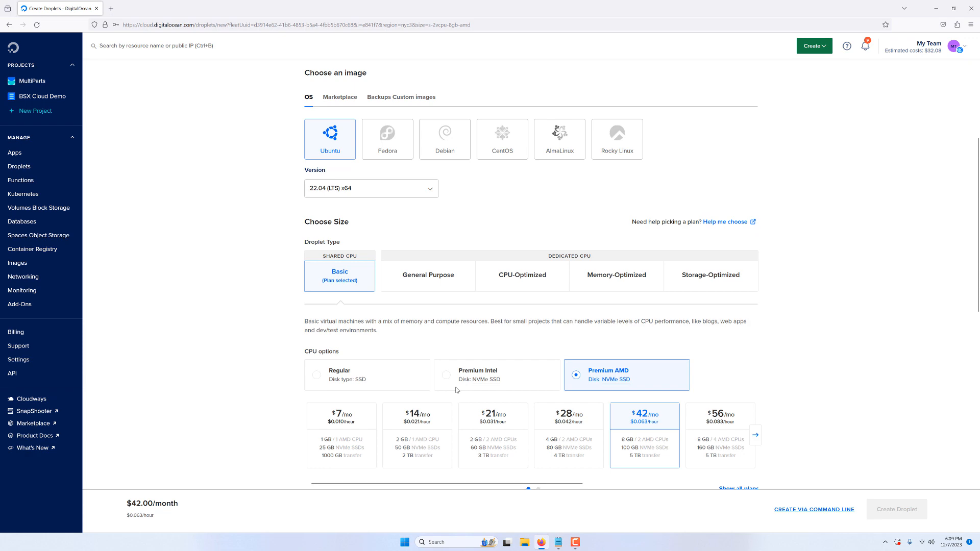
Choose password authentication and enter a root password for the droplet.
{"action": "scroll", "scroll_direction": "down", "scroll_amount": 3}
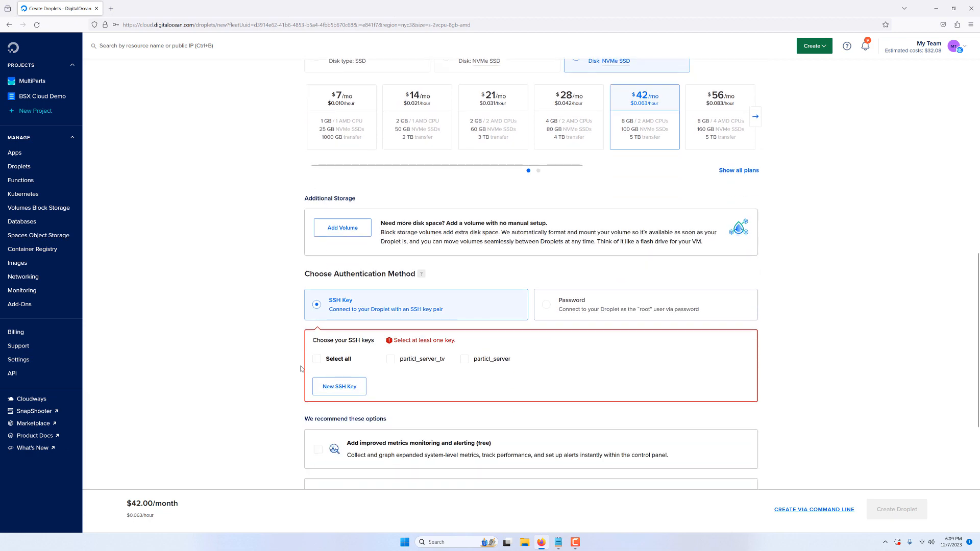
{"action": "scroll", "scroll_direction": "down", "scroll_amount": 3}
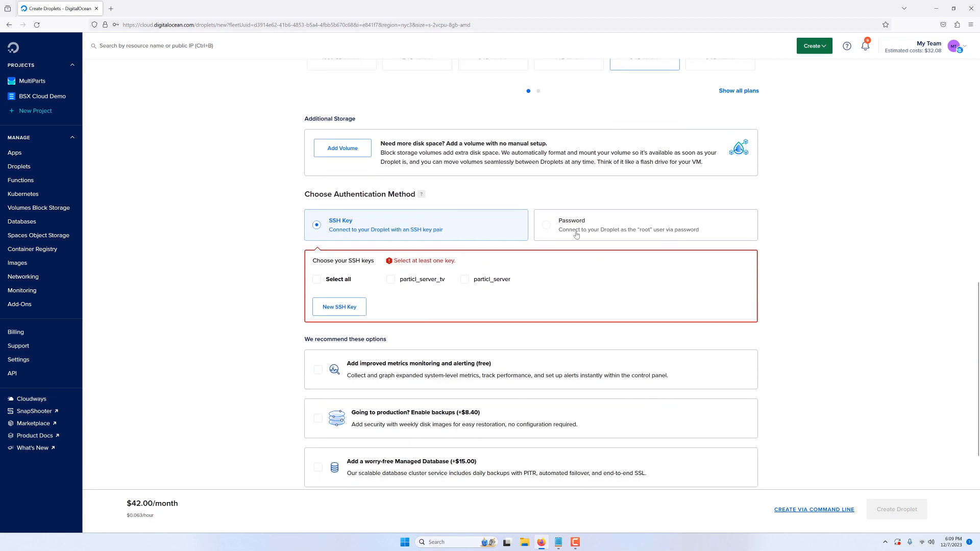
{"action": "left_click", "coordinate": [644, 225]}
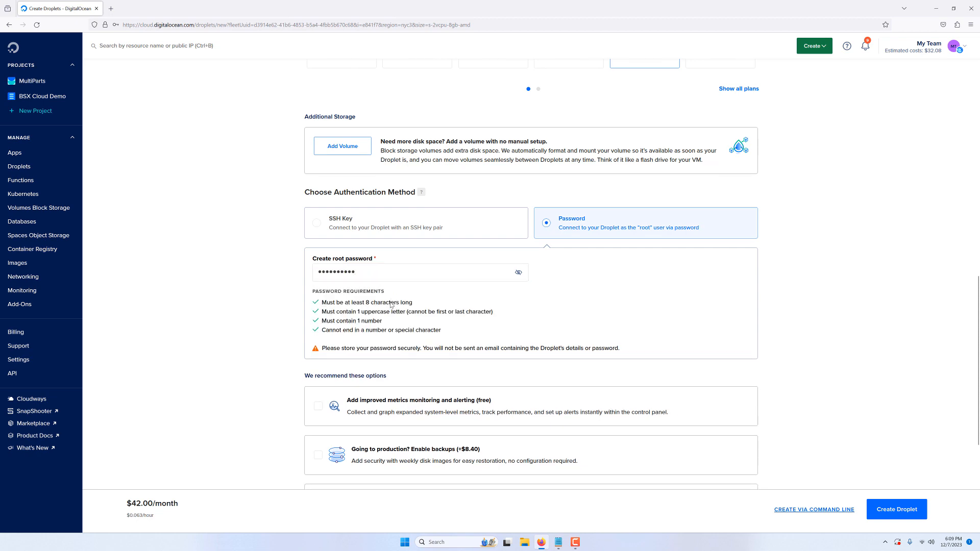
{"action": "scroll", "scroll_direction": "down", "scroll_amount": 3}
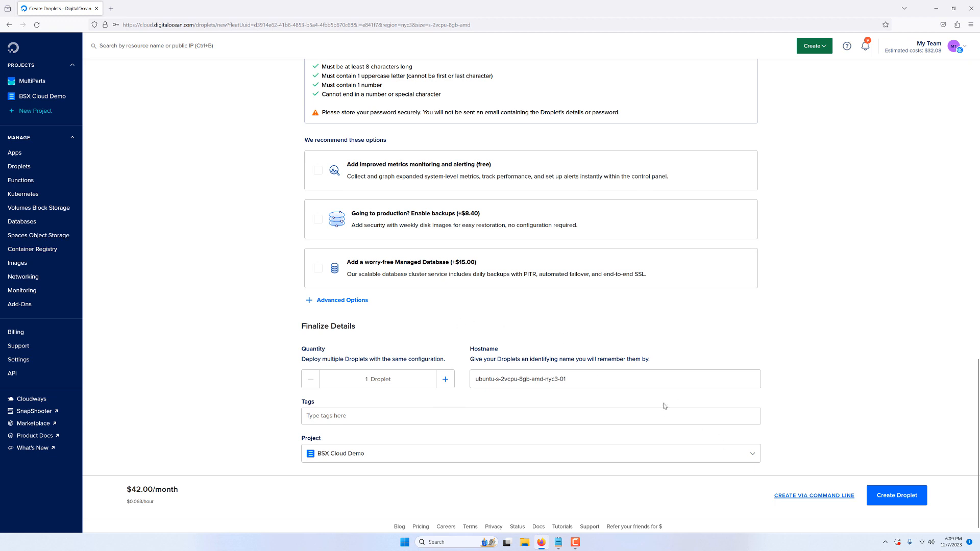
Create the droplet and decline the browser's offer to save the root password.
{"action": "left_click", "coordinate": [896, 495]}
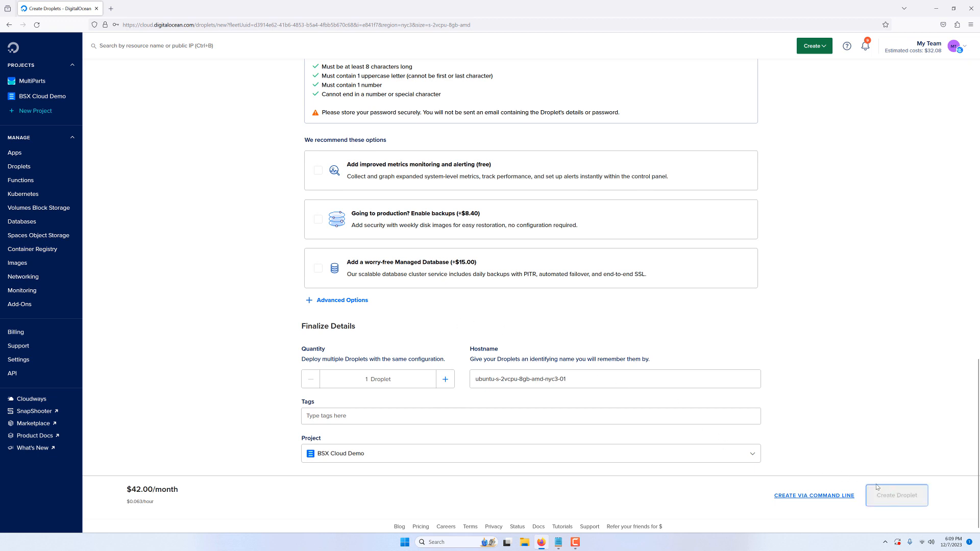
{"action": "left_click", "coordinate": [897, 495]}
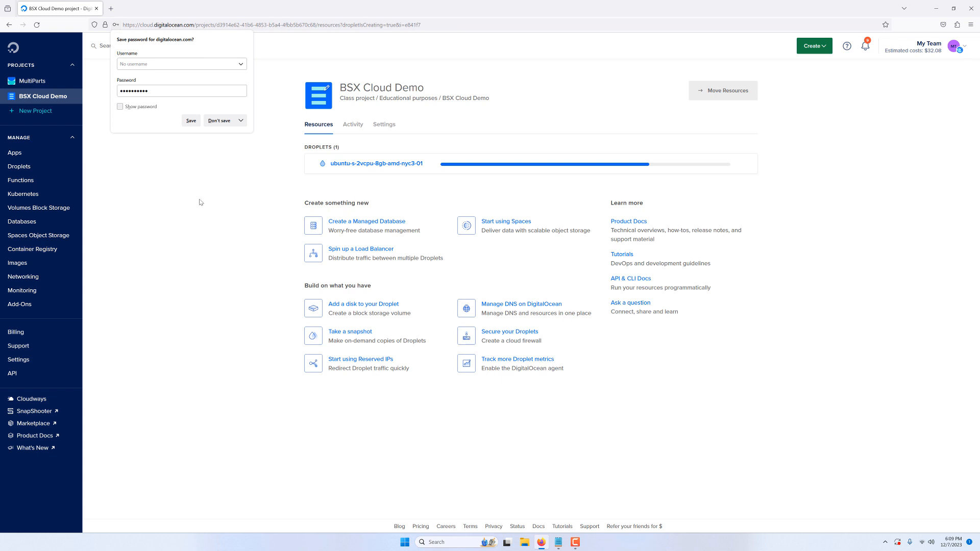
{"action": "left_click", "coordinate": [219, 120]}
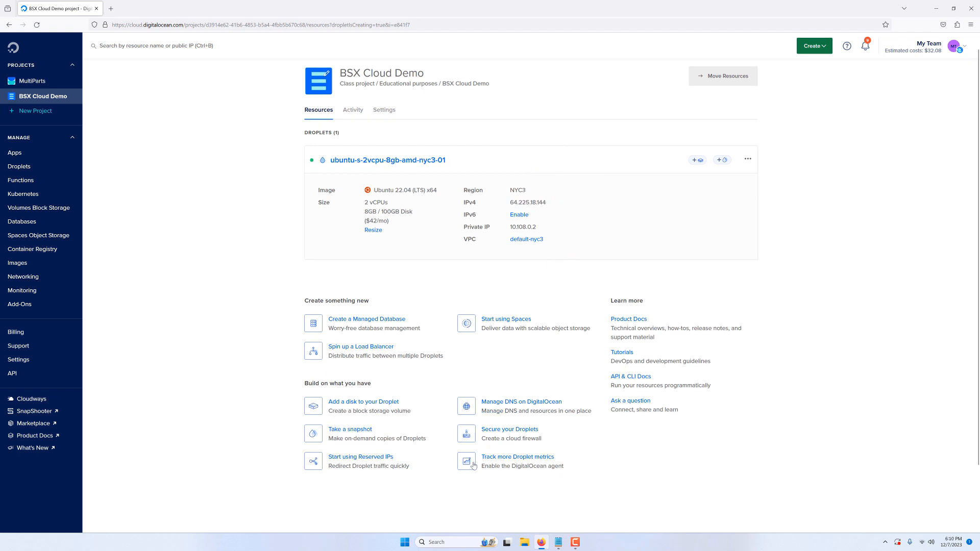
{"action": "type", "text": "terminal"}
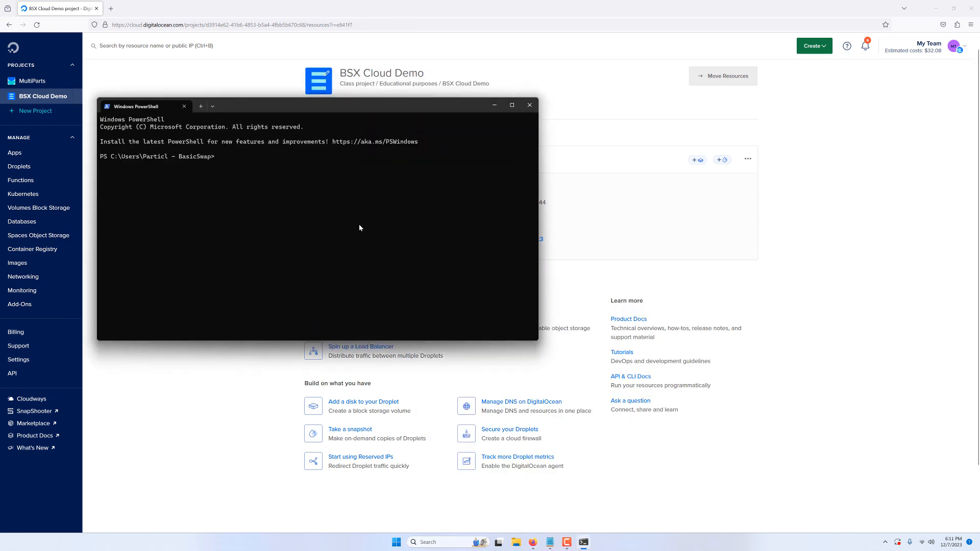
{"action": "type", "text": "ssh"}
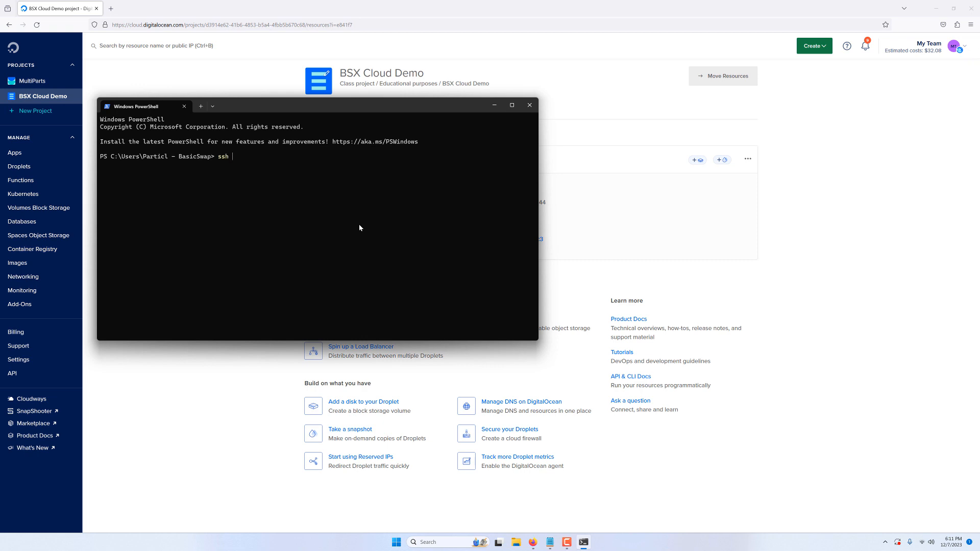
{"action": "type", "text": "root@64.225.18.144"}
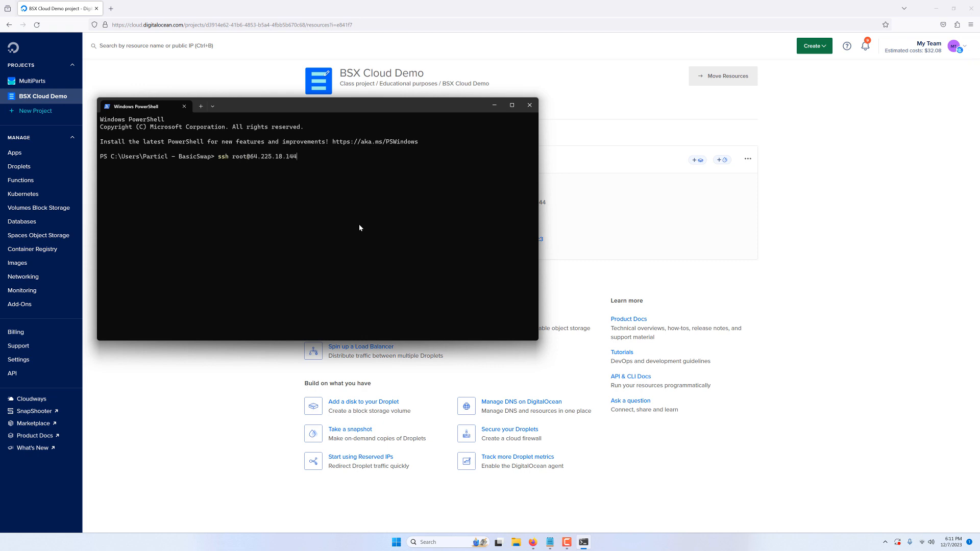
{"action": "key", "text": "Return"}
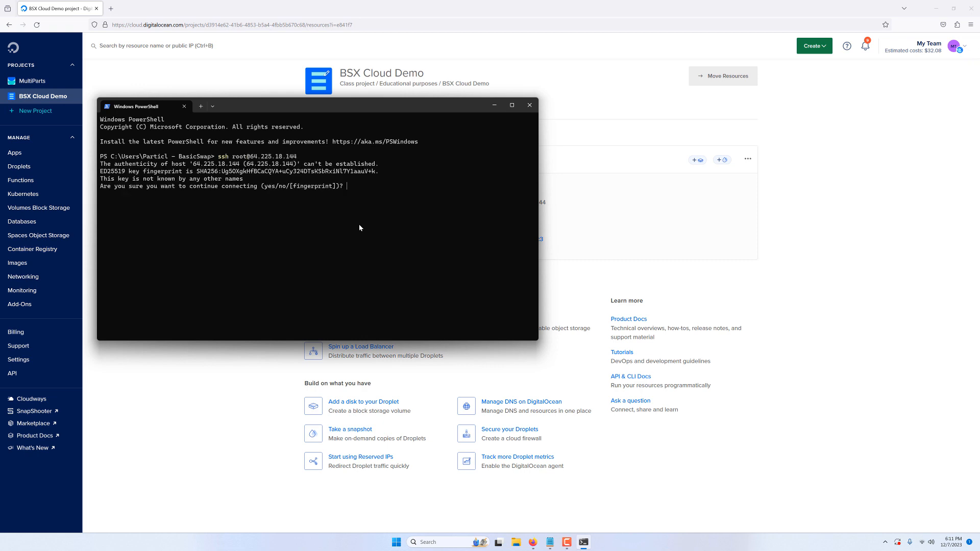
{"action": "type", "text": "yes"}
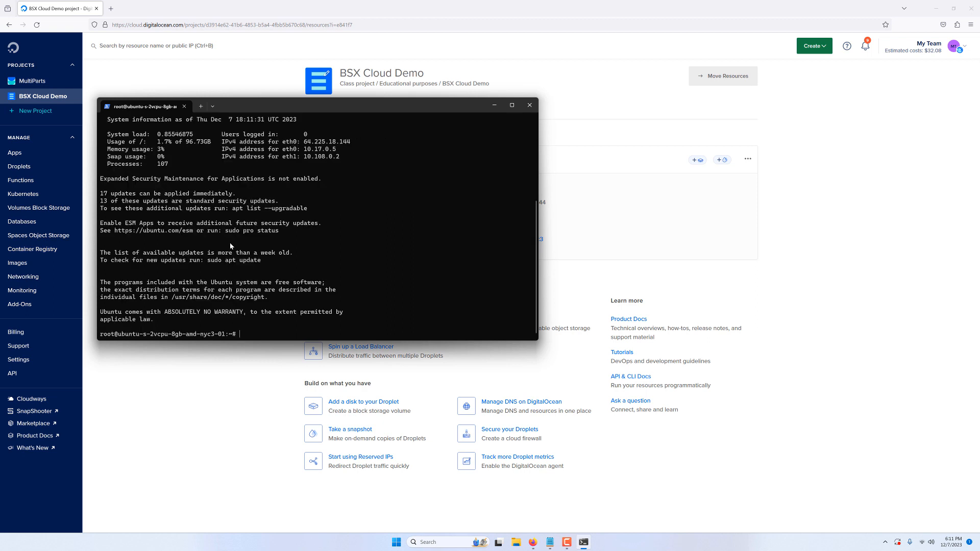
Run sudo apt update then sudo apt upgrade to start upgrading the droplet's packages.
{"action": "type", "text": "sudo apt update"}
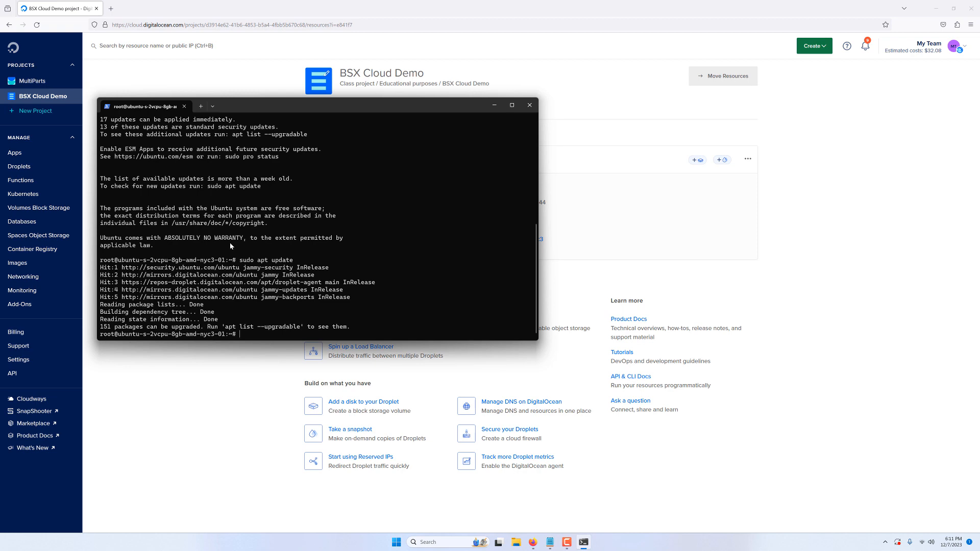
{"action": "type", "text": "sudo ap"}
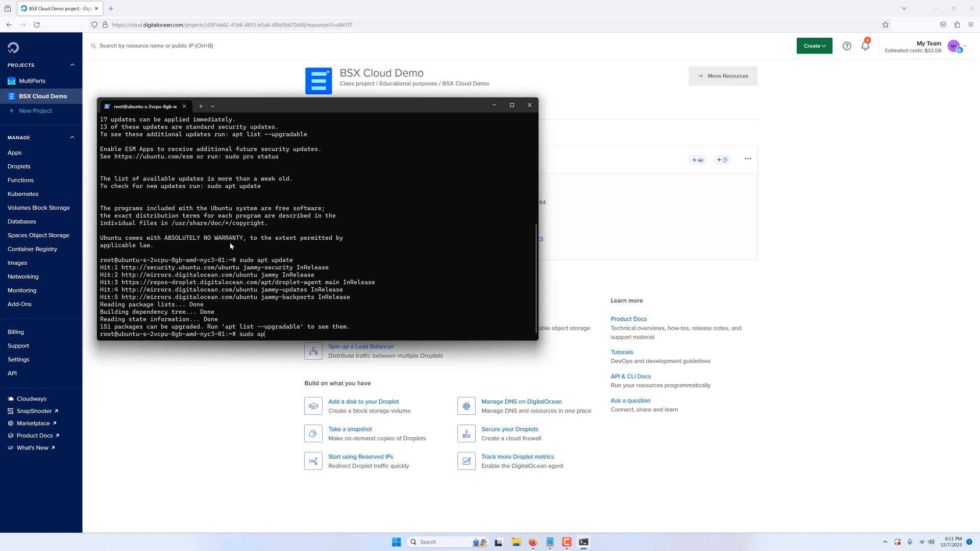
{"action": "key", "text": "Return"}
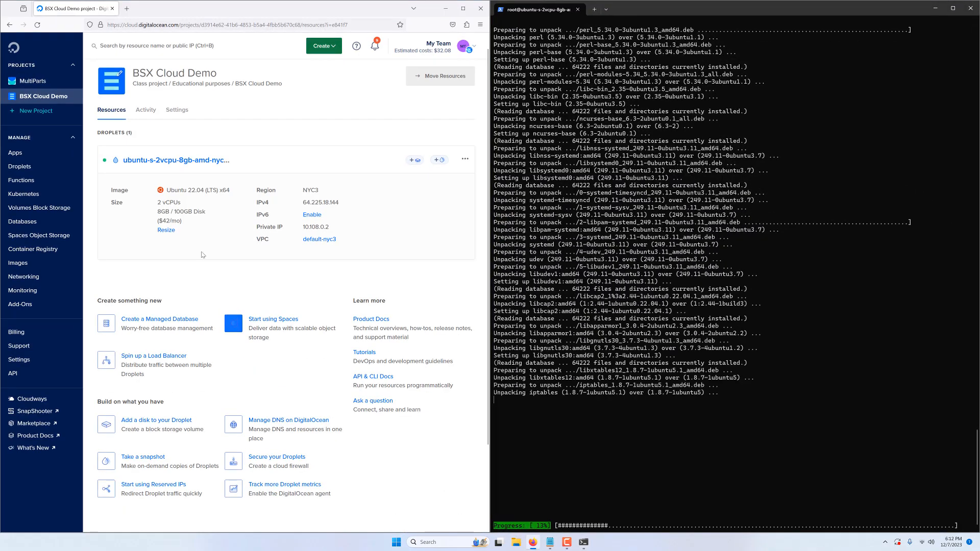
Load academy.particl.io in a new tab and open the BasicSwap Get Started (Install) guide.
{"action": "left_click", "coordinate": [212, 8]}
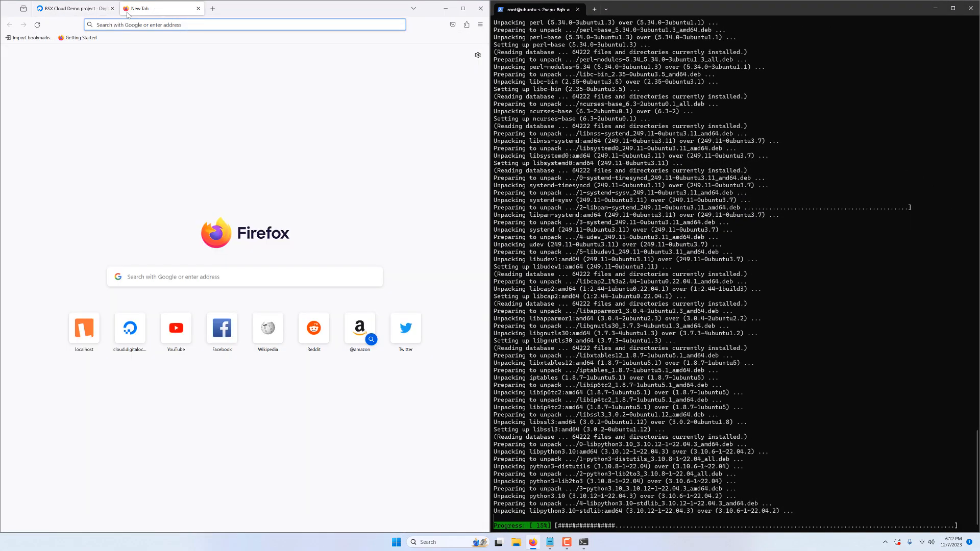
{"action": "type", "text": "academy.particl.io"}
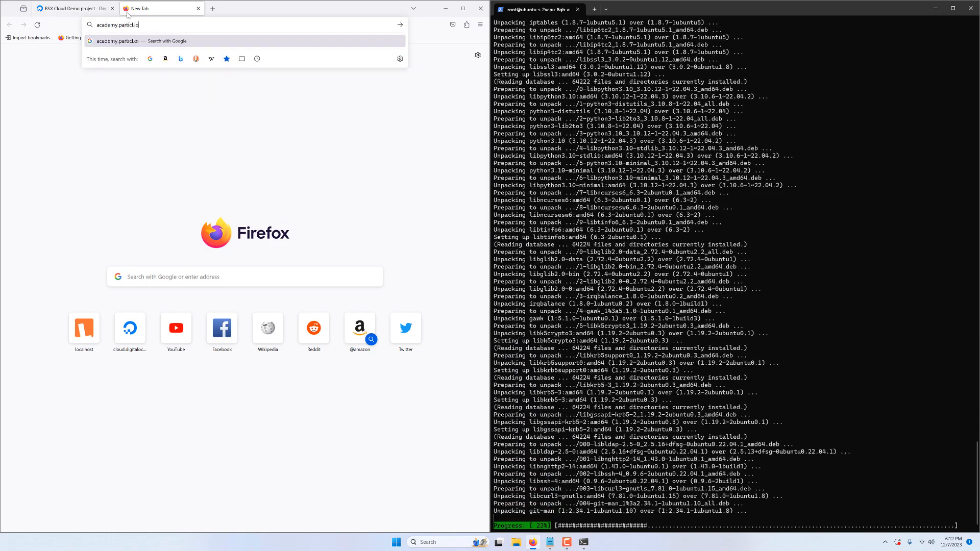
{"action": "key", "text": "Return"}
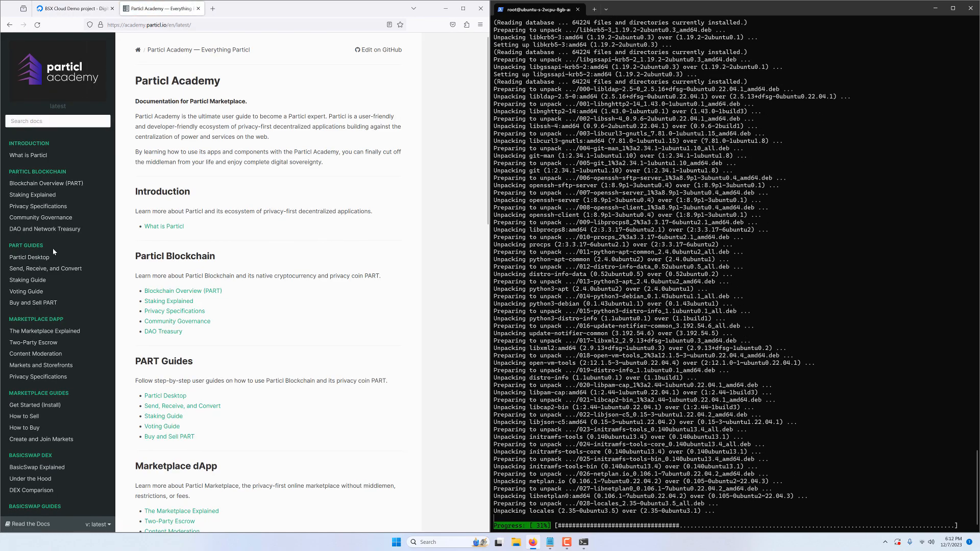
{"action": "scroll", "scroll_direction": "down", "scroll_amount": 3}
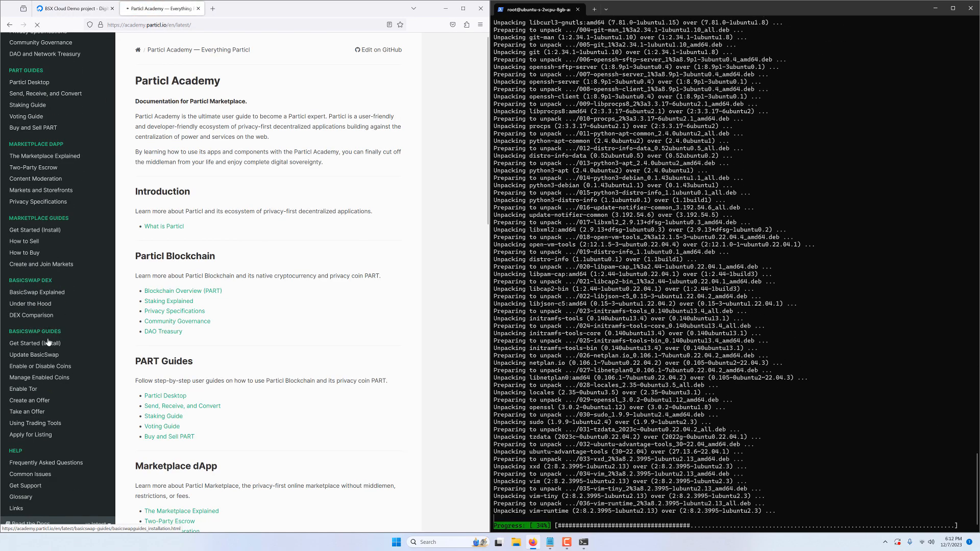
{"action": "left_click", "coordinate": [34, 343]}
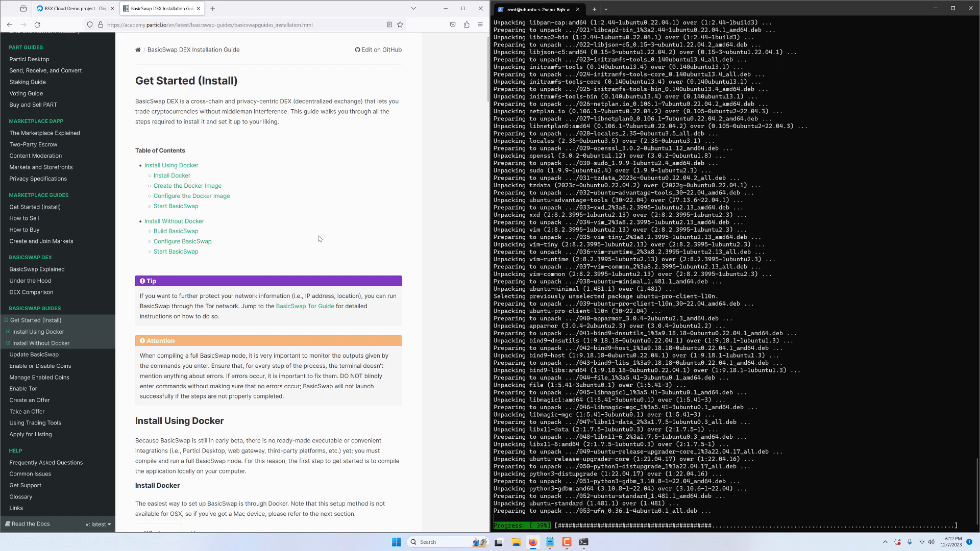
Let the apt upgrade finish, acknowledging the pending kernel upgrade and service restart notices.
{"action": "scroll", "scroll_direction": "down", "scroll_amount": 3}
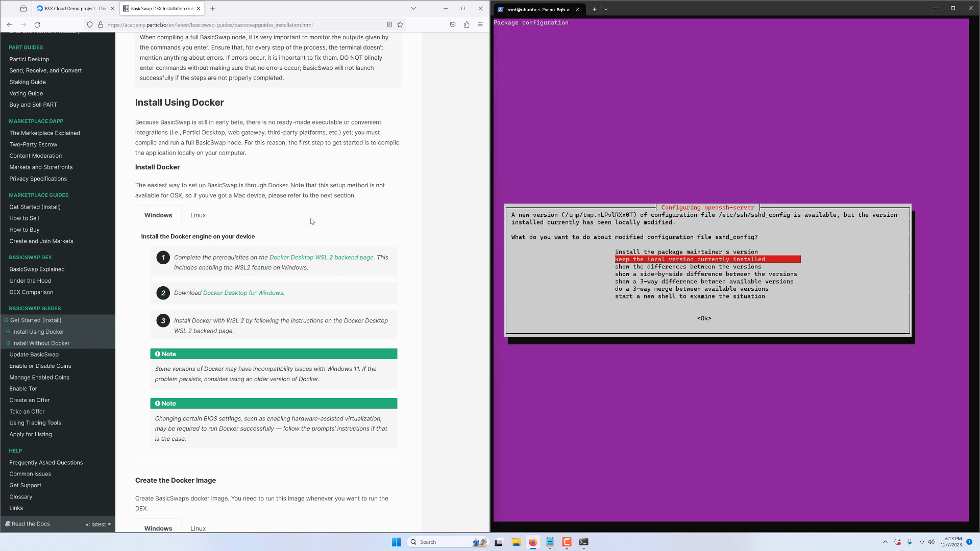
{"action": "scroll", "scroll_direction": "up", "scroll_amount": 3}
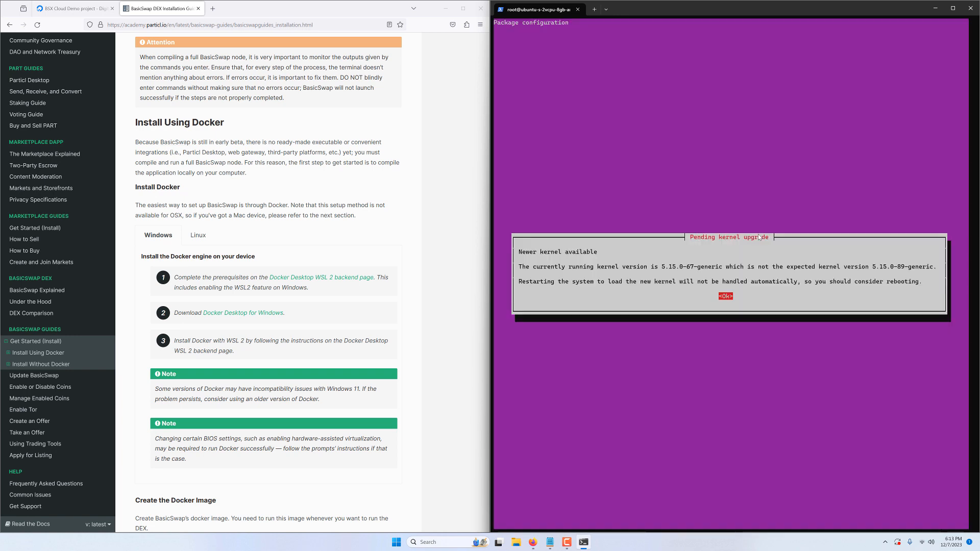
{"action": "mouse_move", "coordinate": [722, 226]}
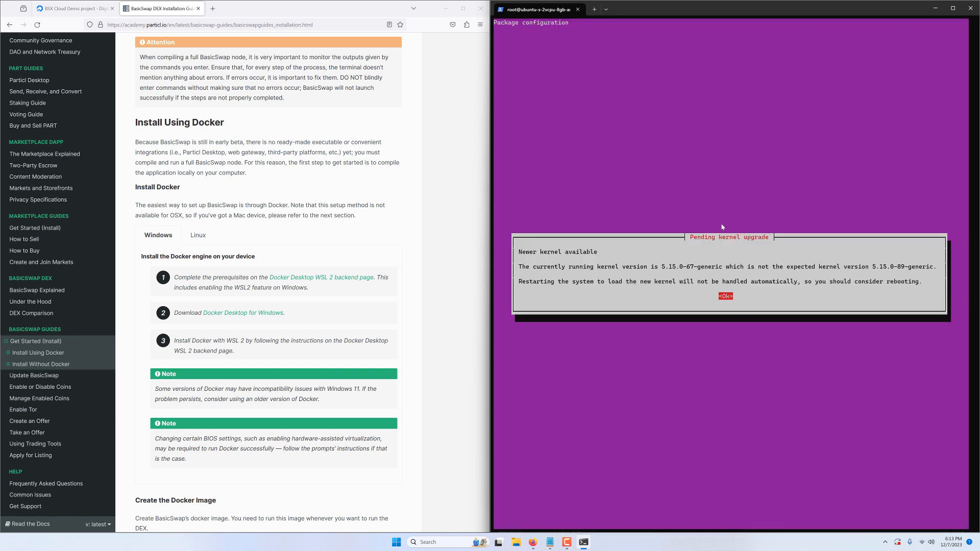
{"action": "mouse_move", "coordinate": [866, 289]}
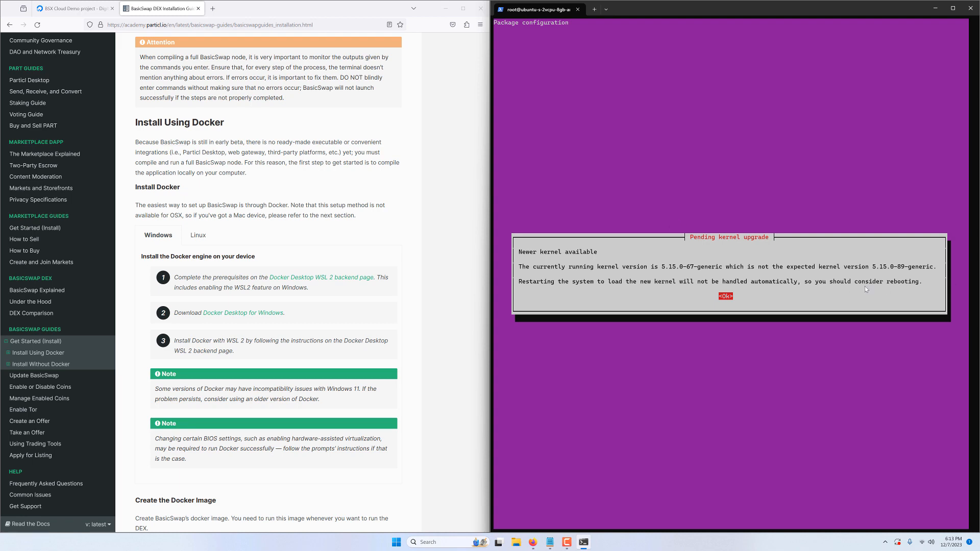
{"action": "left_click", "coordinate": [724, 296]}
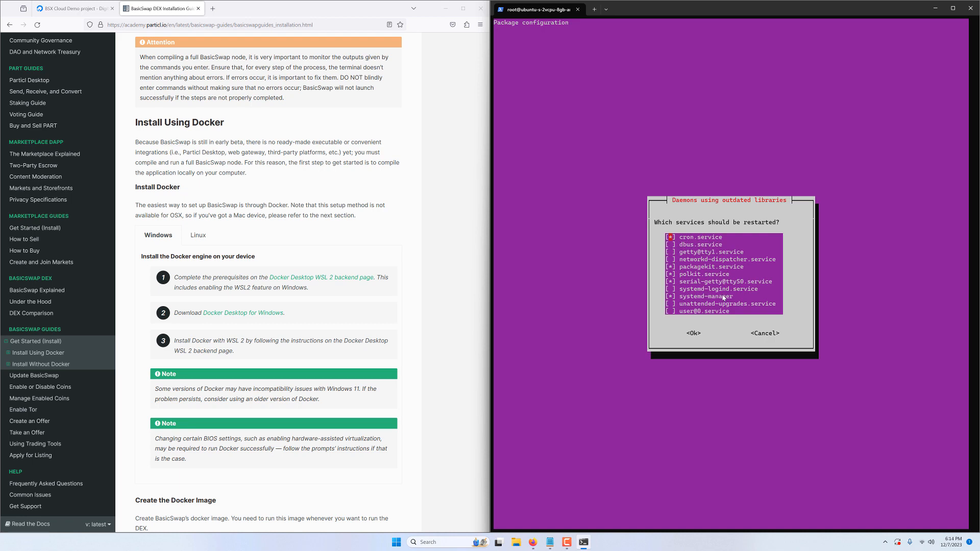
{"action": "left_click", "coordinate": [693, 333]}
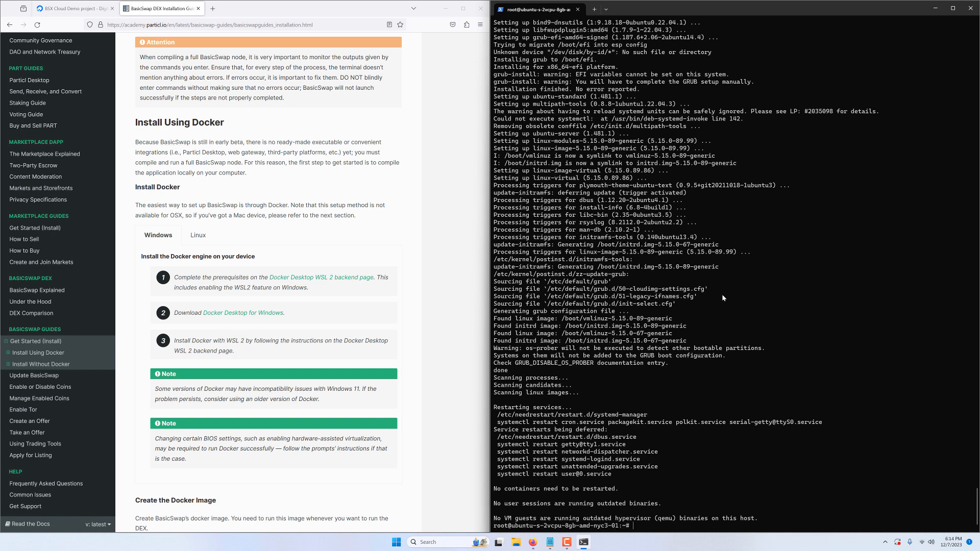
{"action": "type", "text": "sudo reboot"}
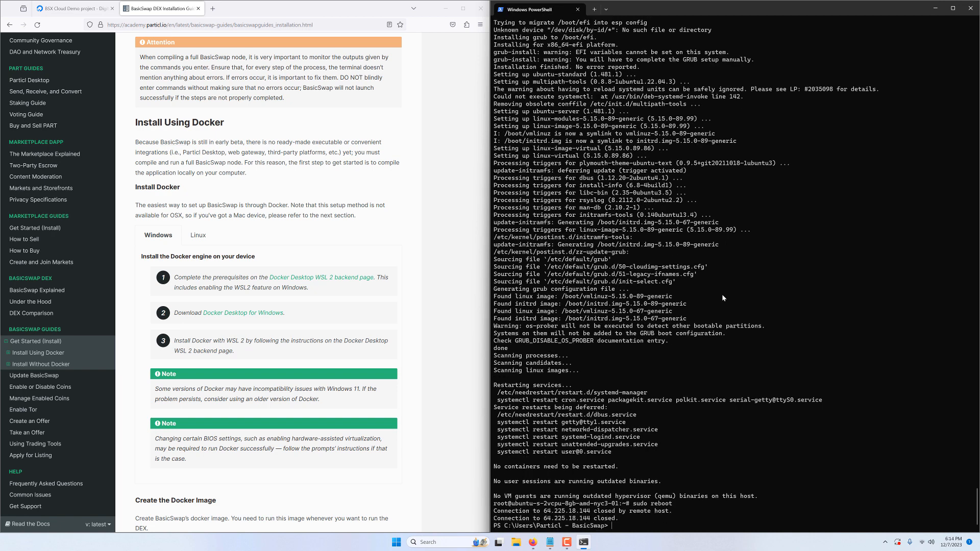
{"action": "type", "text": "ssh root@64.225.18.144"}
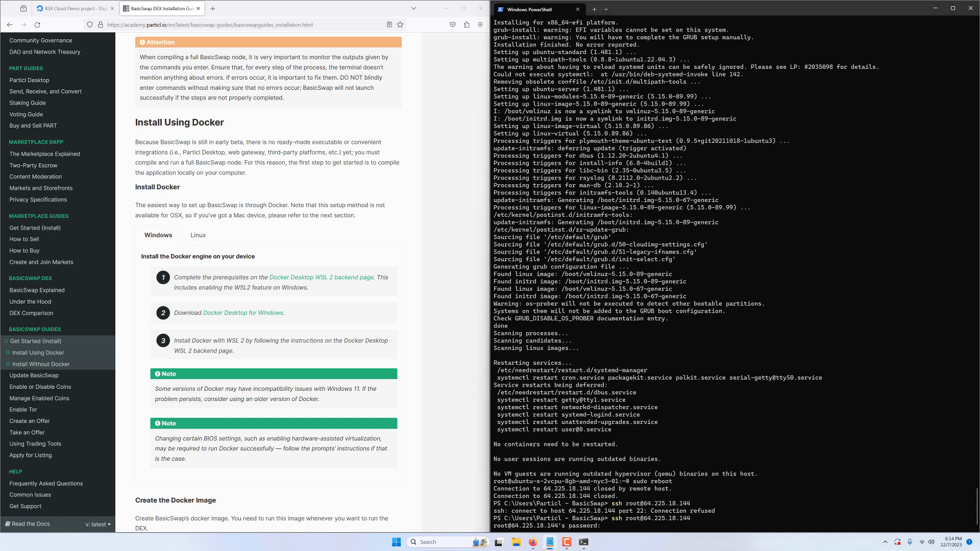
{"action": "mouse_move", "coordinate": [637, 441]}
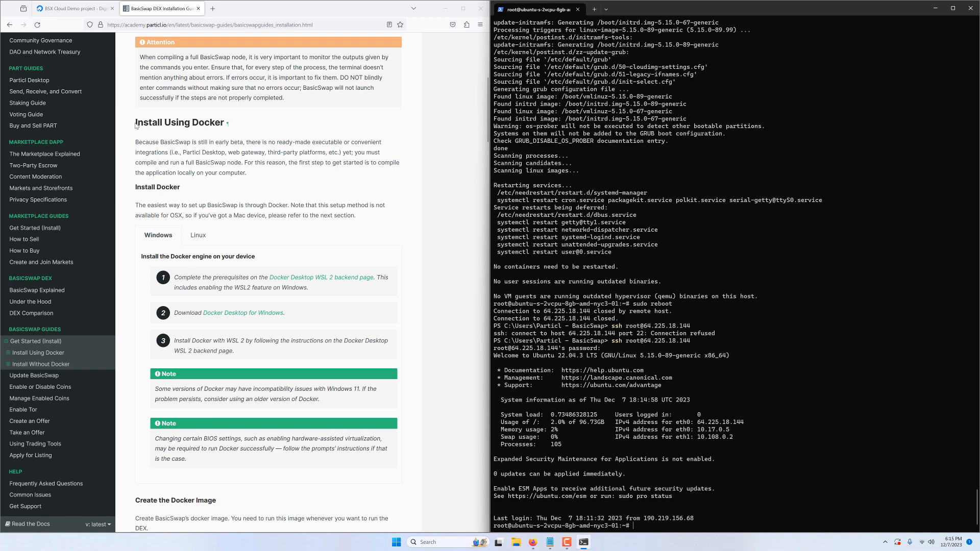
Go to Install Using Docker > Install Docker and show the Linux install steps.
{"action": "double_click", "coordinate": [173, 122]}
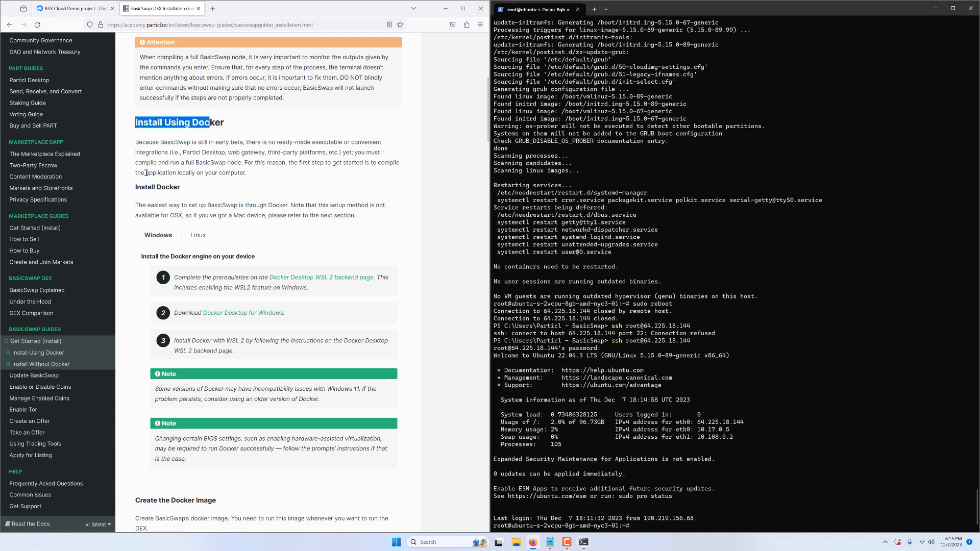
{"action": "double_click", "coordinate": [157, 186]}
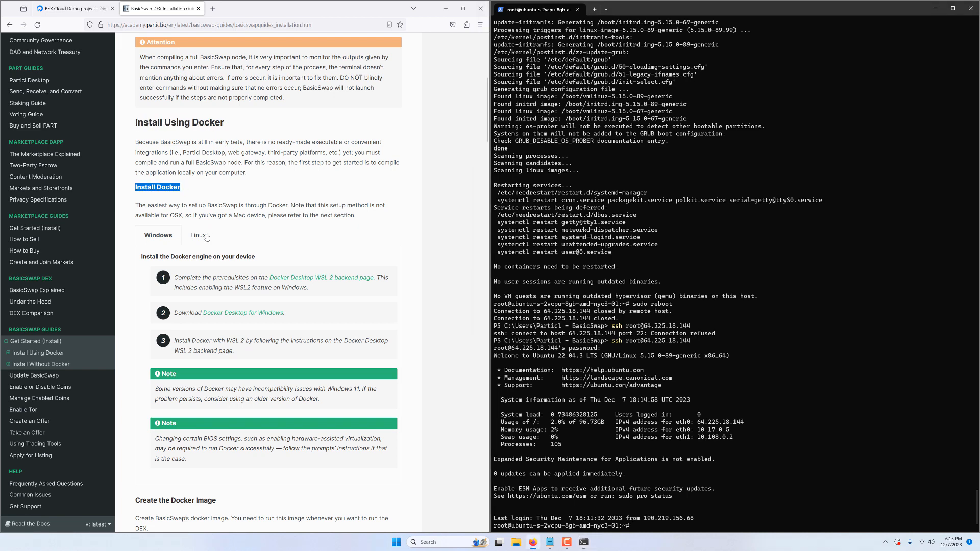
{"action": "left_click", "coordinate": [198, 236]}
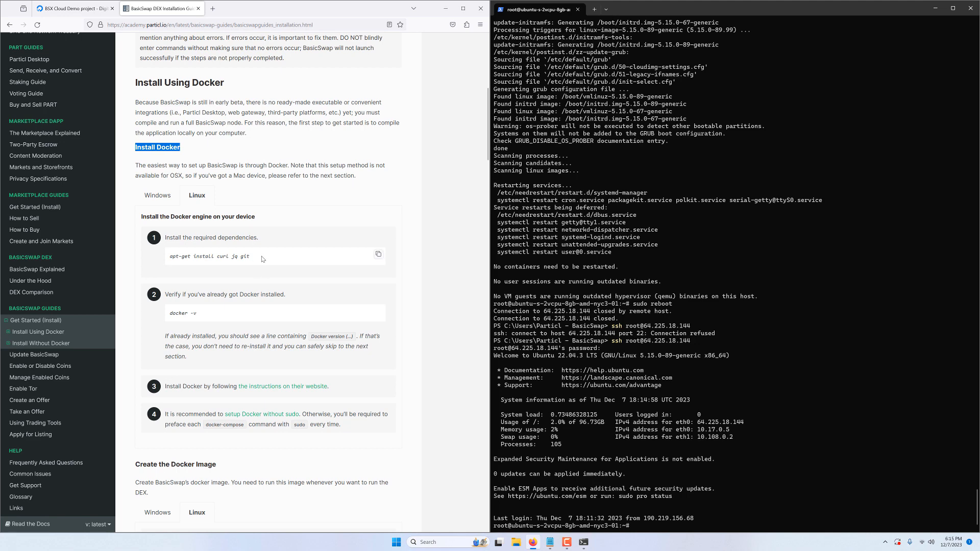
Install curl, jq and git via sudo apt-get, then check docker -v shows Docker missing.
{"action": "triple_click", "coordinate": [209, 256]}
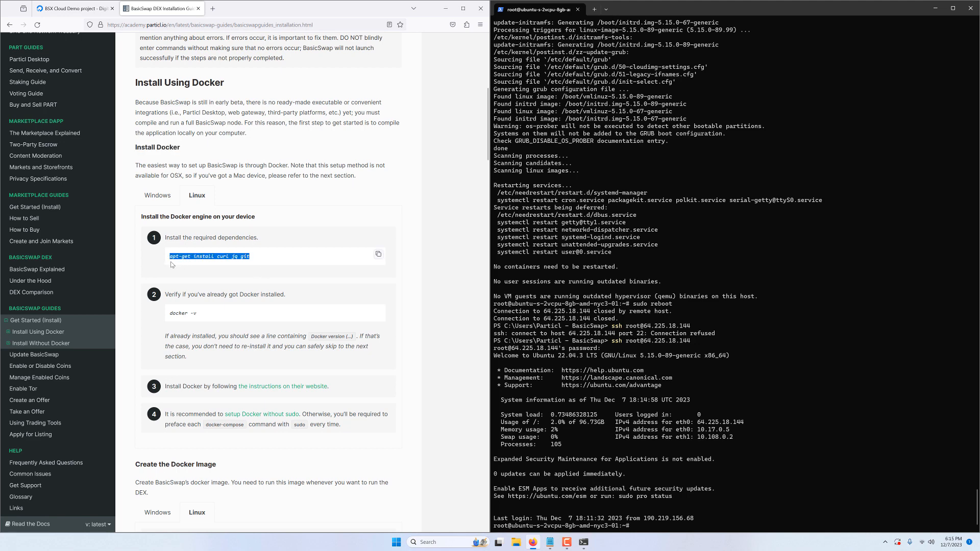
{"action": "type", "text": "sudo apt-get install curl jq git"}
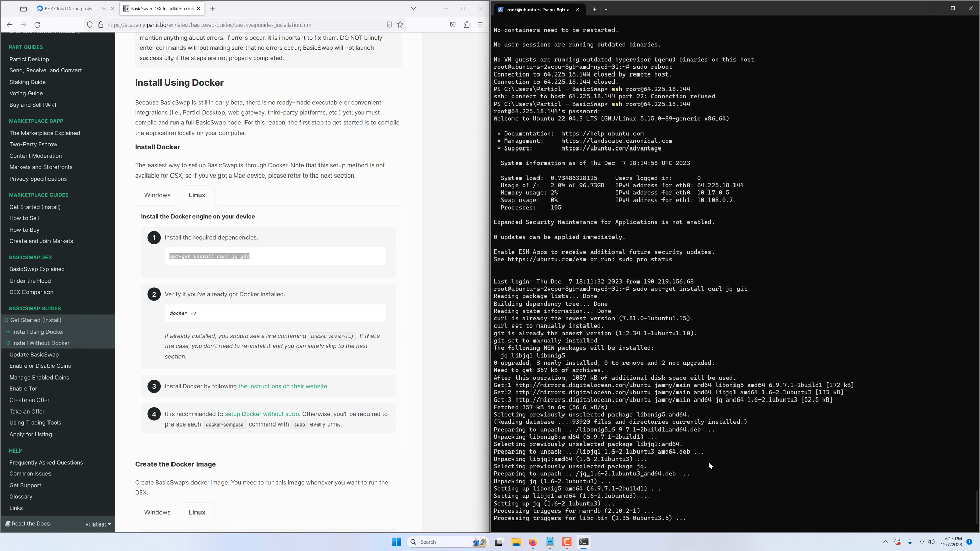
{"action": "scroll", "scroll_direction": "down", "scroll_amount": 3}
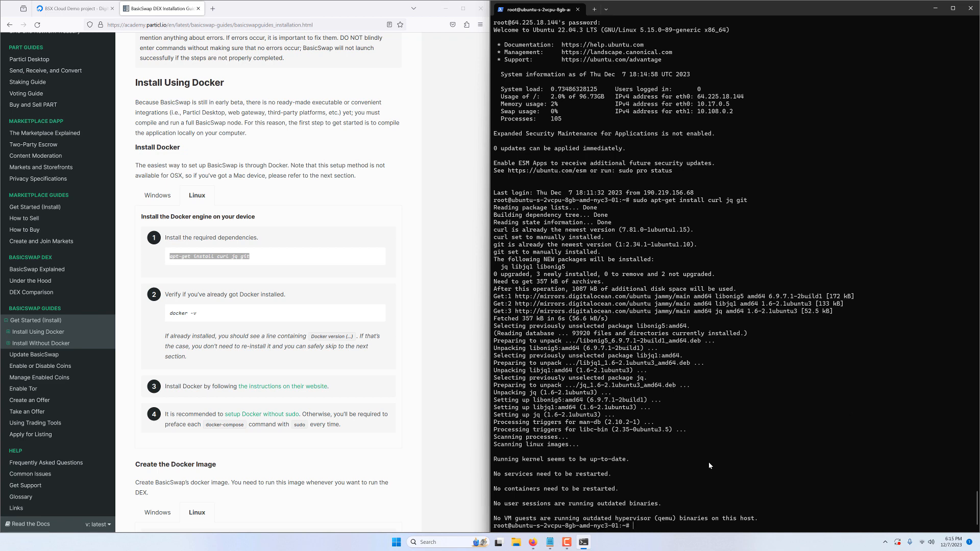
{"action": "mouse_move", "coordinate": [615, 455]}
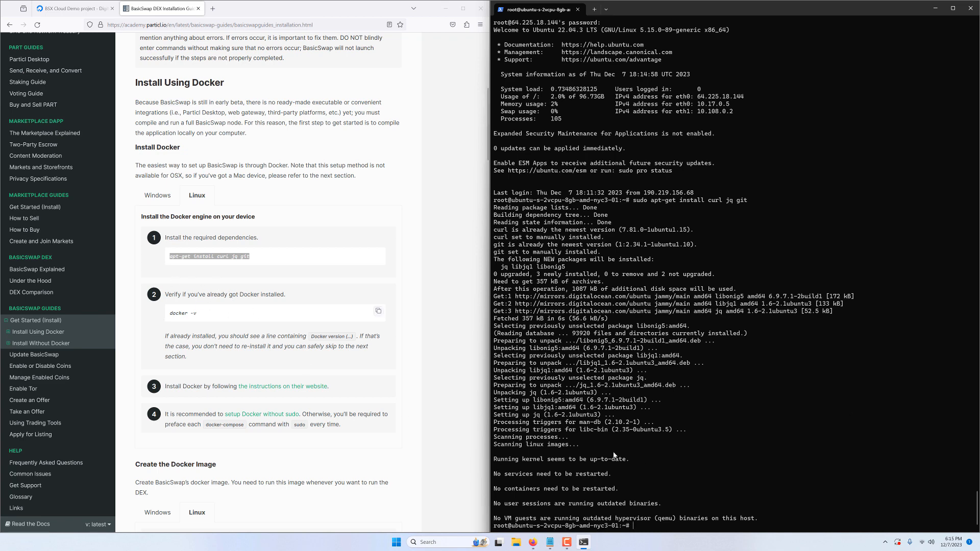
{"action": "type", "text": "docker -v"}
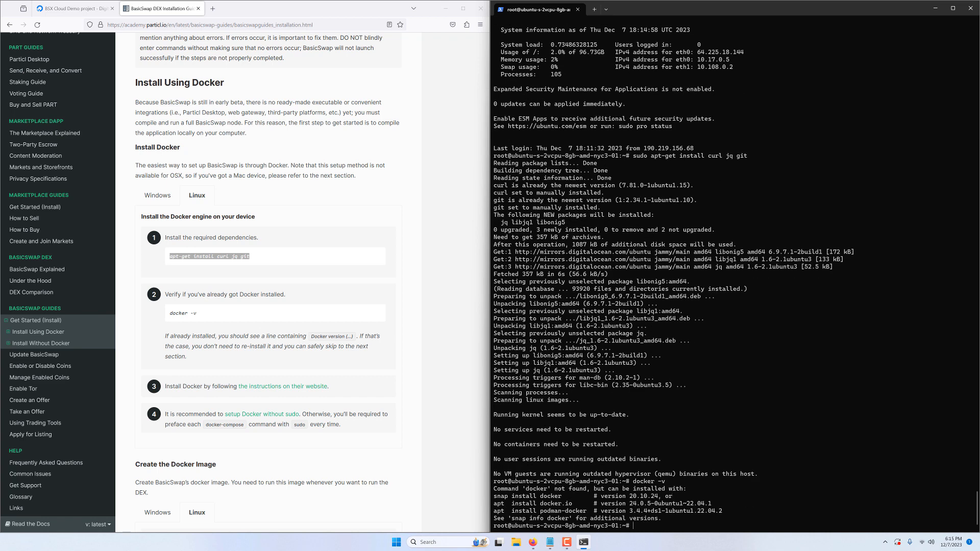
{"action": "mouse_move", "coordinate": [588, 492]}
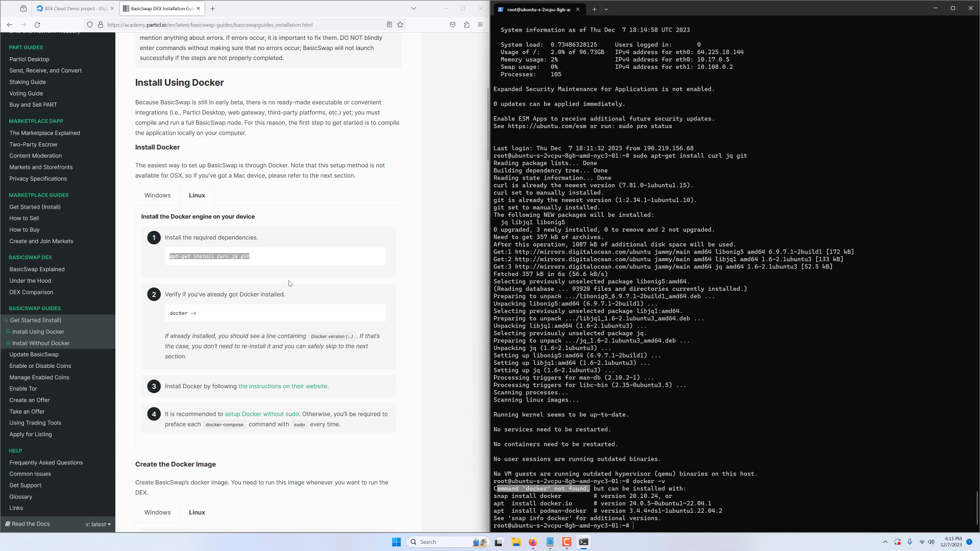
{"action": "scroll", "scroll_direction": "down", "scroll_amount": 3}
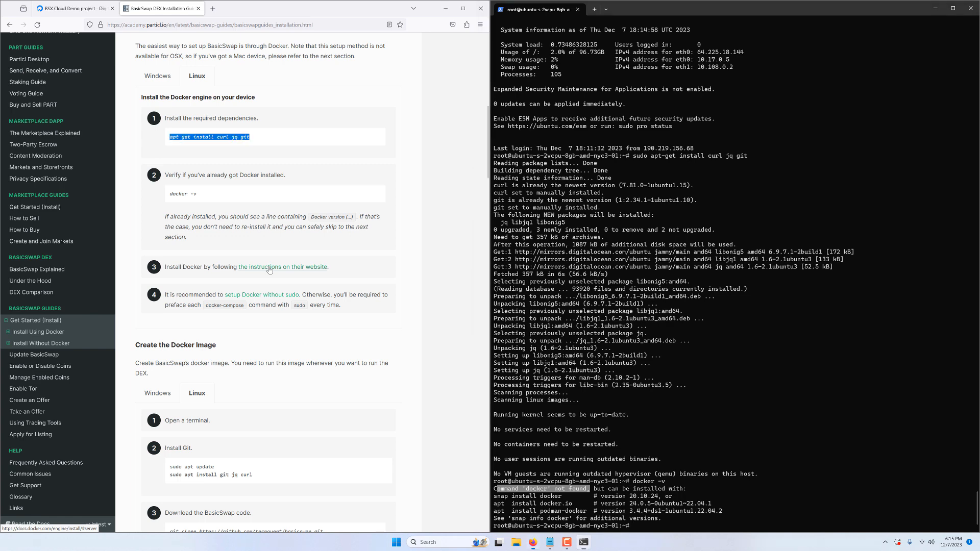
Follow the link to Docker's Ubuntu install docs and scroll to 'Install from a package'.
{"action": "left_click", "coordinate": [282, 267]}
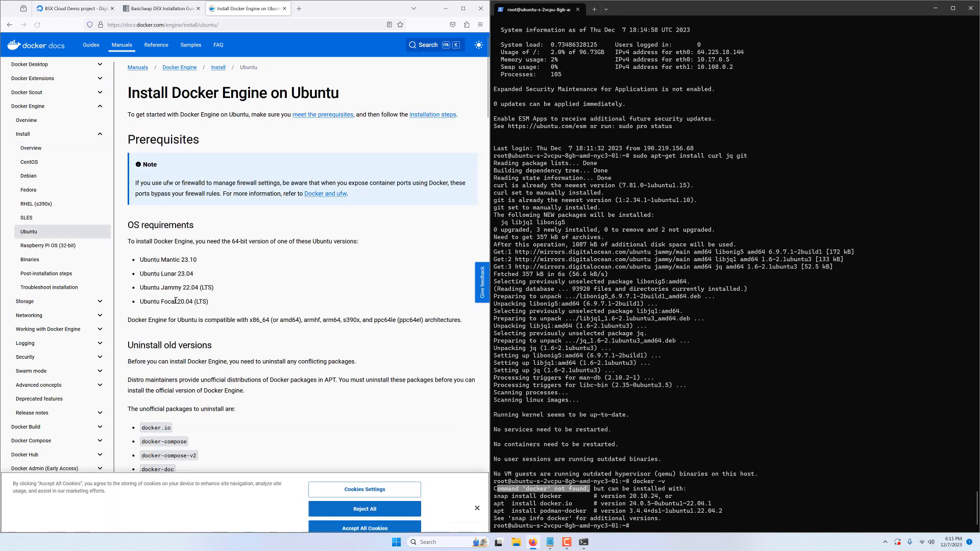
{"action": "double_click", "coordinate": [172, 287]}
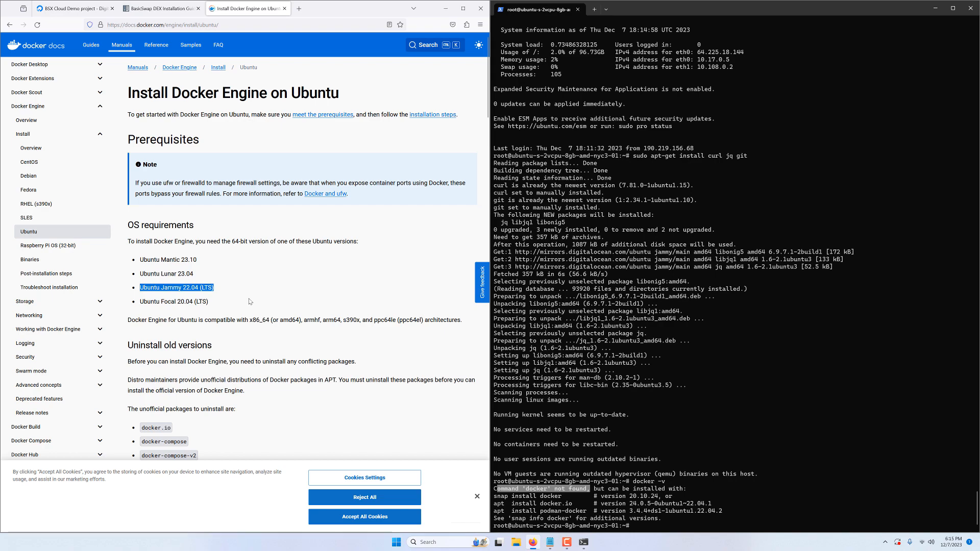
{"action": "scroll", "scroll_direction": "down", "scroll_amount": 3}
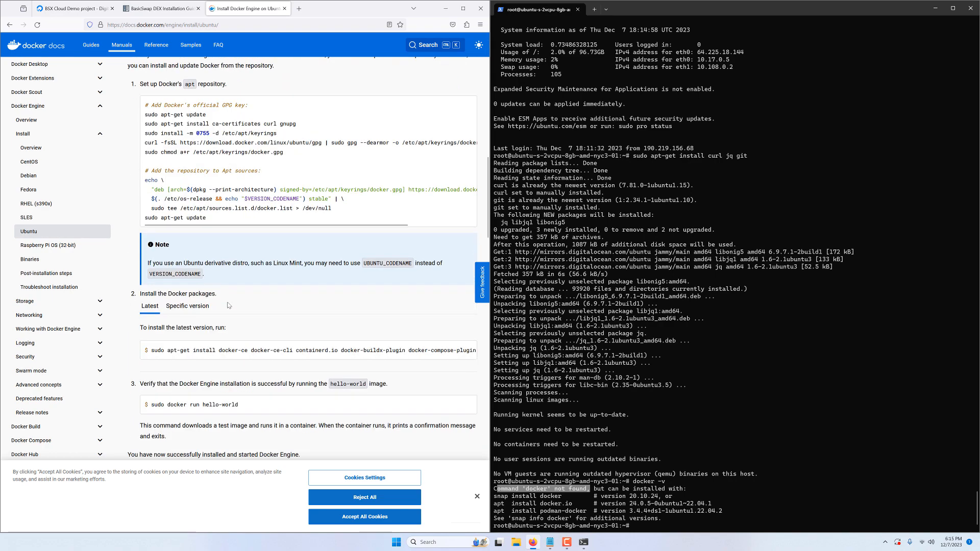
{"action": "scroll", "scroll_direction": "down", "scroll_amount": 3}
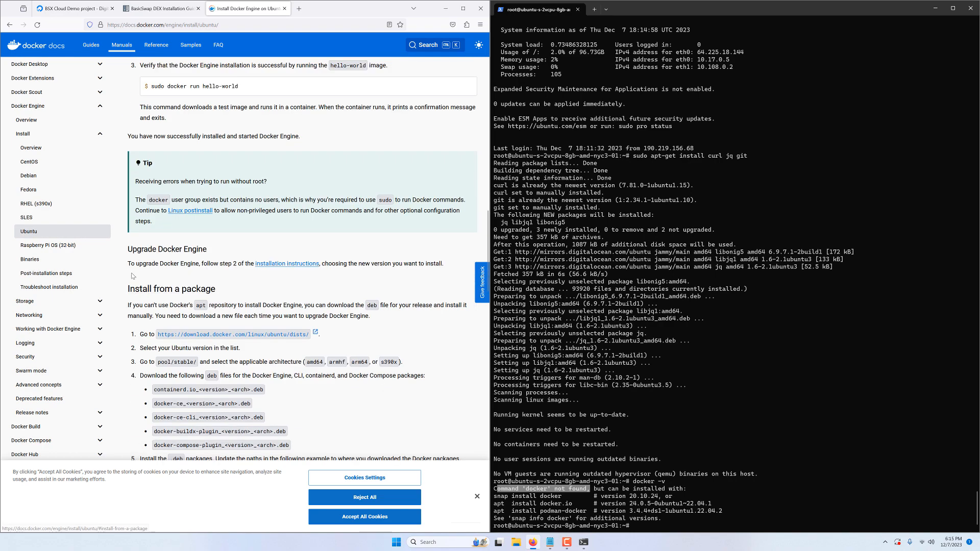
{"action": "scroll", "scroll_direction": "down", "scroll_amount": 3}
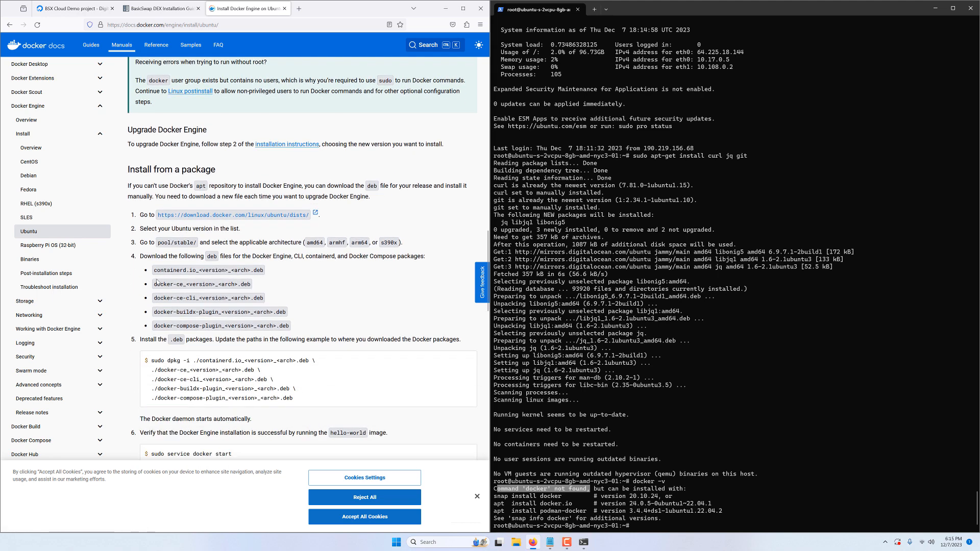
{"action": "mouse_move", "coordinate": [313, 337]}
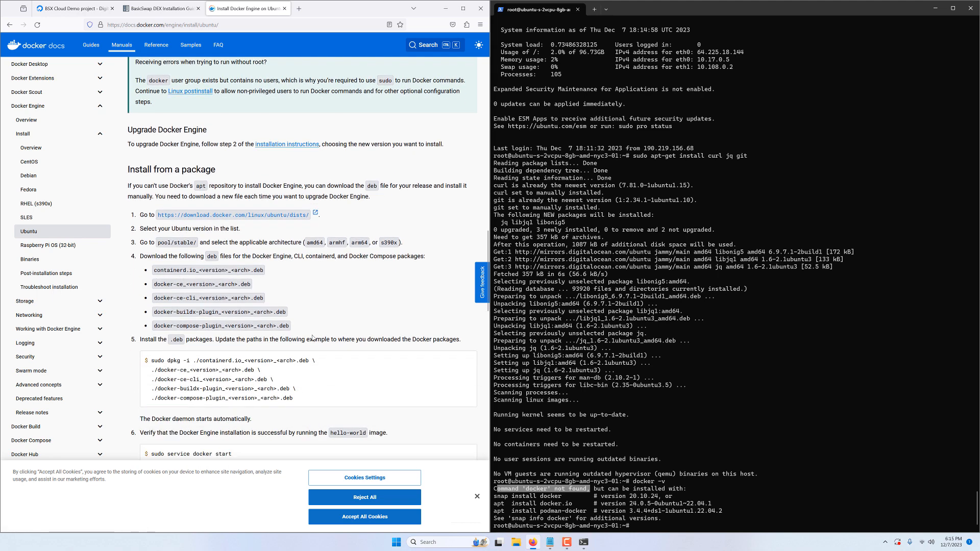
{"action": "mouse_move", "coordinate": [242, 217]}
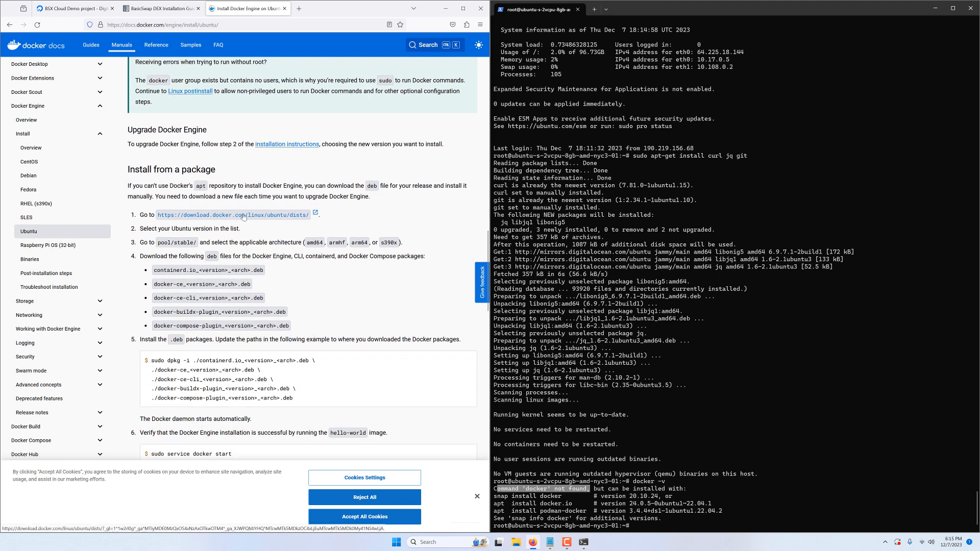
Browse download.docker.com to the jammy/pool/stable/amd64 package listing.
{"action": "left_click", "coordinate": [234, 214]}
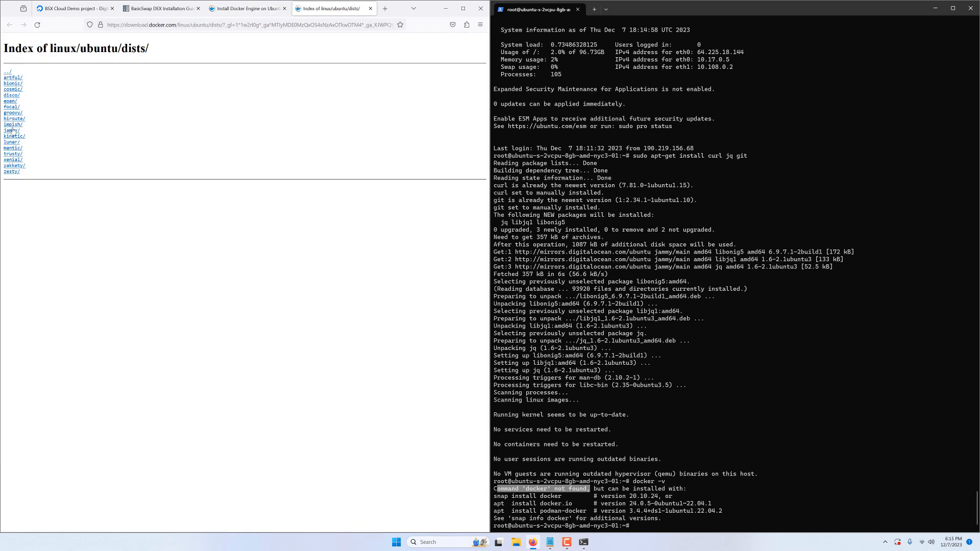
{"action": "left_click", "coordinate": [8, 130]}
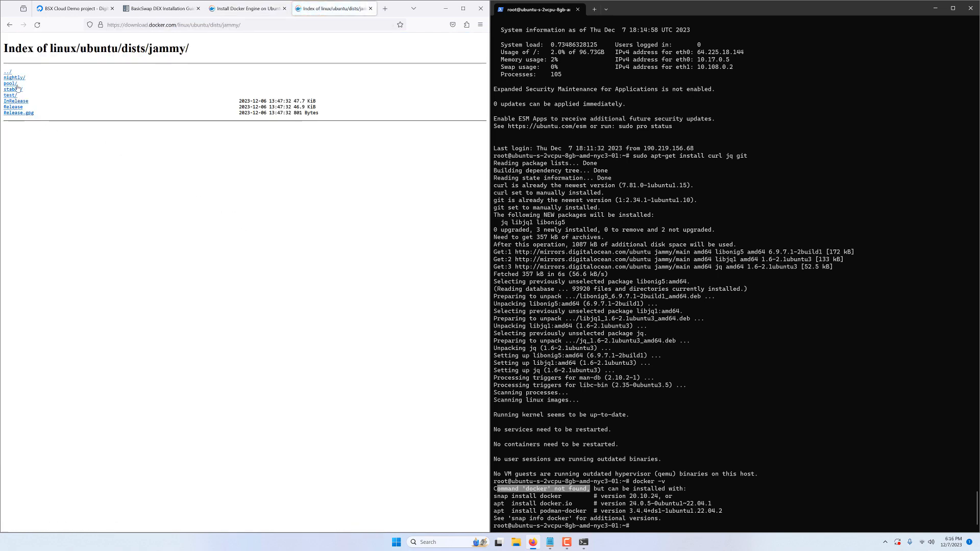
{"action": "left_click", "coordinate": [9, 84]}
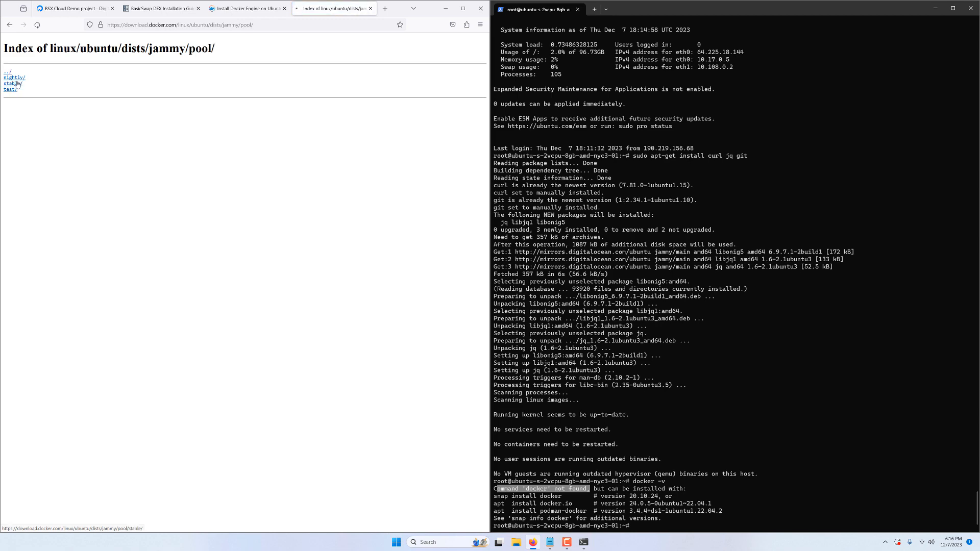
{"action": "left_click", "coordinate": [11, 84]}
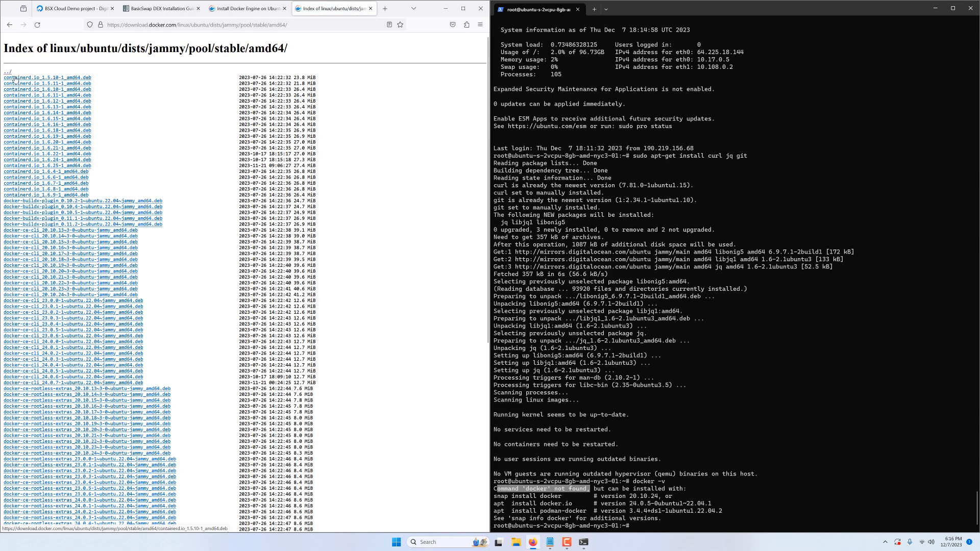
Copy the containerd.io and next Docker .deb links and wget them on the droplet.
{"action": "right_click", "coordinate": [47, 166]}
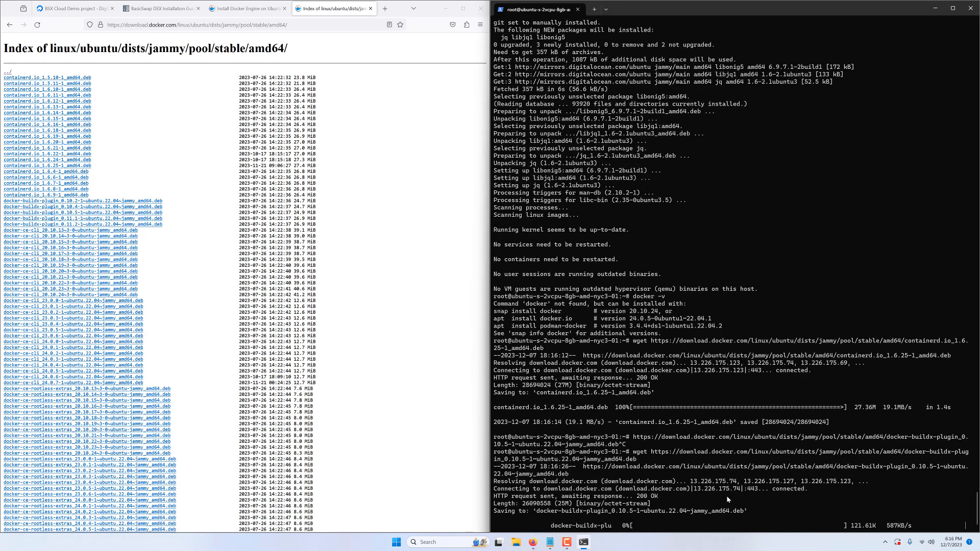
{"action": "right_click", "coordinate": [59, 385]}
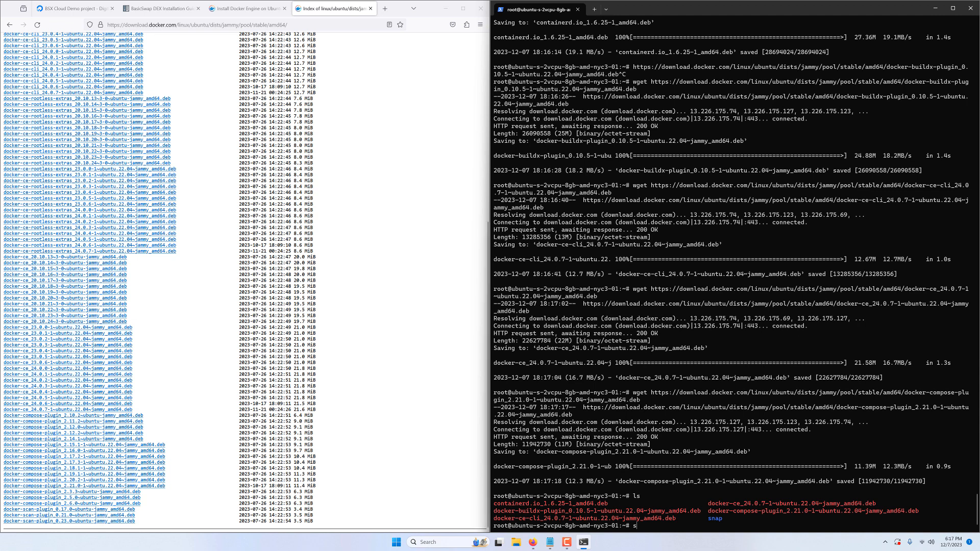
Run sudo dpkg -i containerd.io_1.6.25-1_amd64.deb docker-* to install all packages.
{"action": "left_click", "coordinate": [248, 8]}
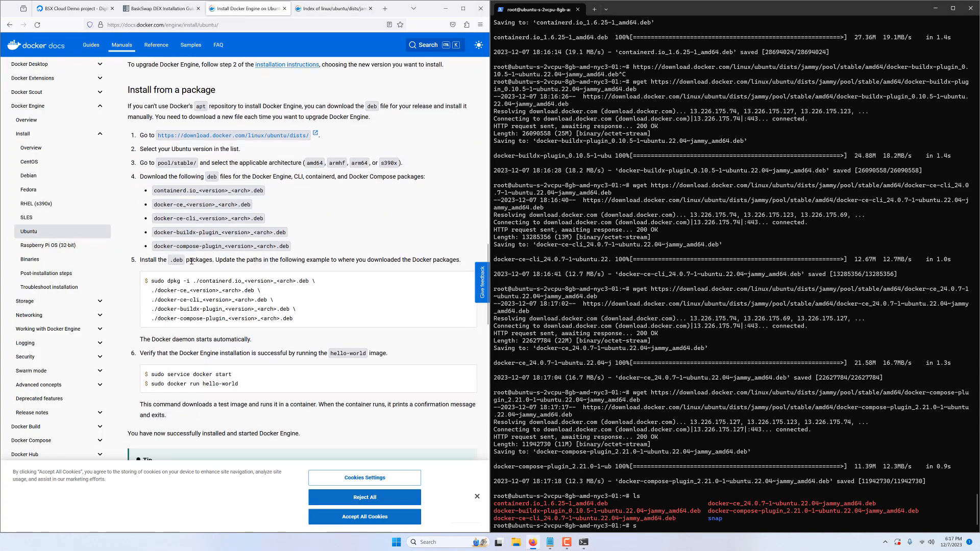
{"action": "double_click", "coordinate": [169, 280]}
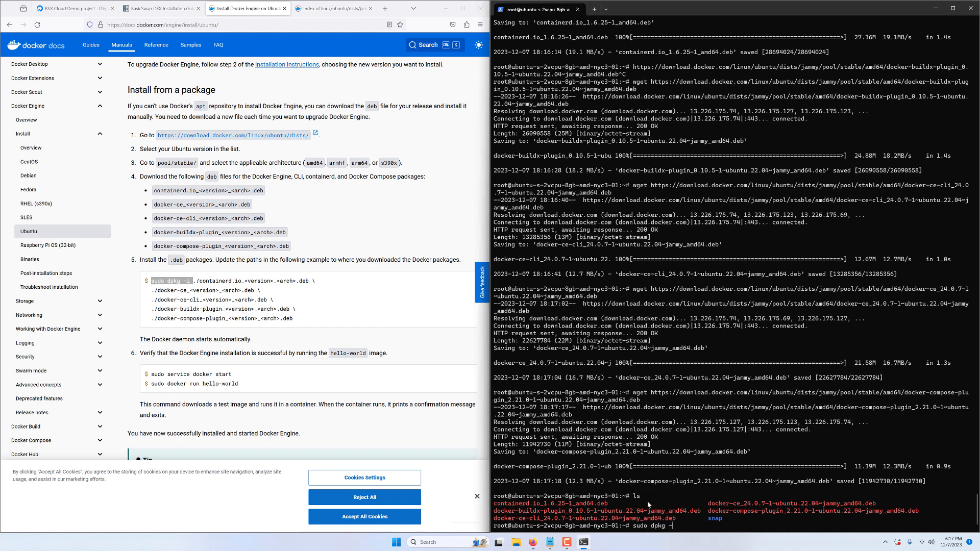
{"action": "type", "text": "*"}
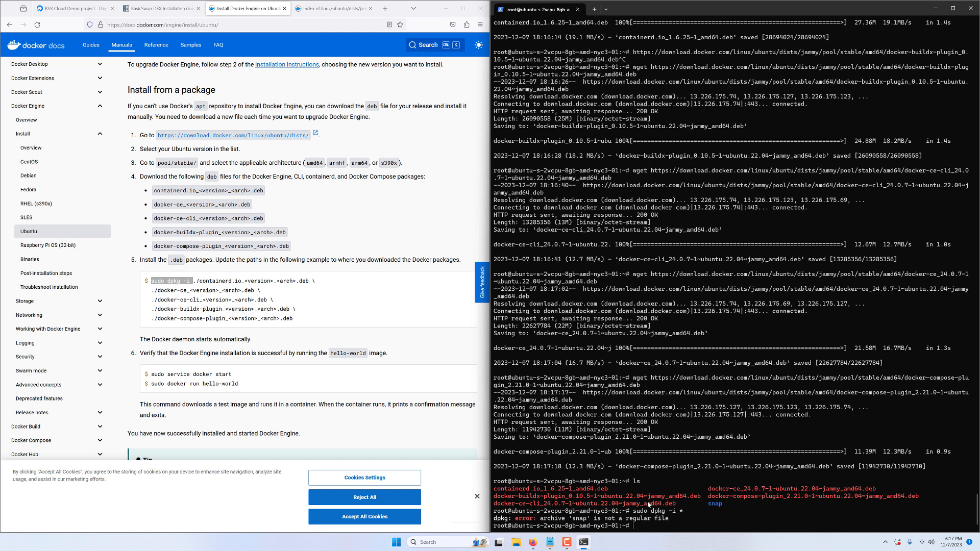
{"action": "type", "text": "sudo dpkg -i *"}
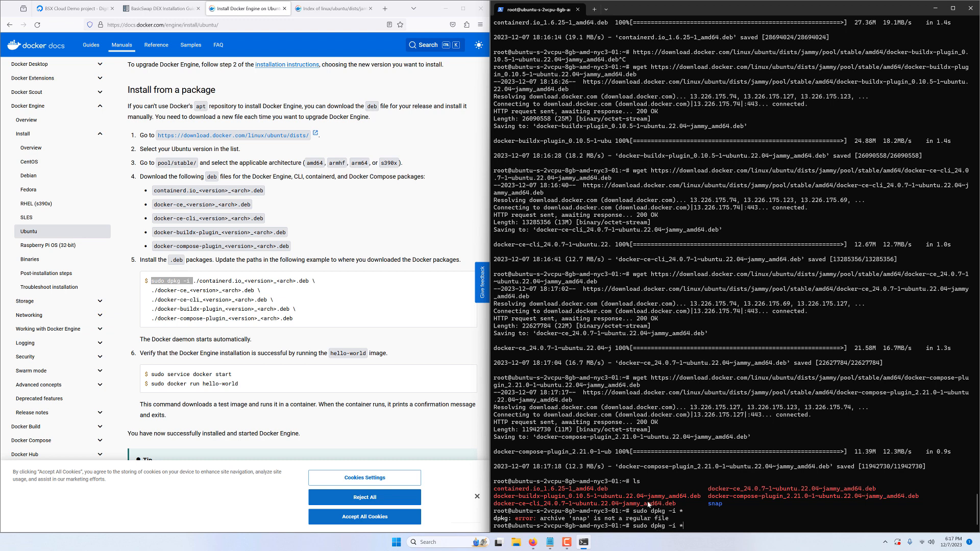
{"action": "type", "text": "containerd.io_1.6.25-1_amd64.deb"}
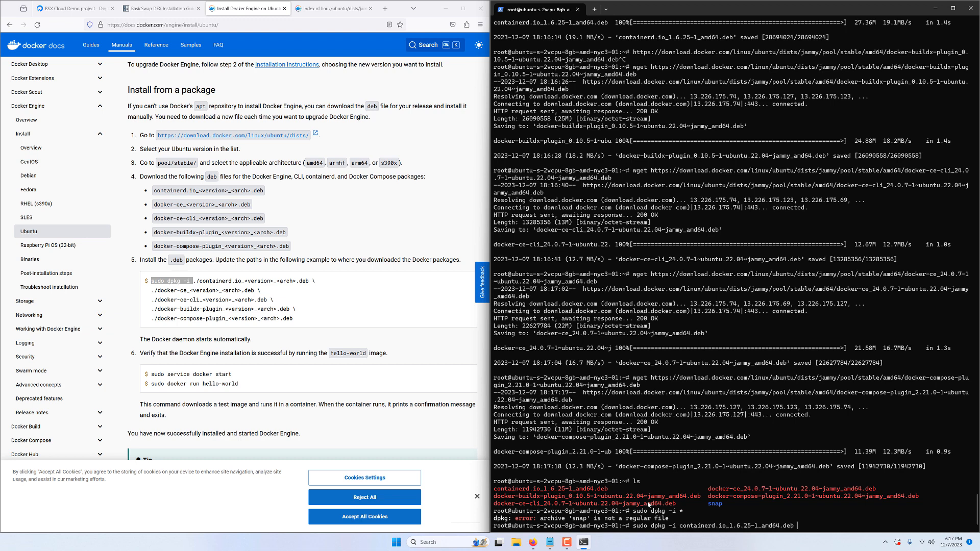
{"action": "type", "text": "docker-*"}
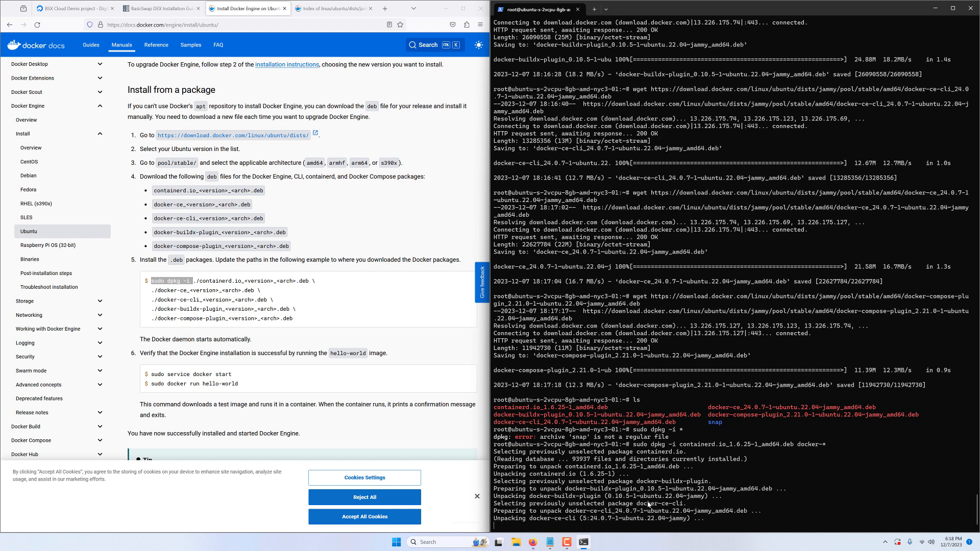
Follow the install output until containerd and docker services are set up.
{"action": "scroll", "scroll_direction": "down", "scroll_amount": 3}
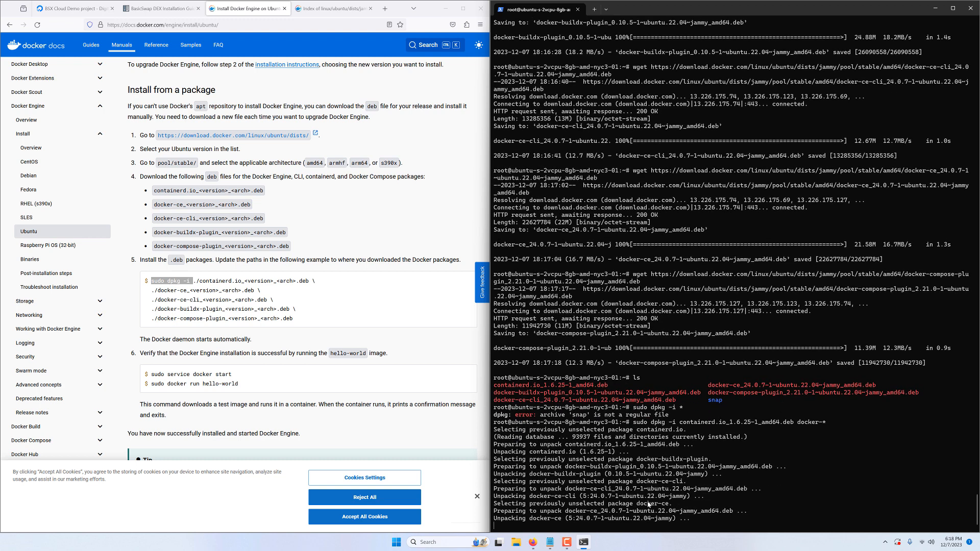
{"action": "scroll", "scroll_direction": "down", "scroll_amount": 3}
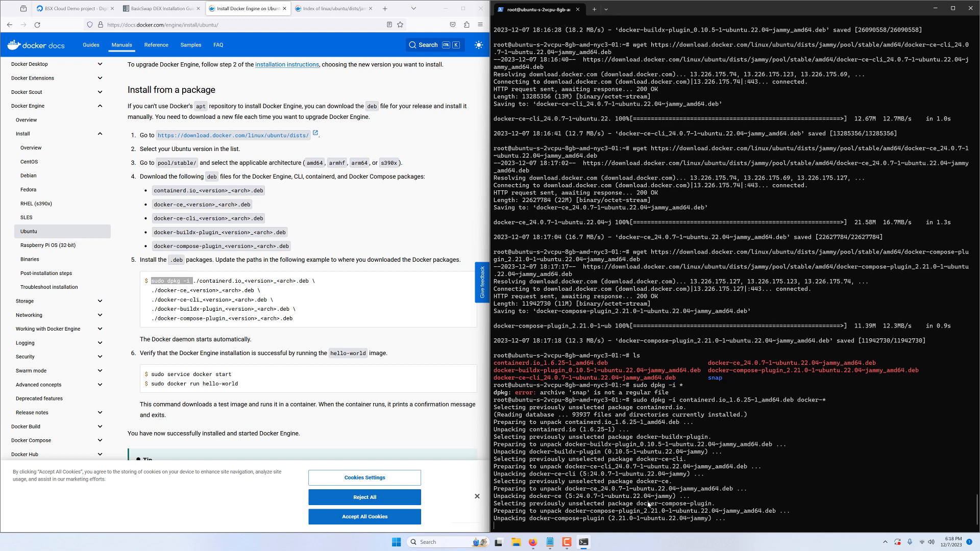
{"action": "scroll", "scroll_direction": "down", "scroll_amount": 3}
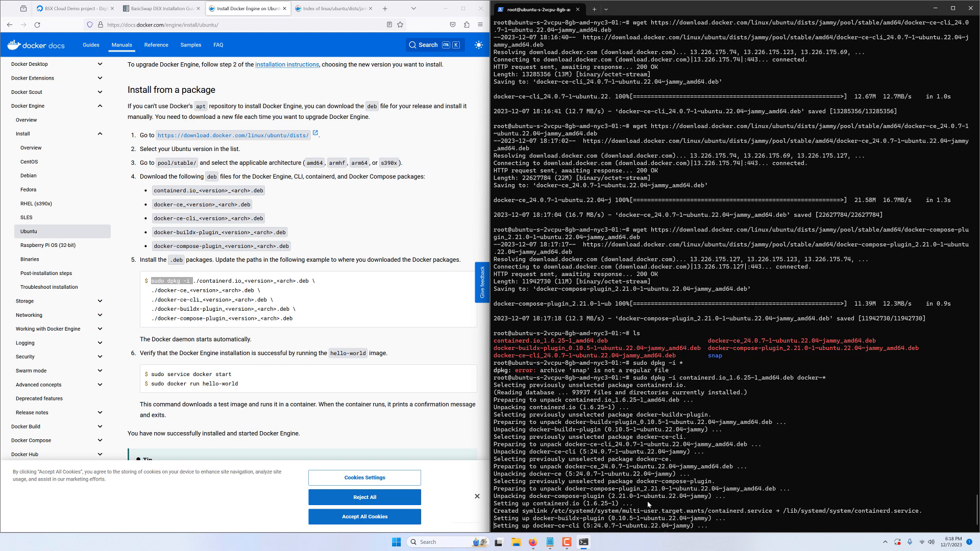
{"action": "scroll", "scroll_direction": "down", "scroll_amount": 3}
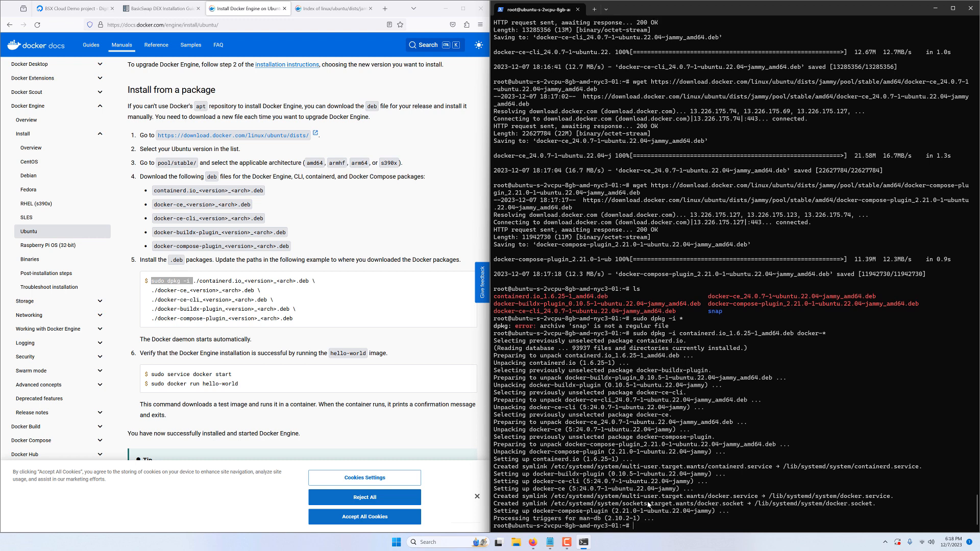
{"action": "scroll", "scroll_direction": "down", "scroll_amount": 3}
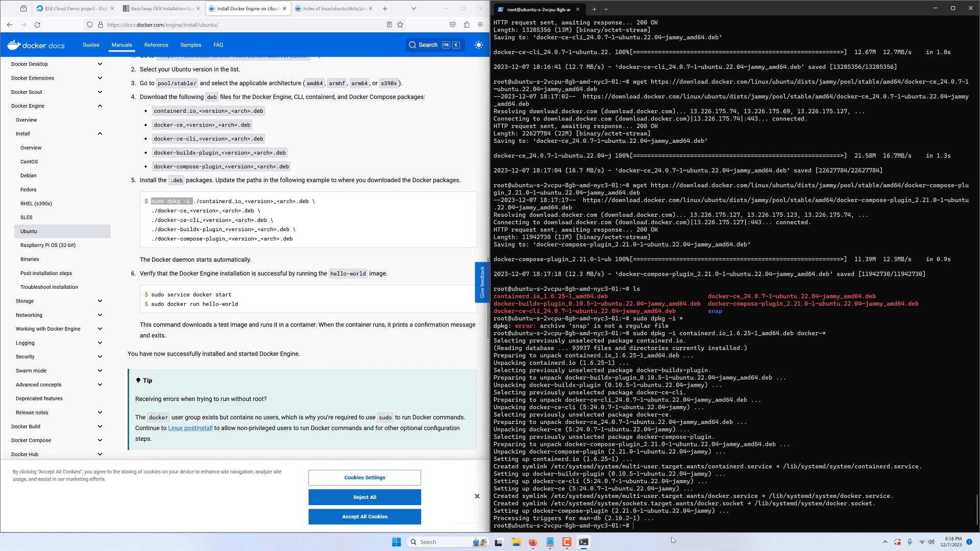
Run docker -v showing 24.0.7, then sudo service docker start and hello-world.
{"action": "type", "text": "docker -v"}
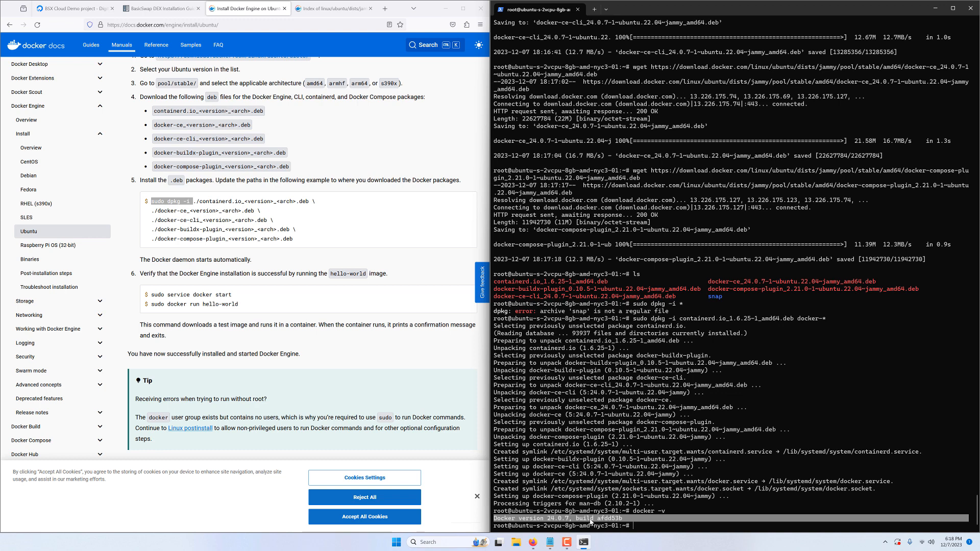
{"action": "mouse_move", "coordinate": [234, 297]}
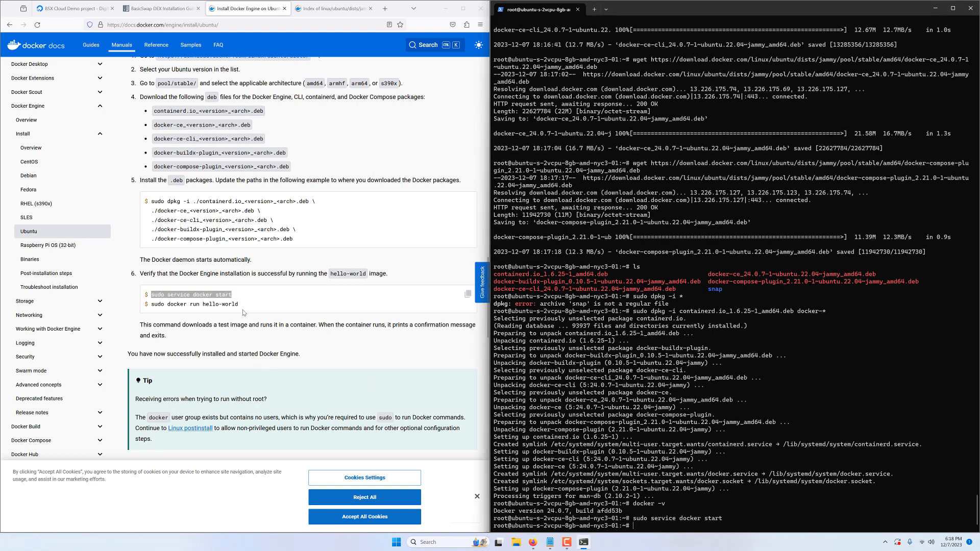
{"action": "double_click", "coordinate": [194, 303]}
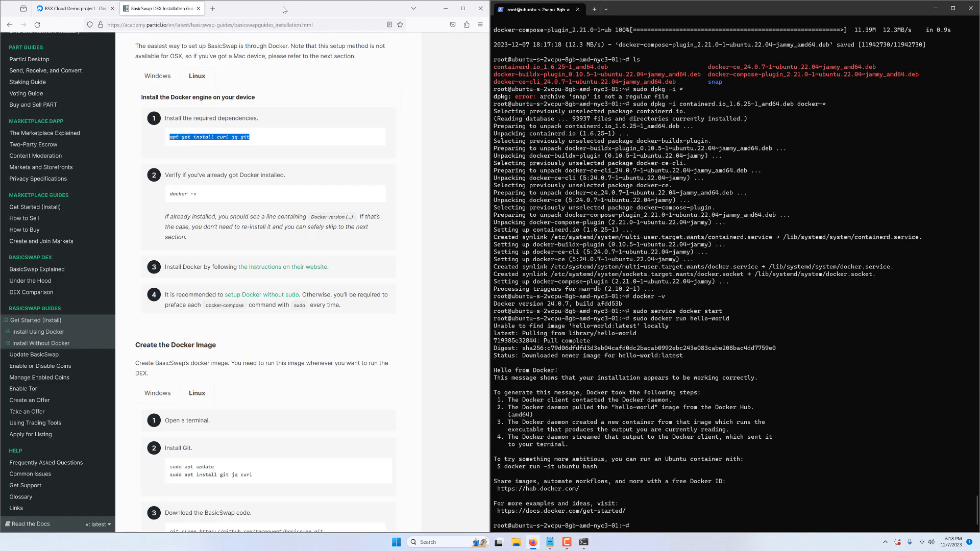
Run groupadd, usermod, reboot and newgrp docker so hello-world runs without sudo.
{"action": "scroll", "scroll_direction": "down", "scroll_amount": 3}
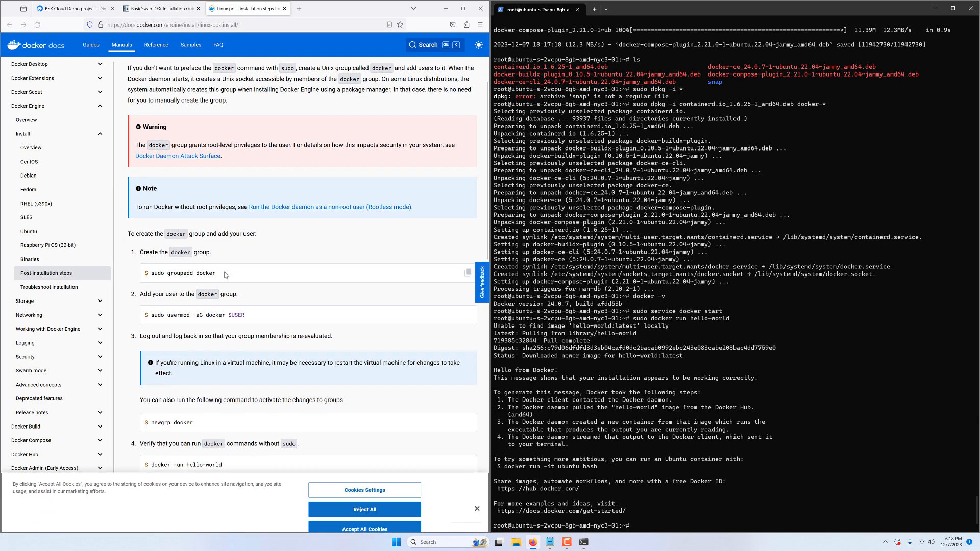
{"action": "double_click", "coordinate": [182, 273]}
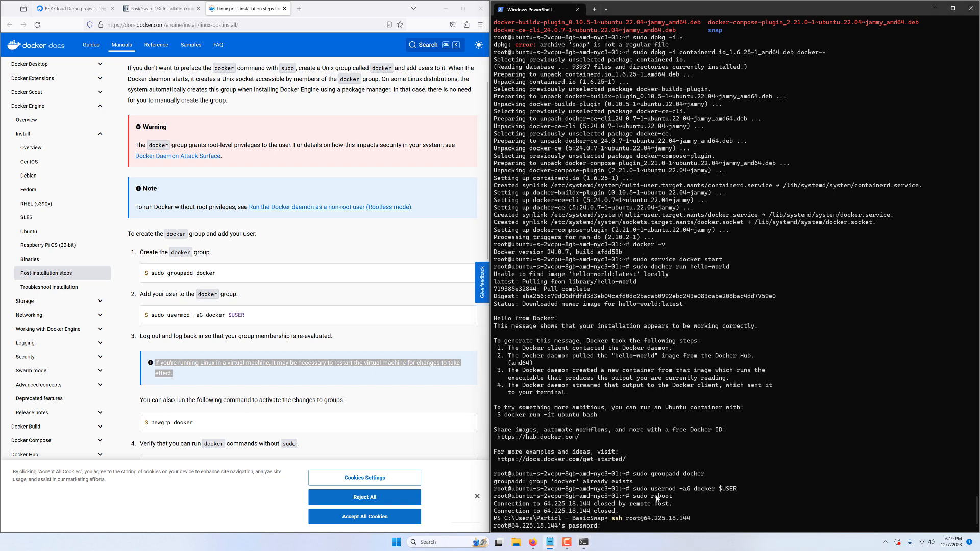
{"action": "scroll", "scroll_direction": "down", "scroll_amount": 3}
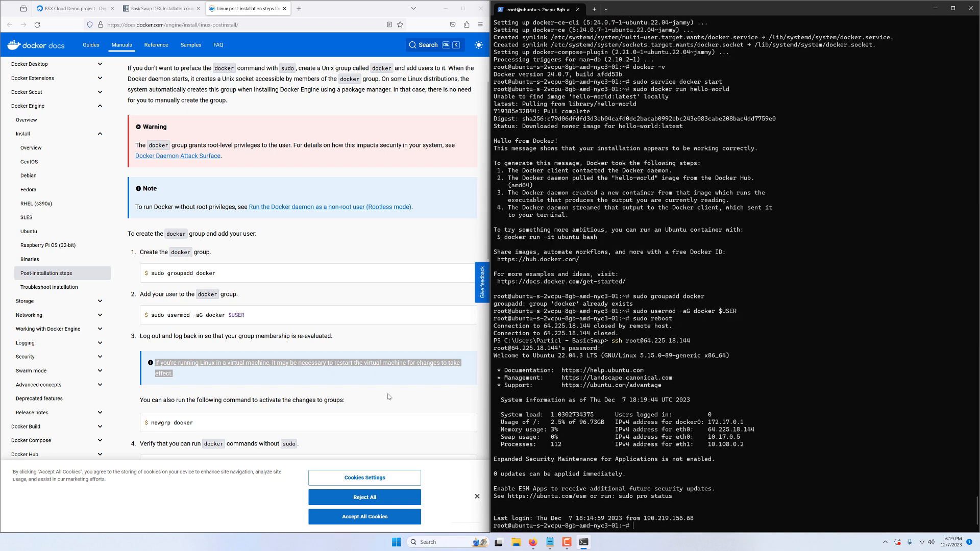
{"action": "scroll", "scroll_direction": "down", "scroll_amount": 3}
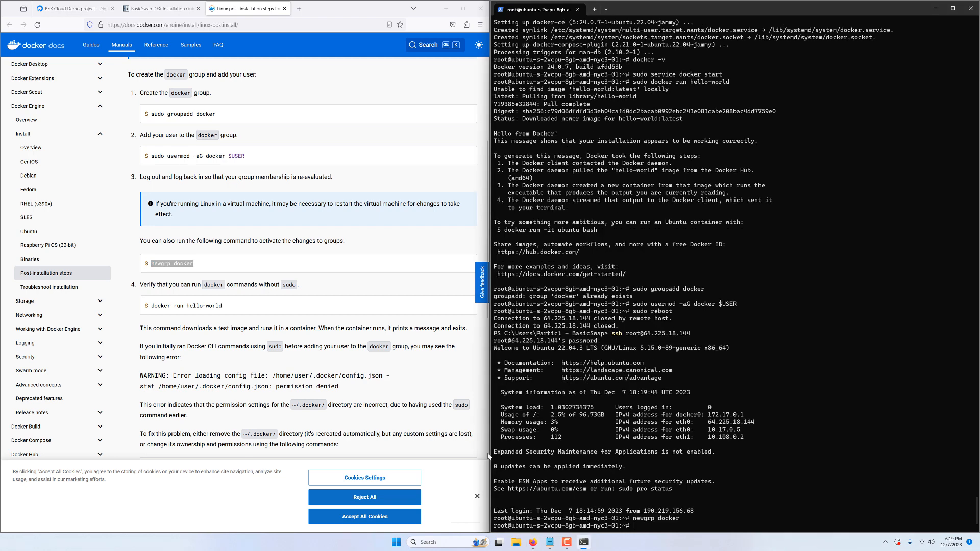
{"action": "double_click", "coordinate": [188, 306]}
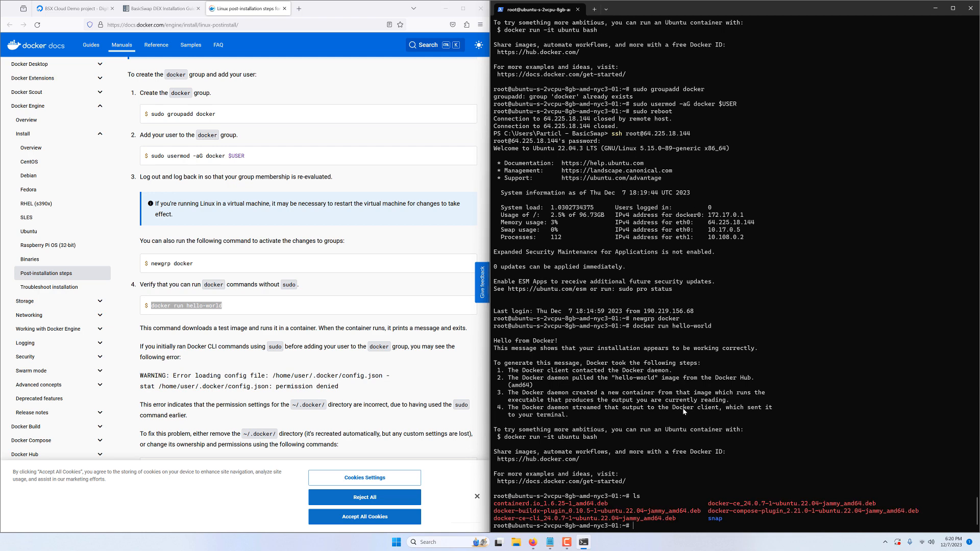
Remove the downloaded .deb files with rm containerd.io_1.6.25-1_amd64.deb docker-*.
{"action": "type", "text": "rm containerd.io_1.6.25-1_amd64.deb"}
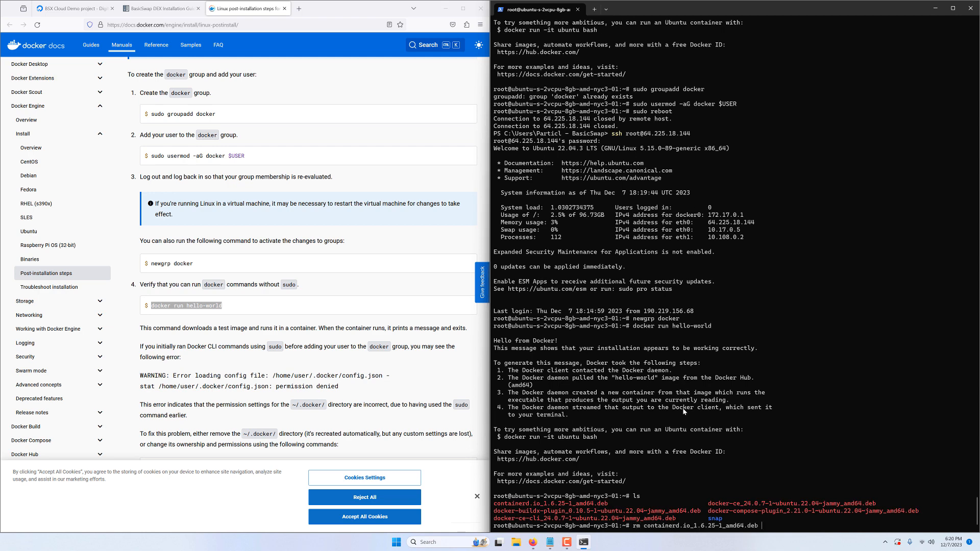
{"action": "type", "text": "docker-*"}
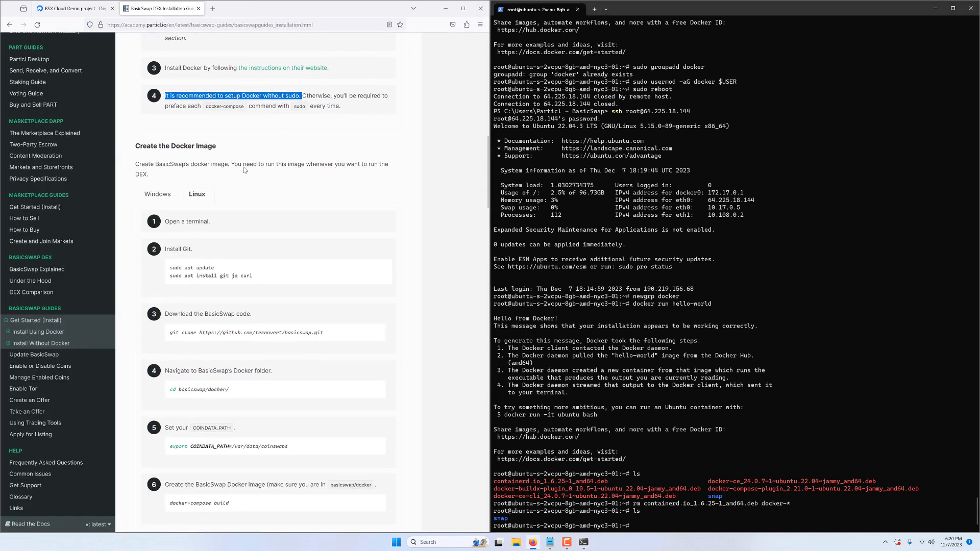
Run apt update/upgrade, install git jq curl, clone basicswap and cd basicswap/docker/.
{"action": "double_click", "coordinate": [173, 145]}
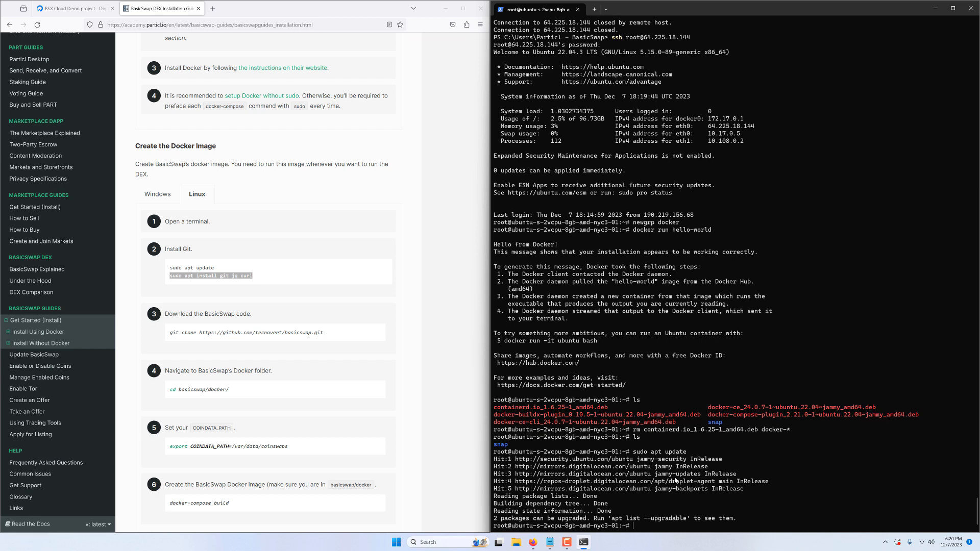
{"action": "type", "text": "sudo apt upgrade"}
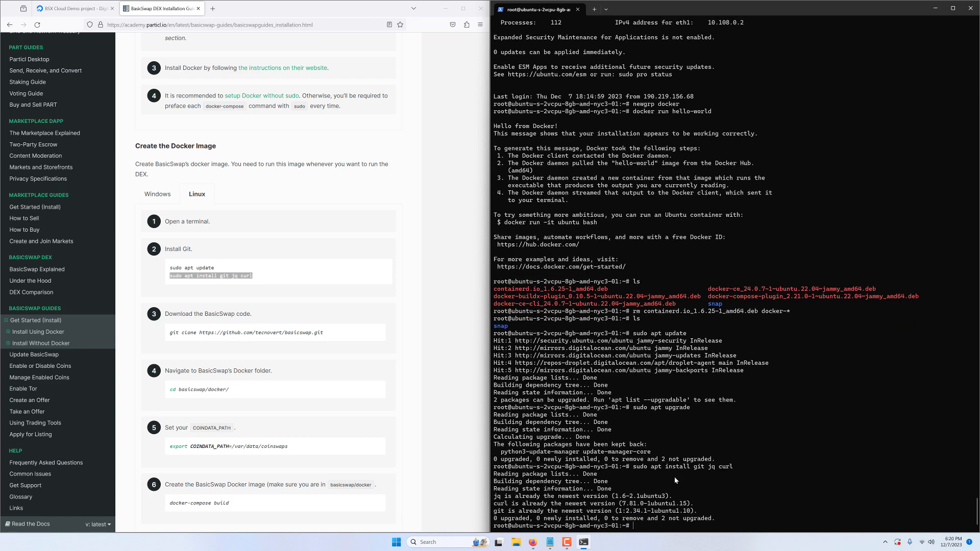
{"action": "scroll", "scroll_direction": "down", "scroll_amount": 3}
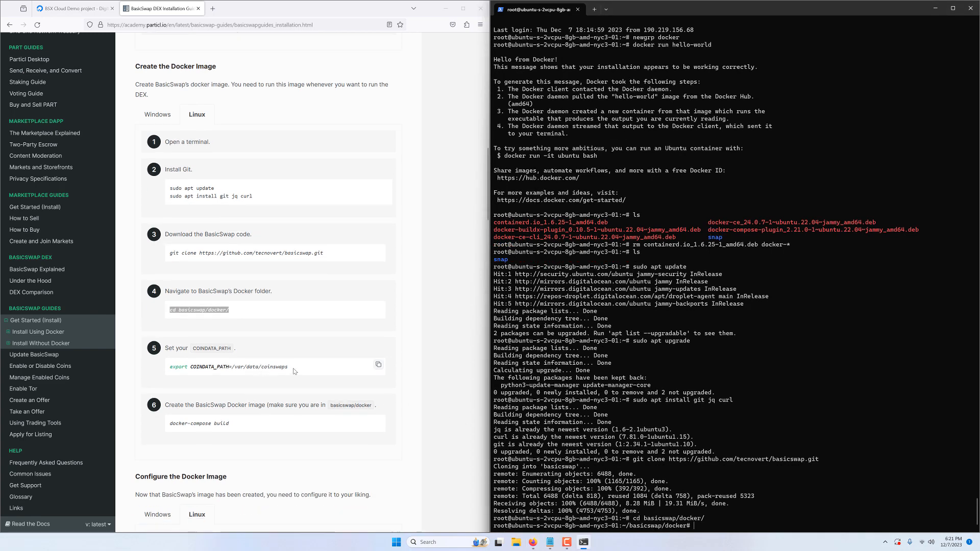
Export COINDATA_PATH=/var/data/coinswaps, then docker-compose build fails as not found.
{"action": "left_click", "coordinate": [378, 364]}
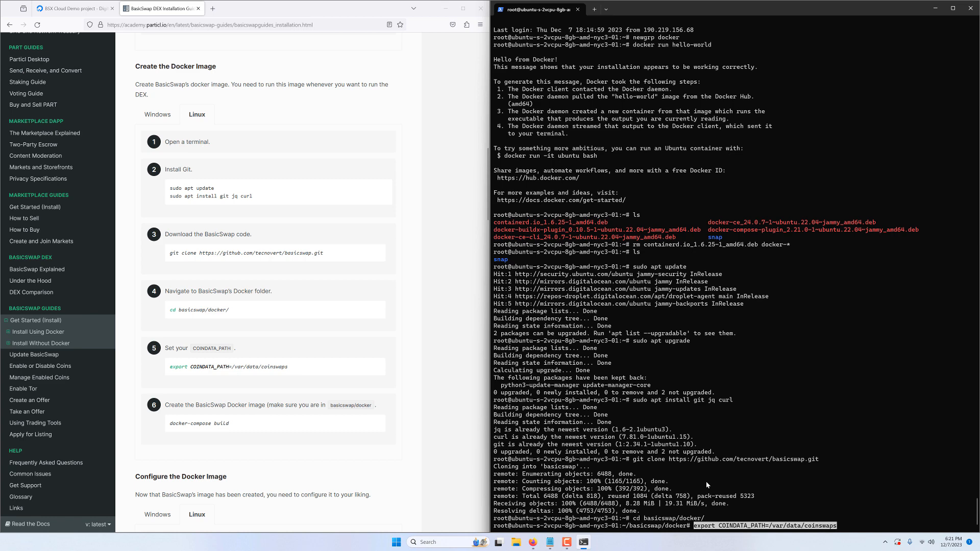
{"action": "key", "text": "Return"}
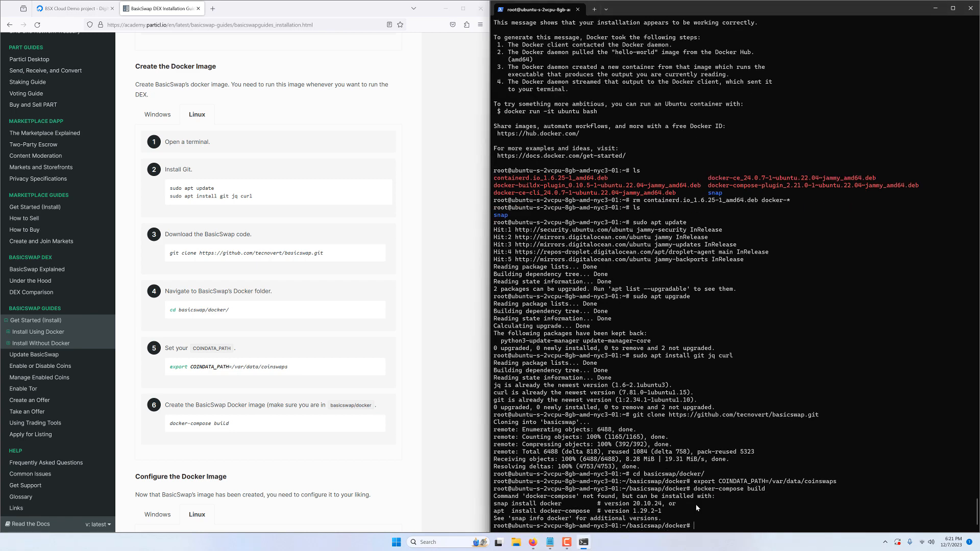
Run docker compose build and wait for all fifteen build steps to finish.
{"action": "double_click", "coordinate": [569, 496]}
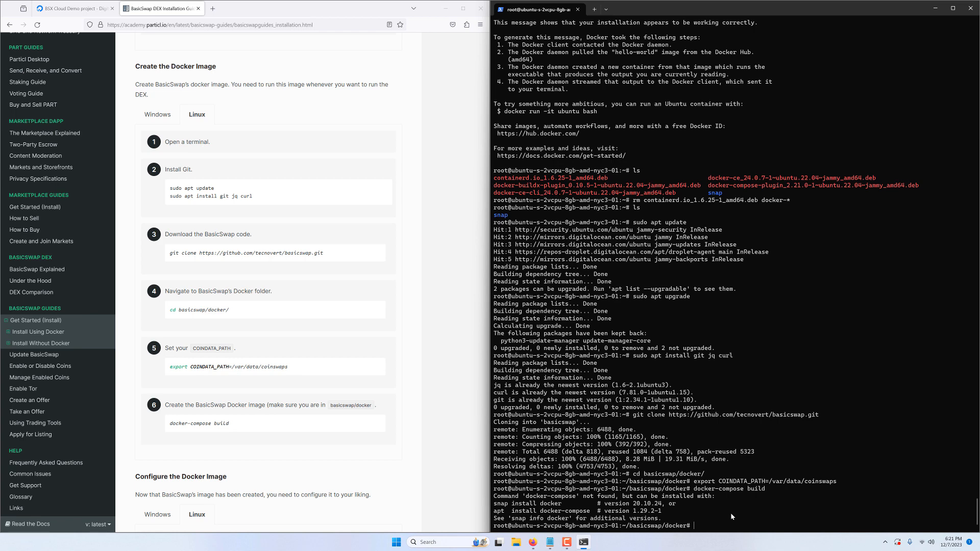
{"action": "type", "text": "docker-compose build"}
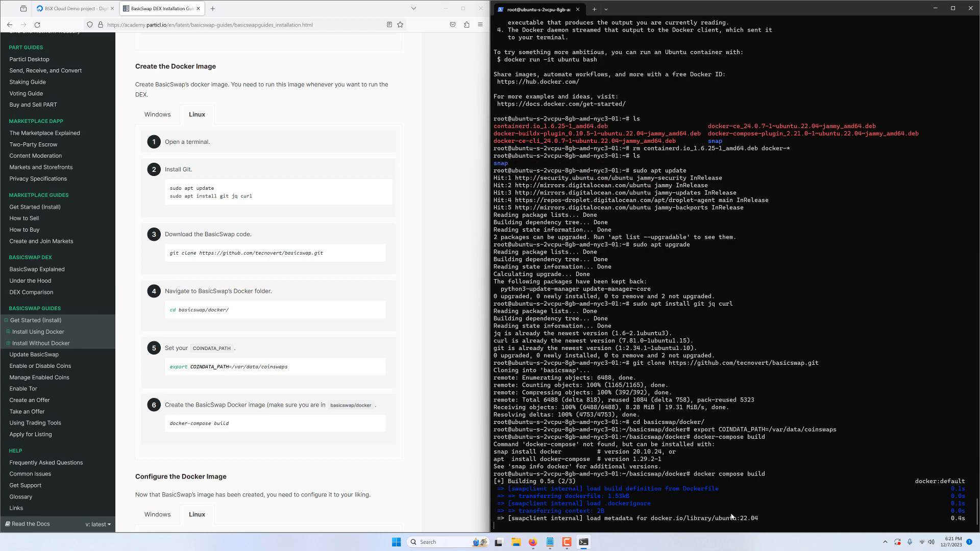
{"action": "scroll", "scroll_direction": "down", "scroll_amount": 3}
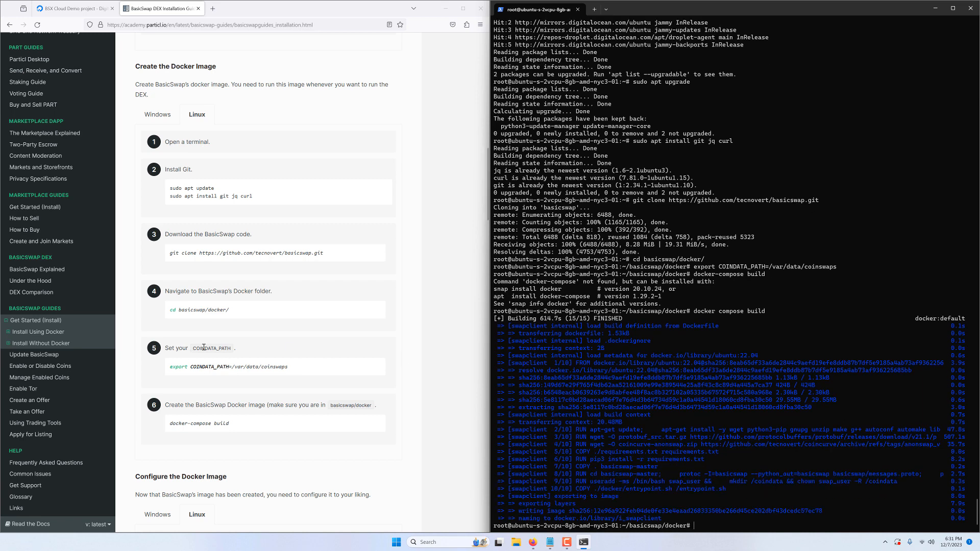
{"action": "scroll", "scroll_direction": "down", "scroll_amount": 3}
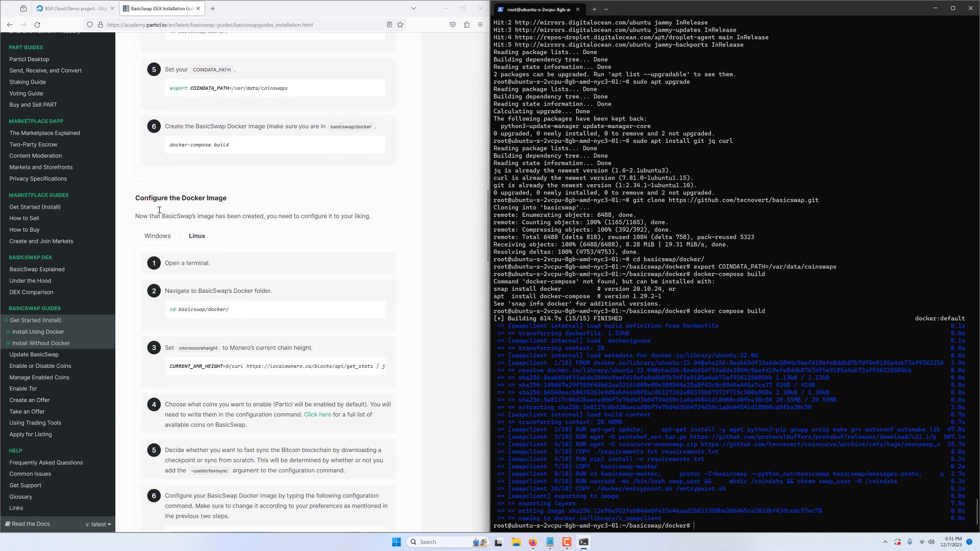
{"action": "double_click", "coordinate": [180, 199]}
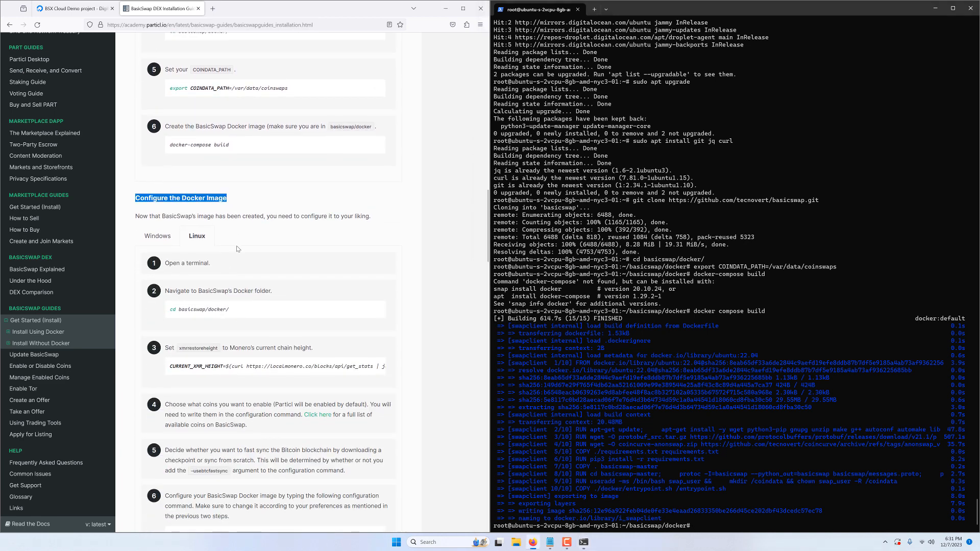
{"action": "scroll", "scroll_direction": "down", "scroll_amount": 3}
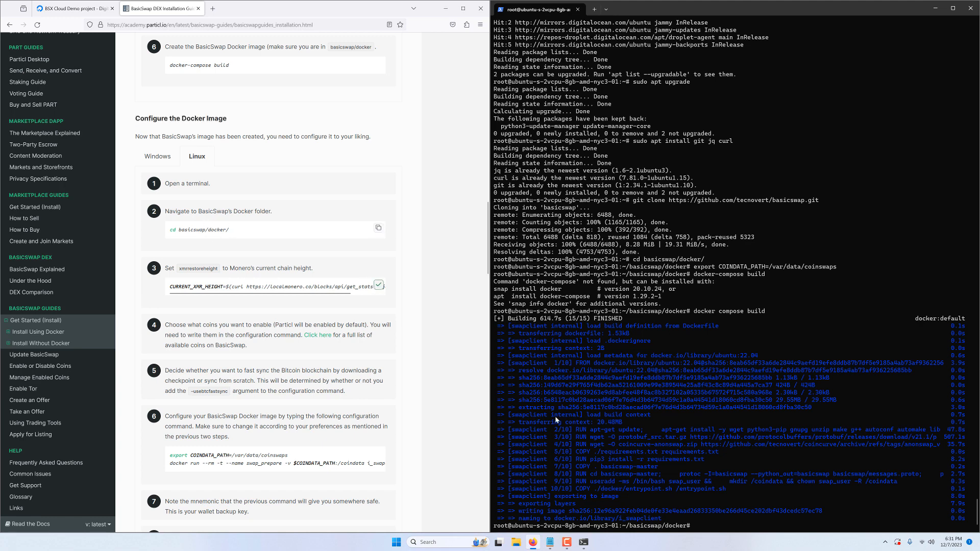
{"action": "mouse_move", "coordinate": [711, 463]}
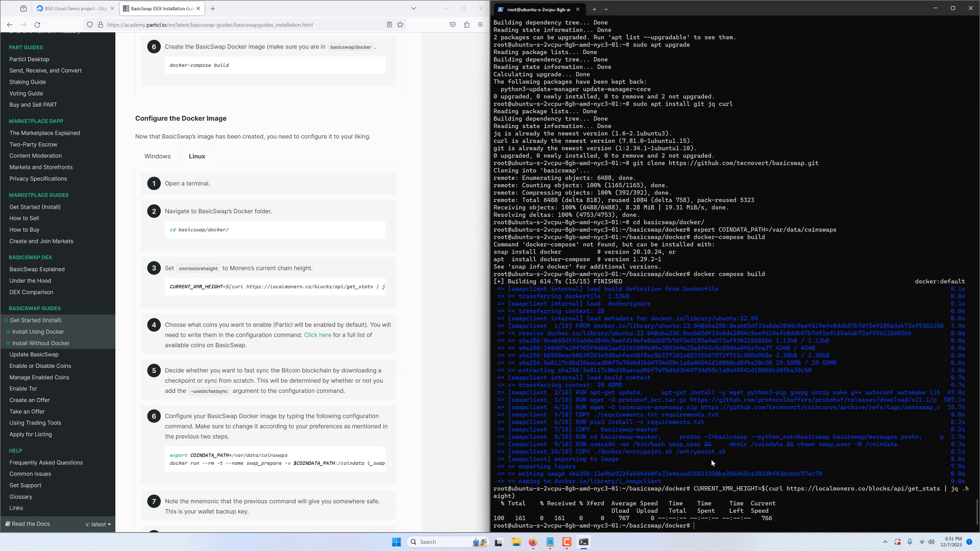
{"action": "scroll", "scroll_direction": "down", "scroll_amount": 3}
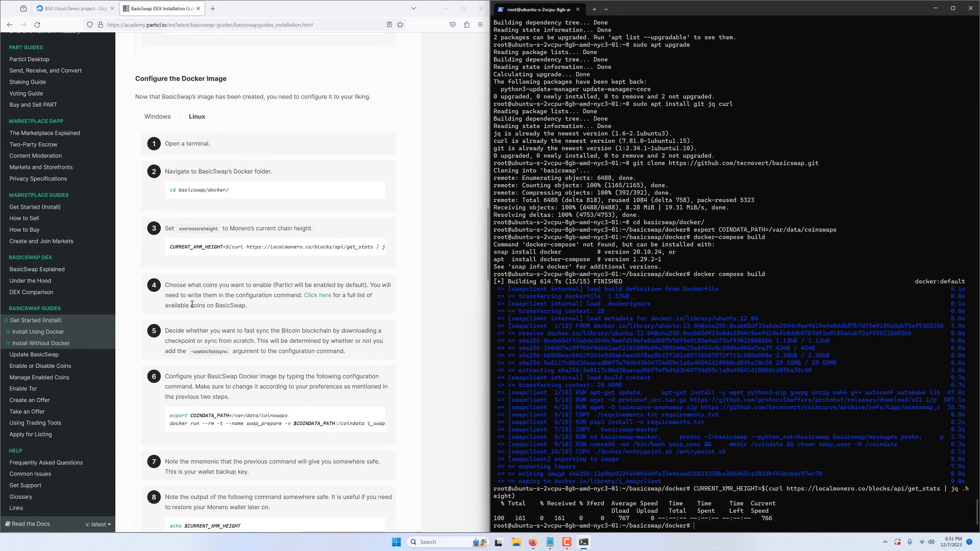
{"action": "double_click", "coordinate": [194, 284]}
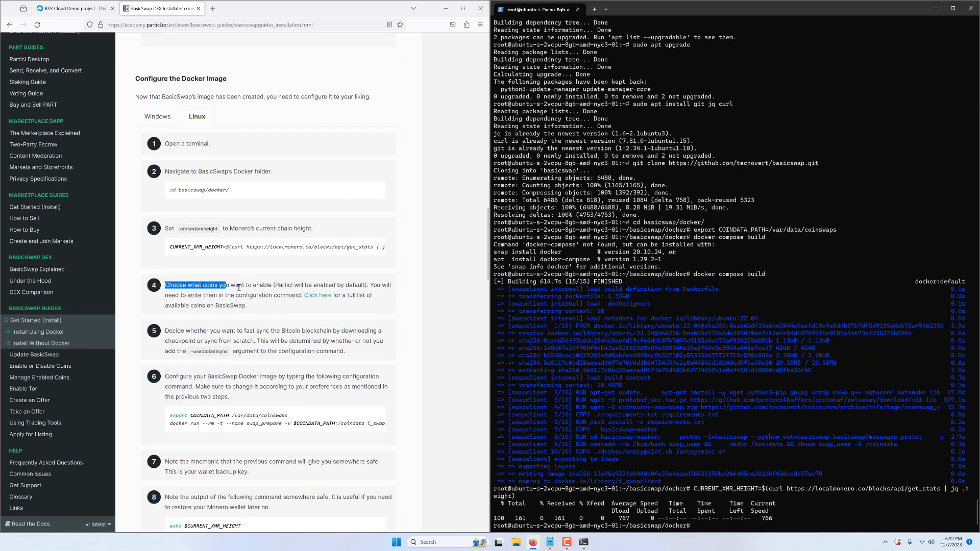
{"action": "scroll", "scroll_direction": "up", "scroll_amount": 3}
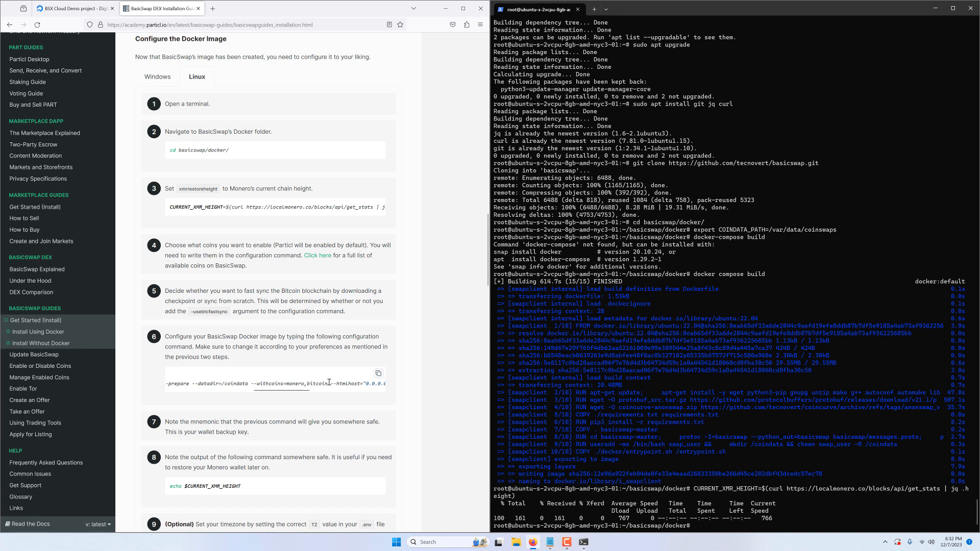
Run swap_prepare with --withcoins=monero,bitcoin --usebtcfastsync until Done and recovery phrase.
{"action": "double_click", "coordinate": [284, 383]}
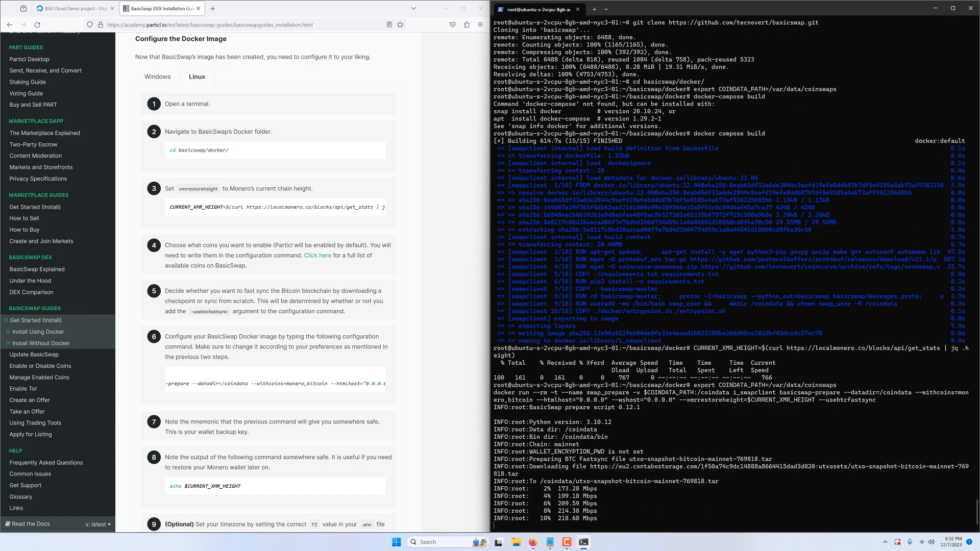
{"action": "scroll", "scroll_direction": "down", "scroll_amount": 3}
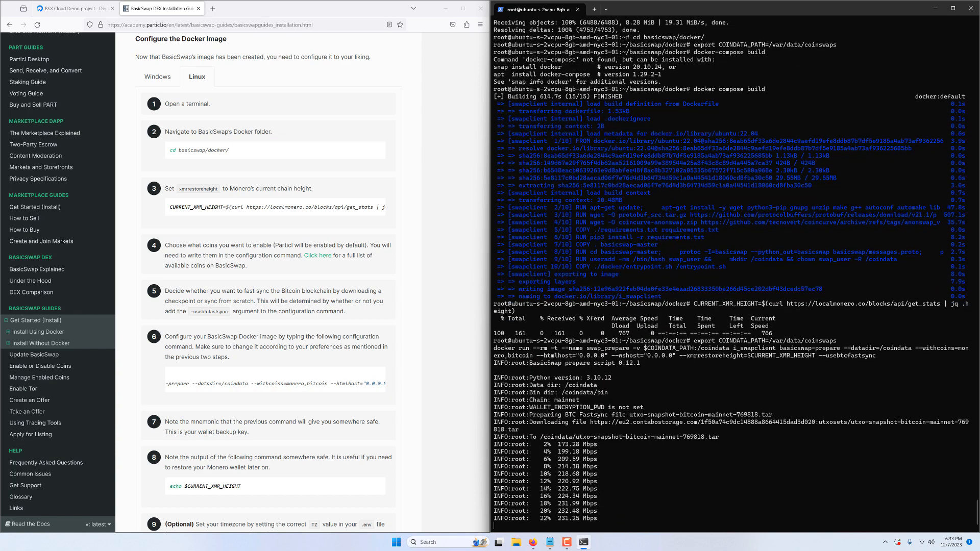
{"action": "scroll", "scroll_direction": "down", "scroll_amount": 3}
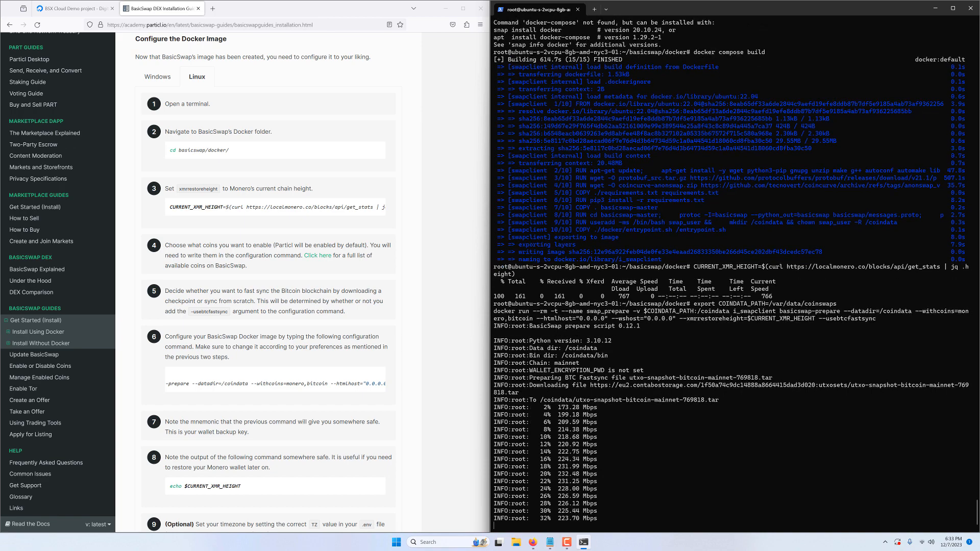
{"action": "scroll", "scroll_direction": "down", "scroll_amount": 3}
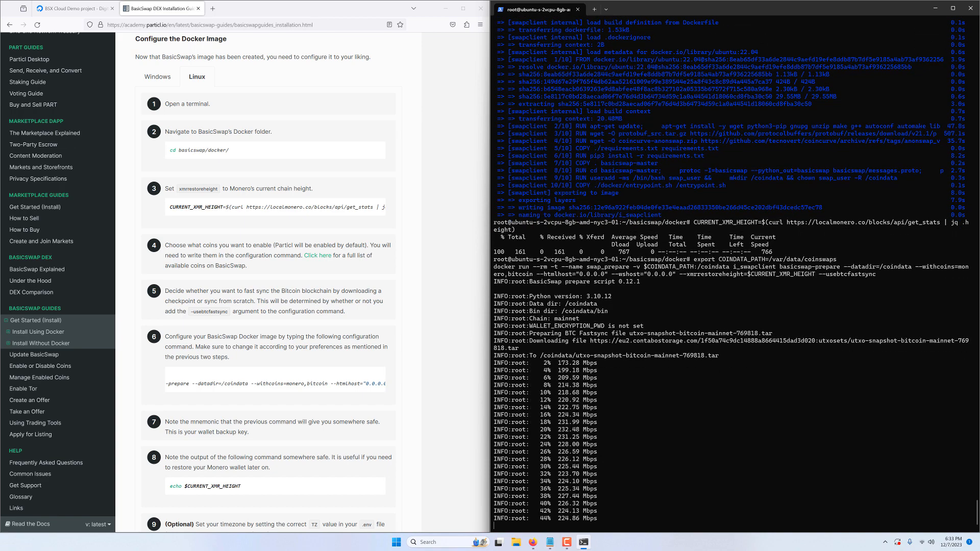
{"action": "scroll", "scroll_direction": "down", "scroll_amount": 3}
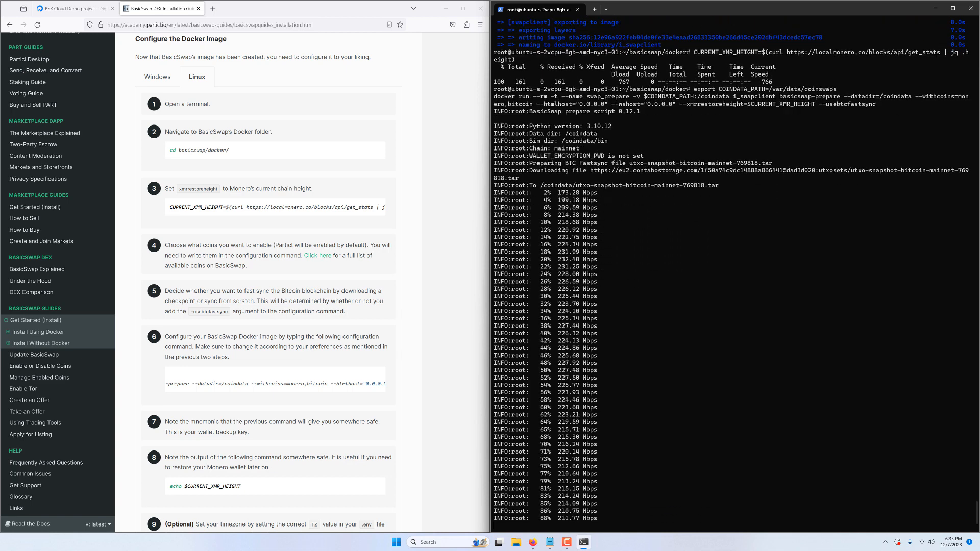
{"action": "scroll", "scroll_direction": "down", "scroll_amount": 3}
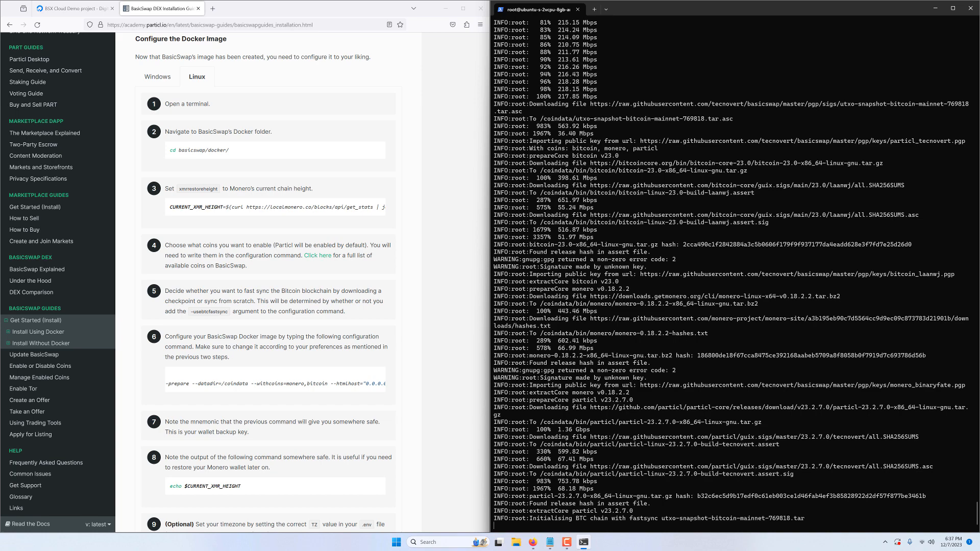
{"action": "scroll", "scroll_direction": "down", "scroll_amount": 3}
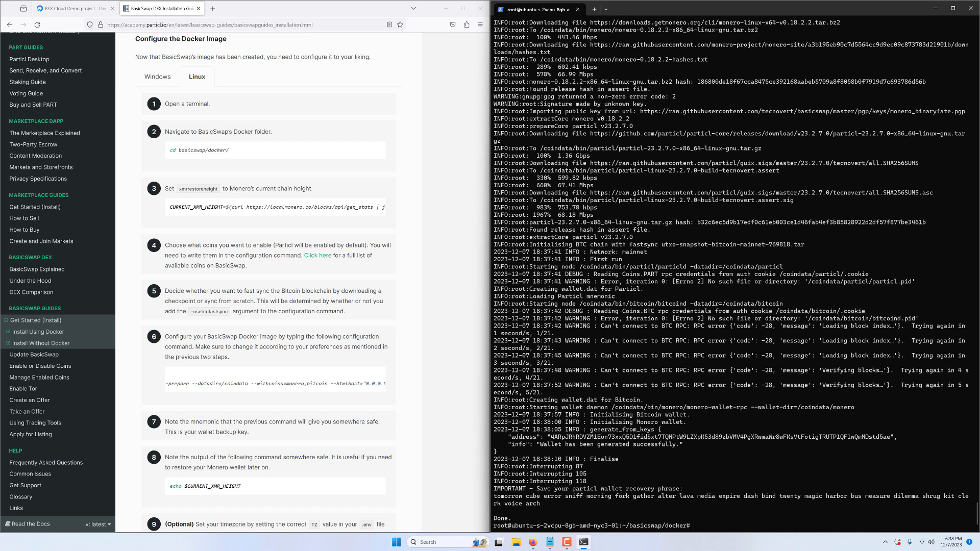
{"action": "mouse_move", "coordinate": [662, 512]}
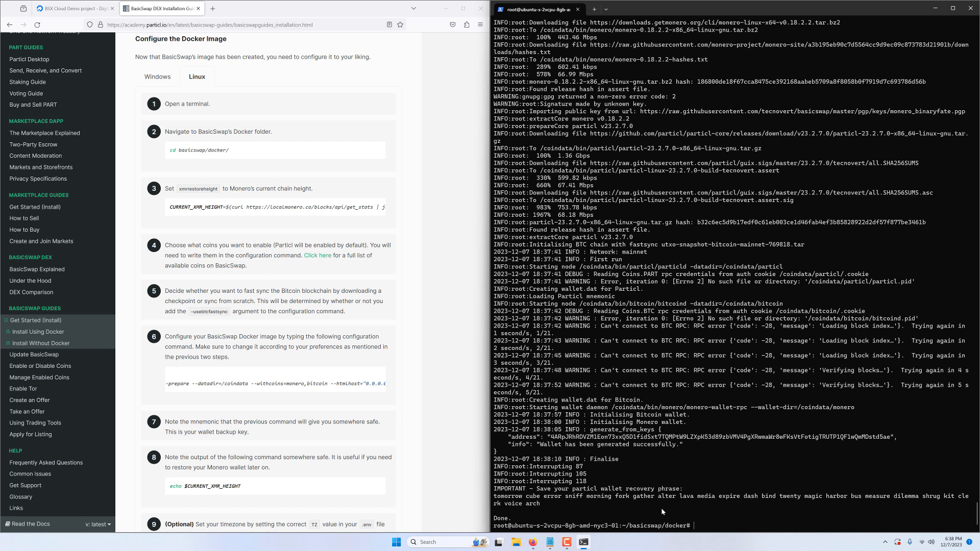
Select the wallet recovery phrase to save and copy the echo $CURRENT_XMR_HEIGHT command.
{"action": "double_click", "coordinate": [535, 504]}
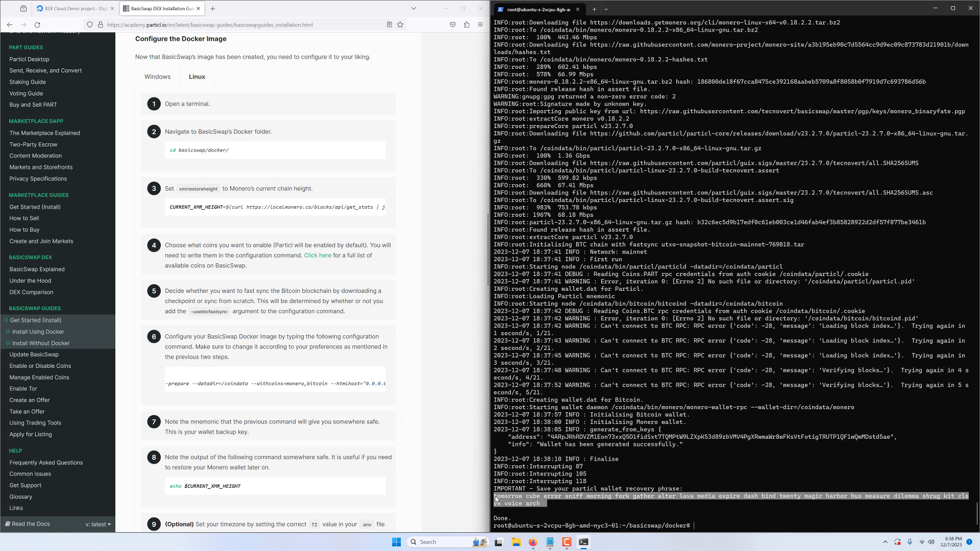
{"action": "mouse_move", "coordinate": [639, 500]}
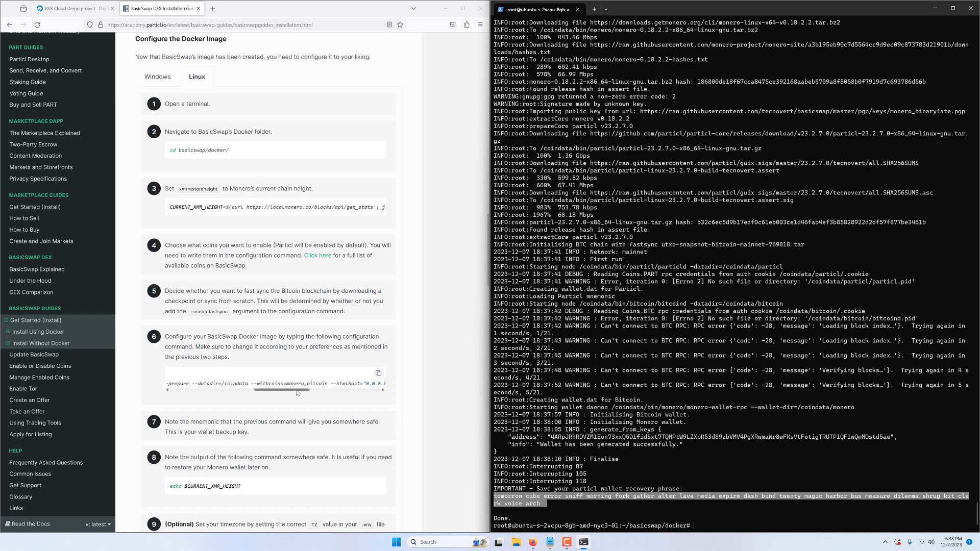
{"action": "scroll", "scroll_direction": "down", "scroll_amount": 3}
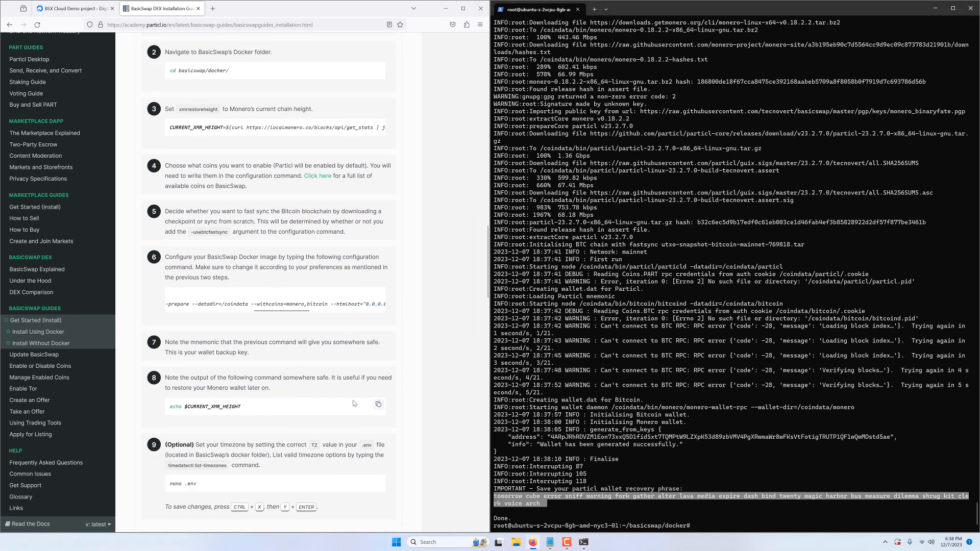
{"action": "left_click", "coordinate": [378, 405]}
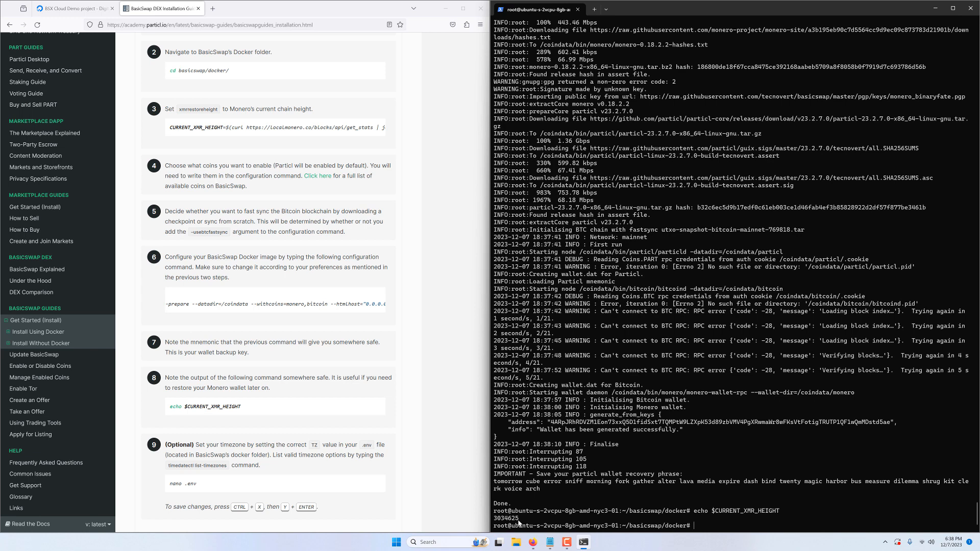
Select the printed Monero height 3034625 and copy the settings-file editing command.
{"action": "double_click", "coordinate": [508, 518]}
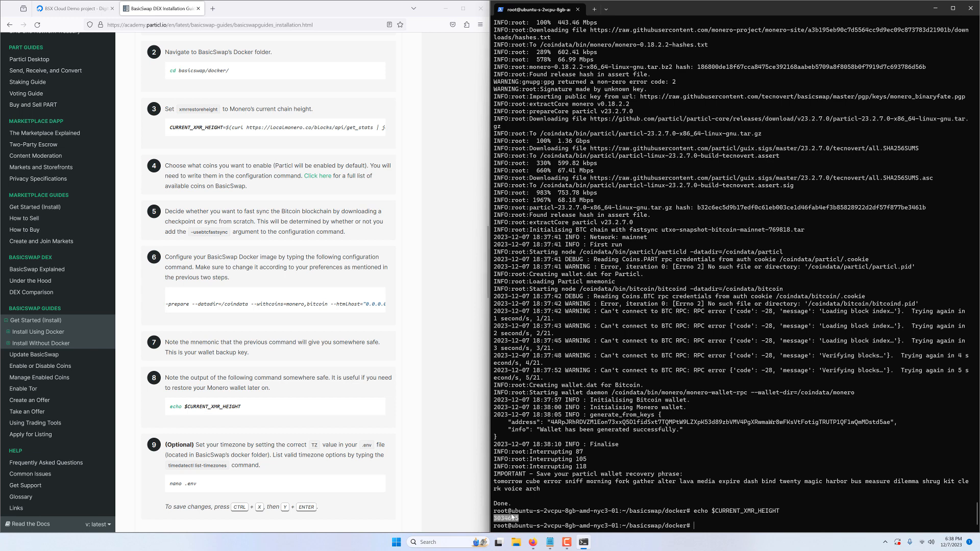
{"action": "scroll", "scroll_direction": "down", "scroll_amount": 3}
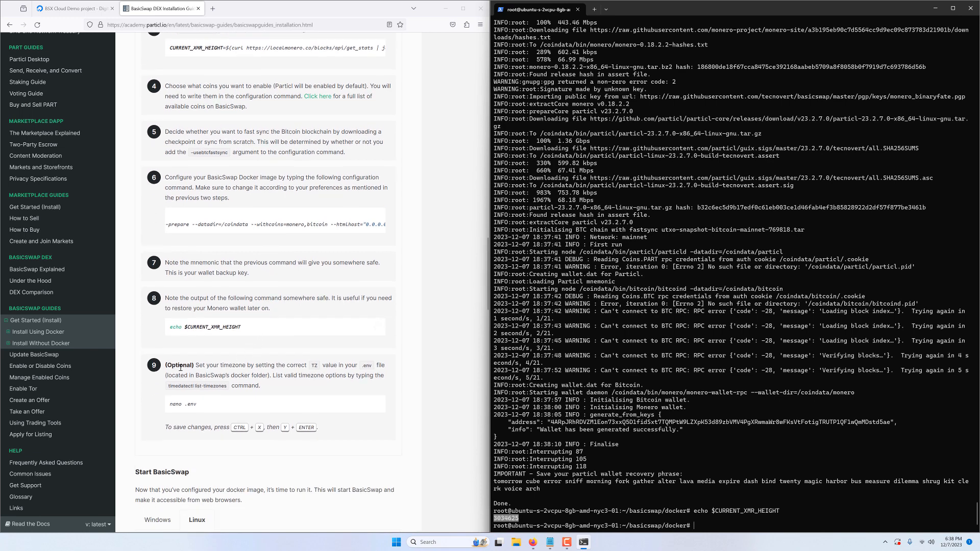
{"action": "double_click", "coordinate": [179, 365]}
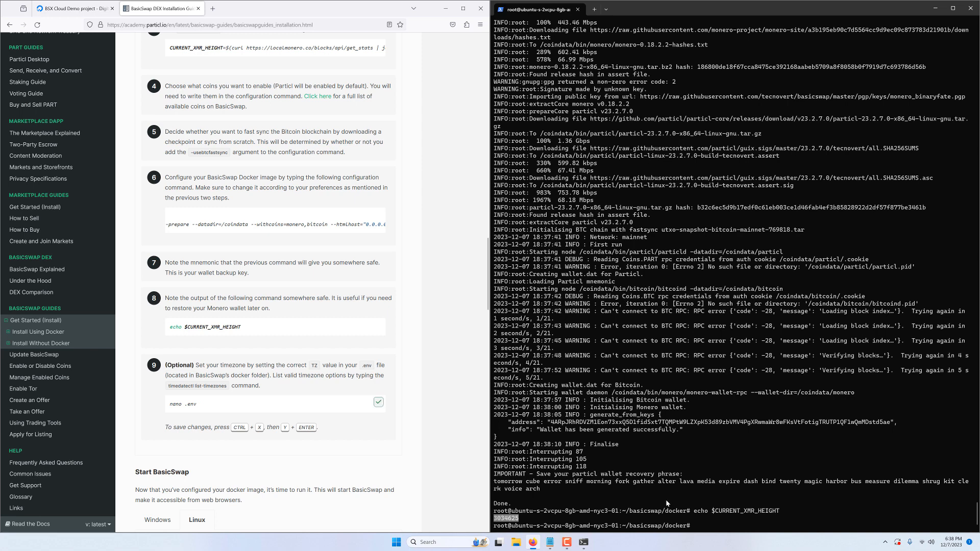
{"action": "type", "text": "nano .env"}
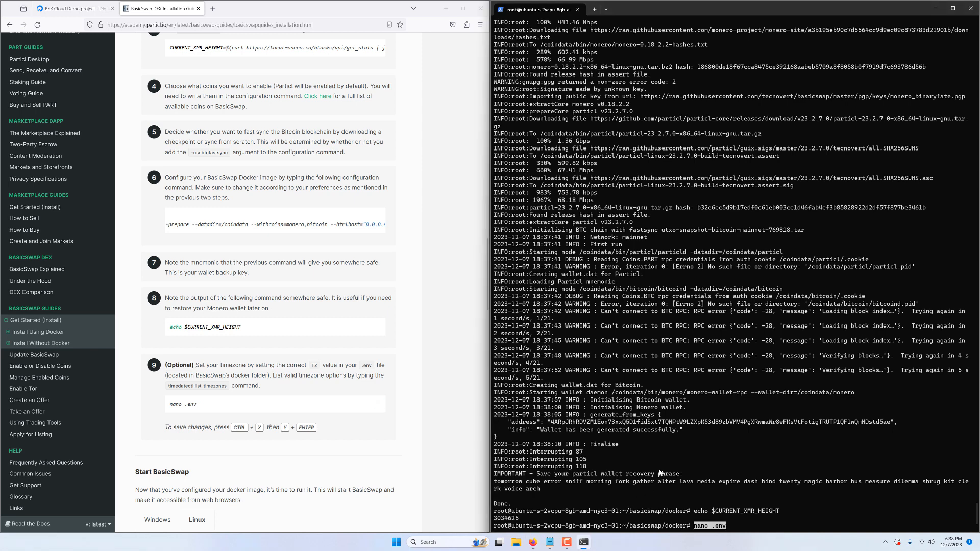
{"action": "key", "text": "Return"}
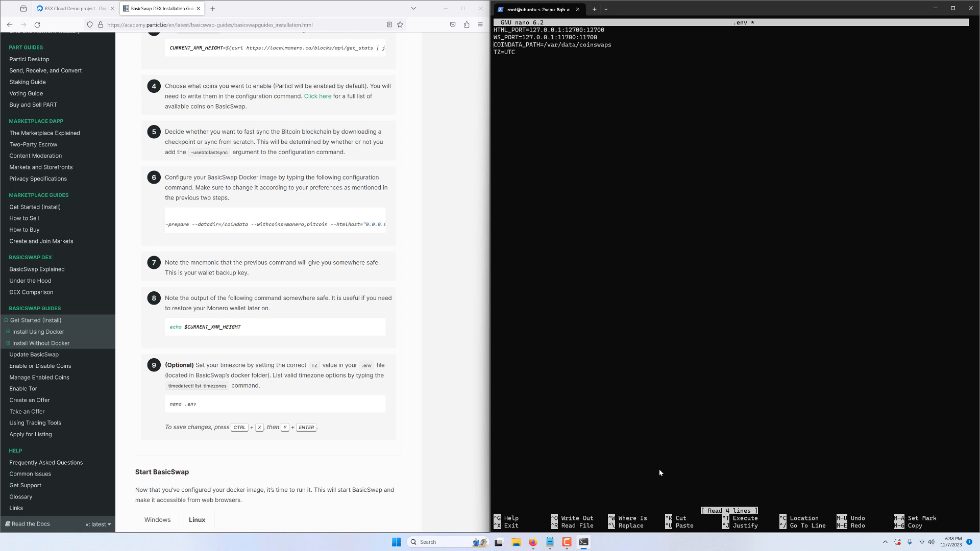
{"action": "mouse_move", "coordinate": [520, 74]}
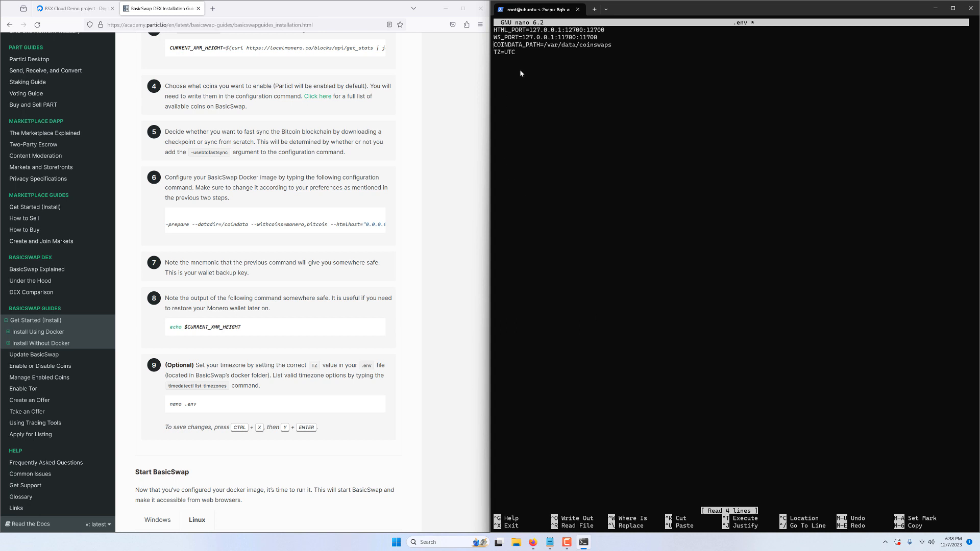
{"action": "double_click", "coordinate": [504, 52]}
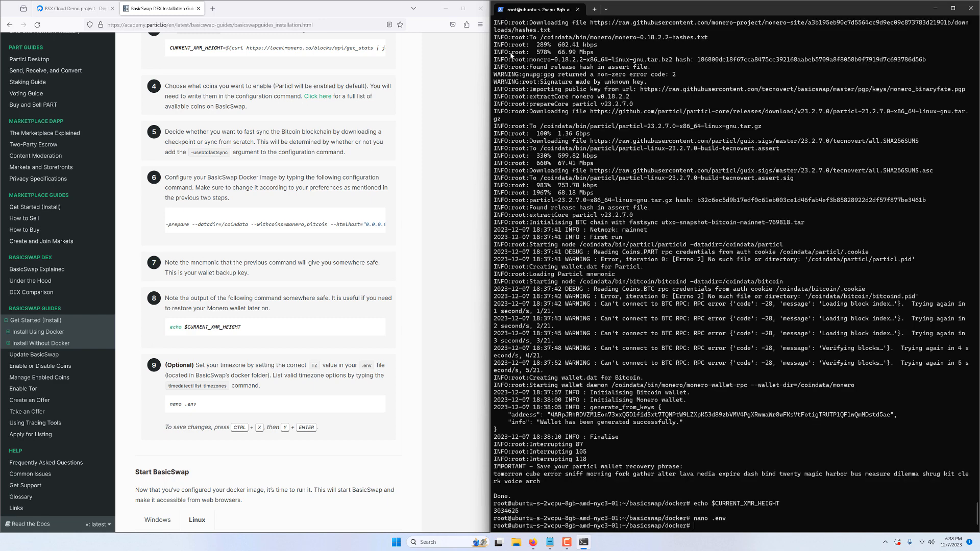
{"action": "scroll", "scroll_direction": "down", "scroll_amount": 3}
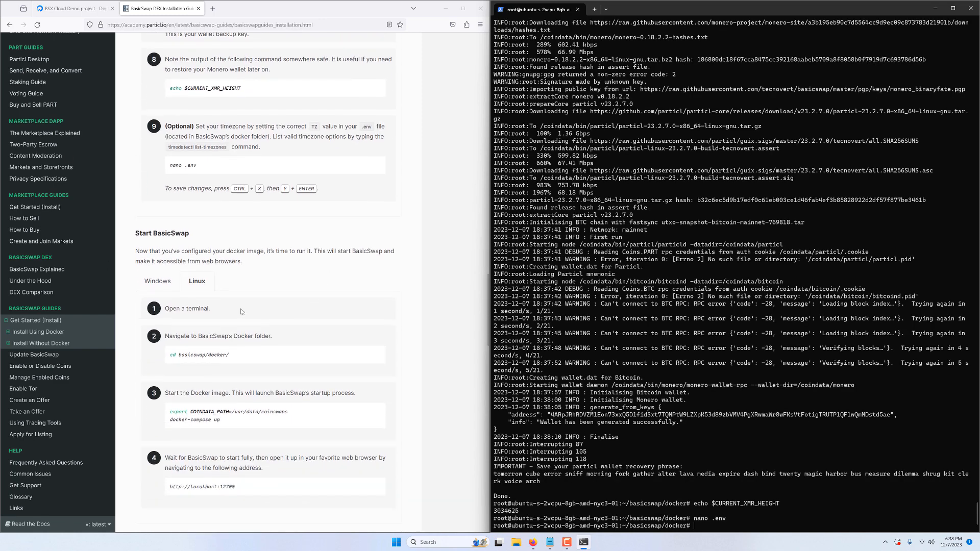
{"action": "scroll", "scroll_direction": "down", "scroll_amount": 3}
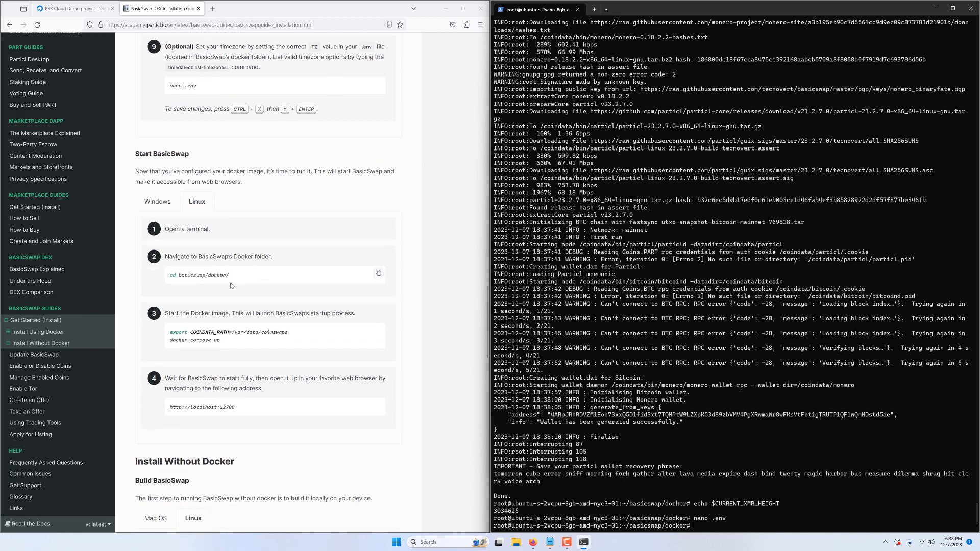
{"action": "scroll", "scroll_direction": "down", "scroll_amount": 3}
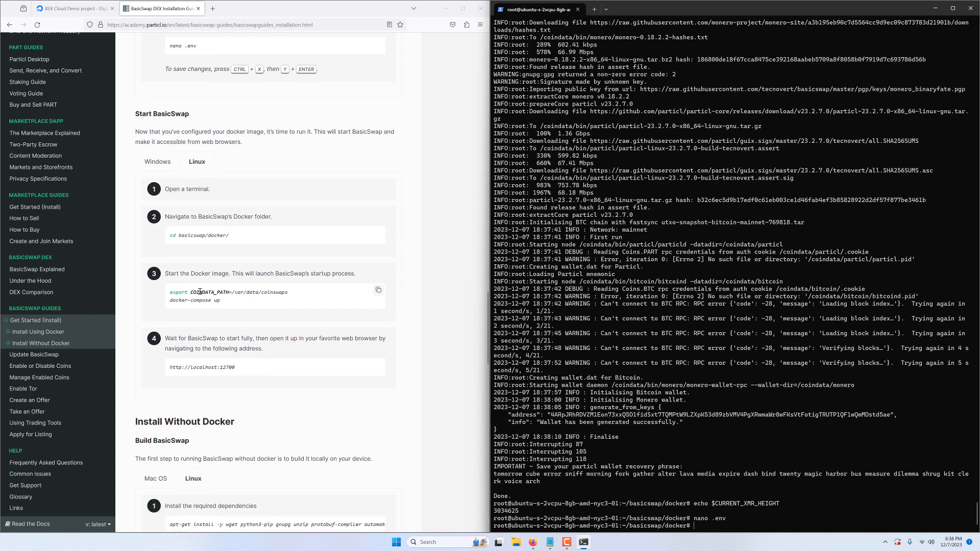
{"action": "double_click", "coordinate": [200, 300]}
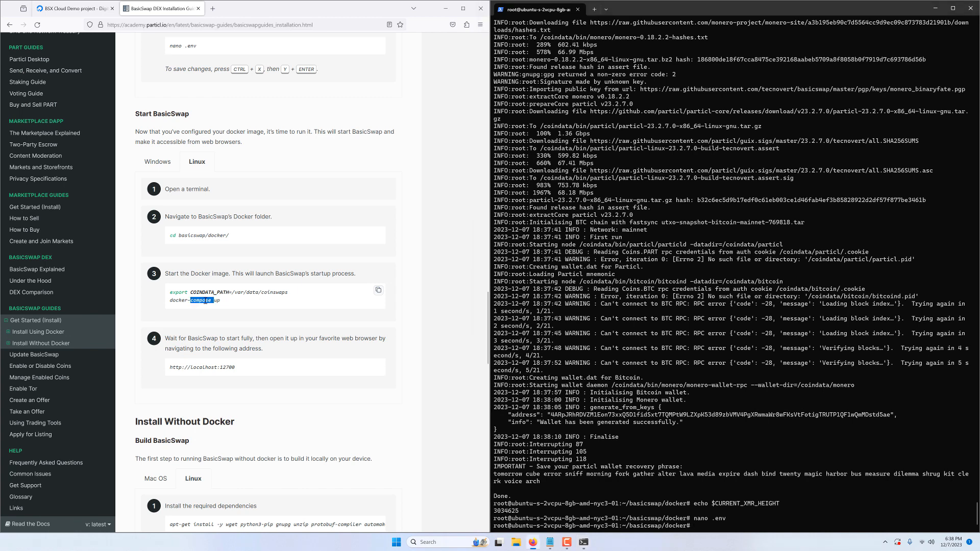
Run docker compose up until coin daemons start and the HTTP server listens on port 12700.
{"action": "type", "text": "docker-compose up"}
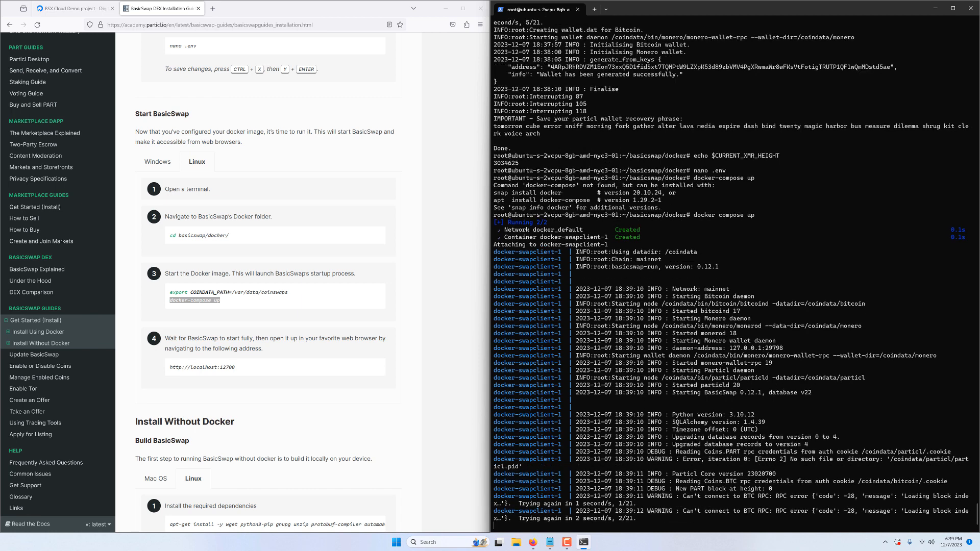
{"action": "scroll", "scroll_direction": "down", "scroll_amount": 3}
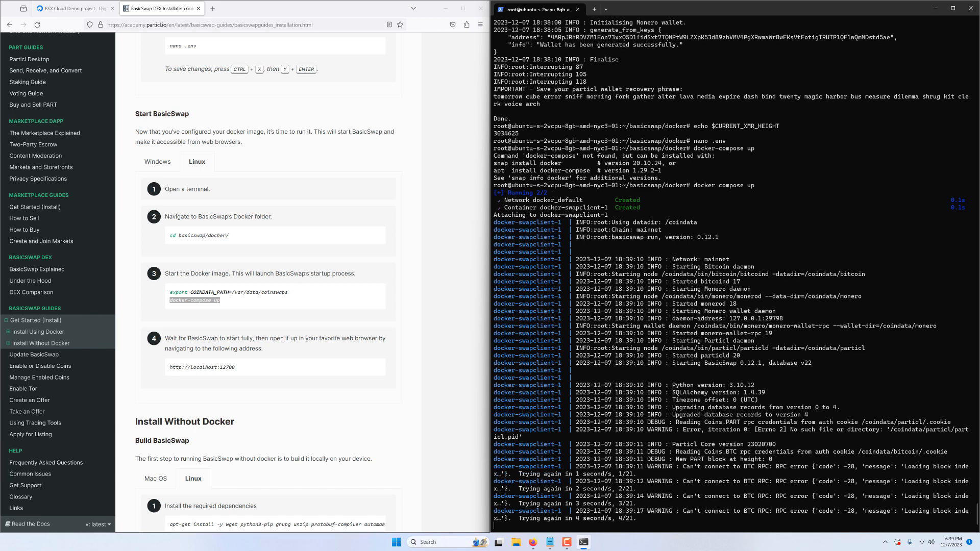
{"action": "scroll", "scroll_direction": "down", "scroll_amount": 3}
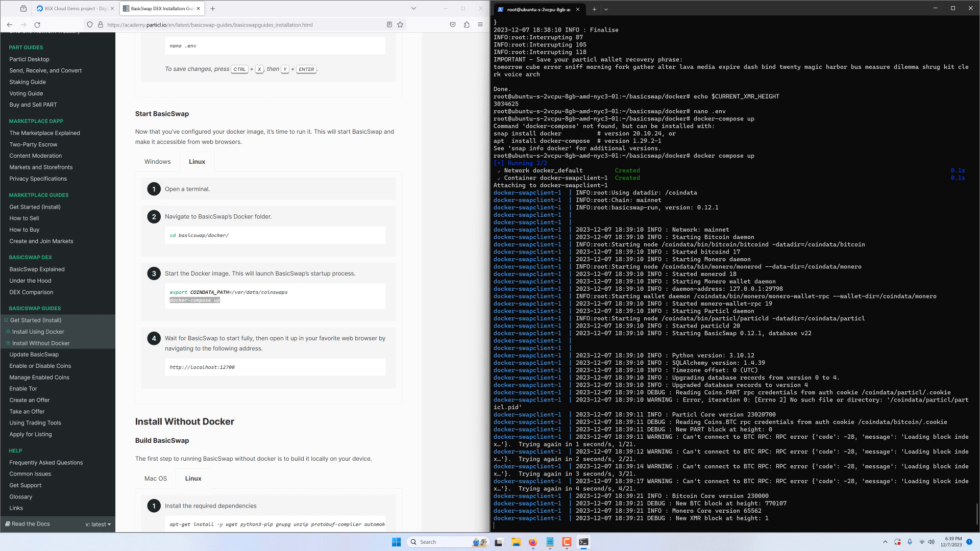
{"action": "scroll", "scroll_direction": "down", "scroll_amount": 3}
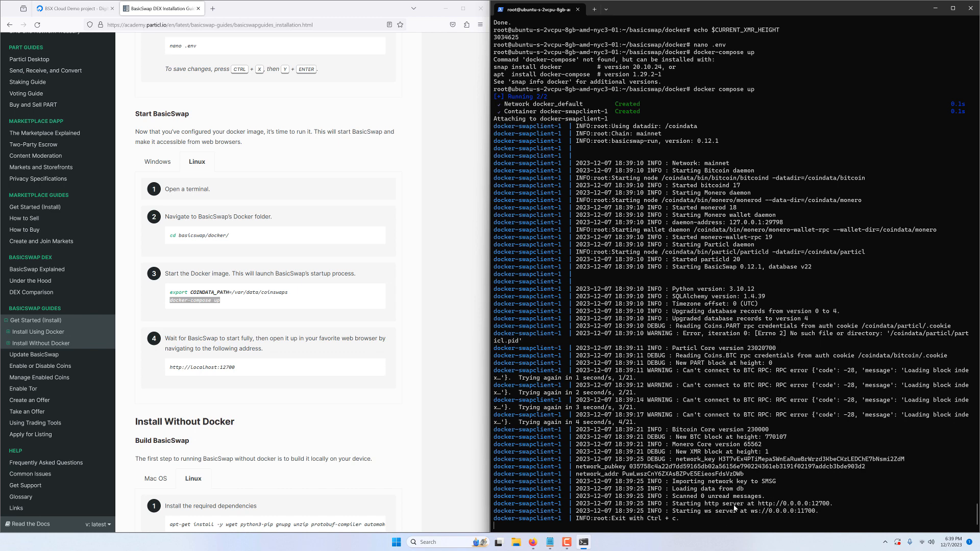
{"action": "mouse_move", "coordinate": [783, 512]}
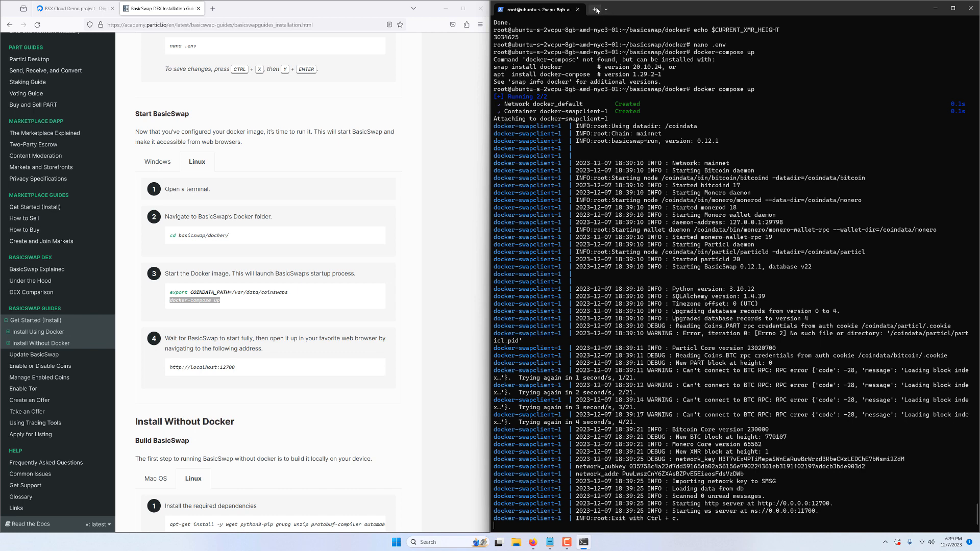
In a new local PowerShell session, compose the ssh -N -L tunnel for ports 5555→12700 and 11705, looking up the droplet IP on DigitalOcean.
{"action": "left_click", "coordinate": [685, 9]}
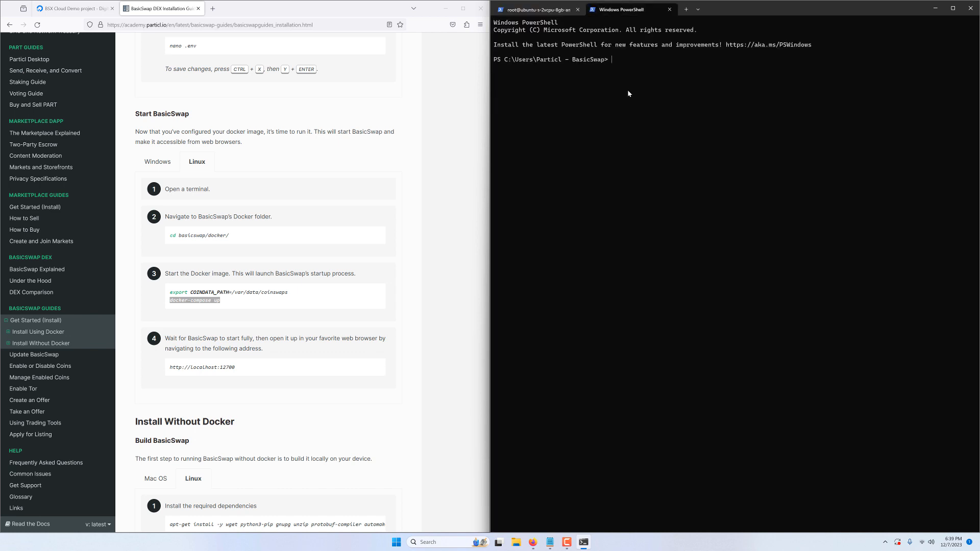
{"action": "type", "text": "s"}
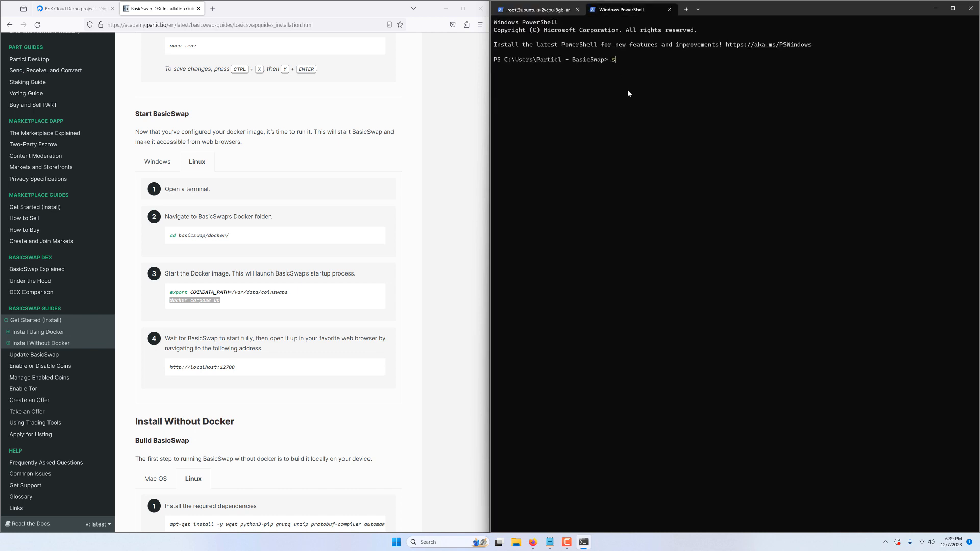
{"action": "type", "text": "ssh -N -L"}
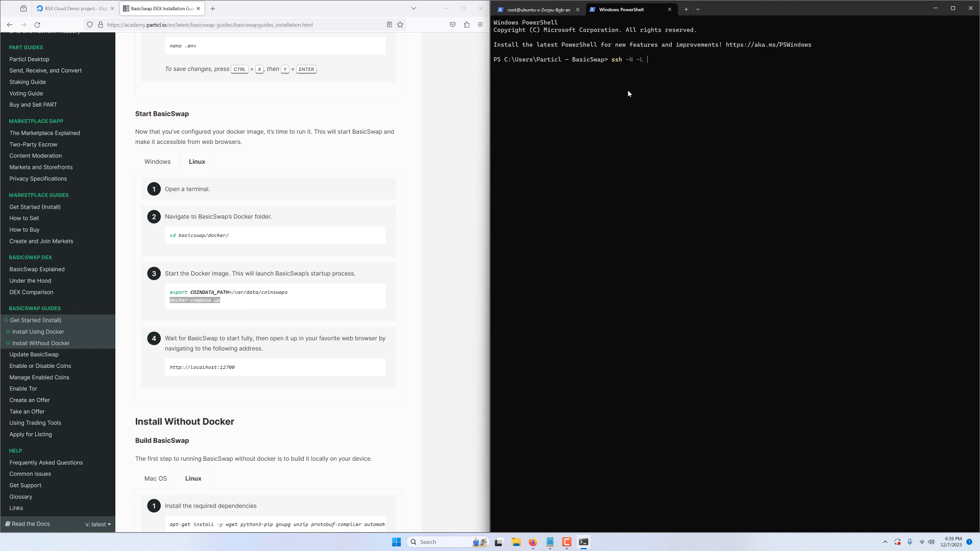
{"action": "type", "text": "5555:localhost:12700 -L 11705:localhost:"}
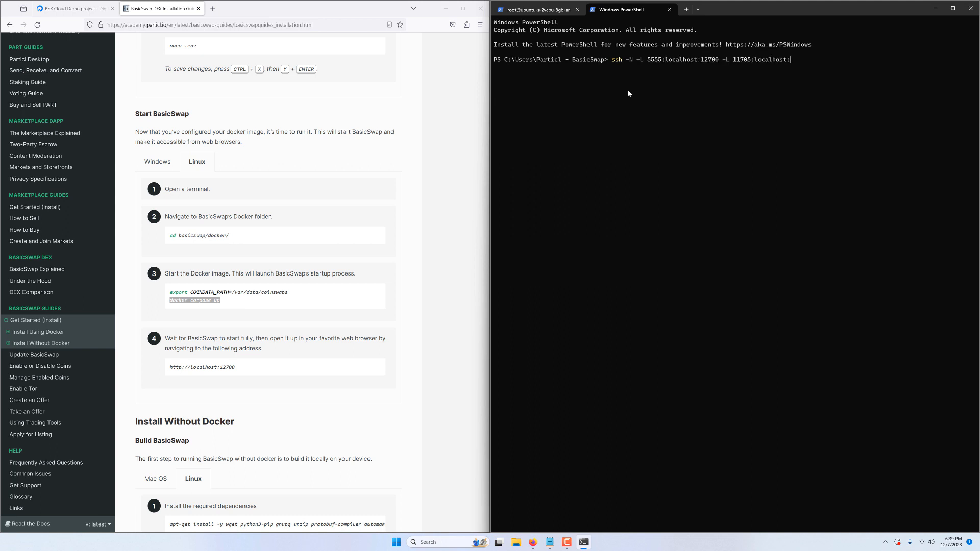
{"action": "type", "text": "11705 root@"}
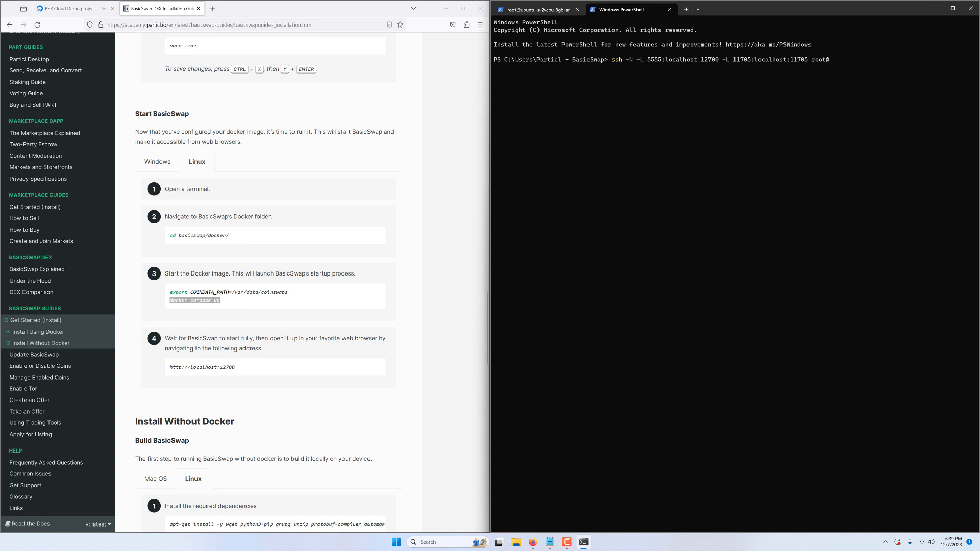
{"action": "left_click", "coordinate": [71, 8]}
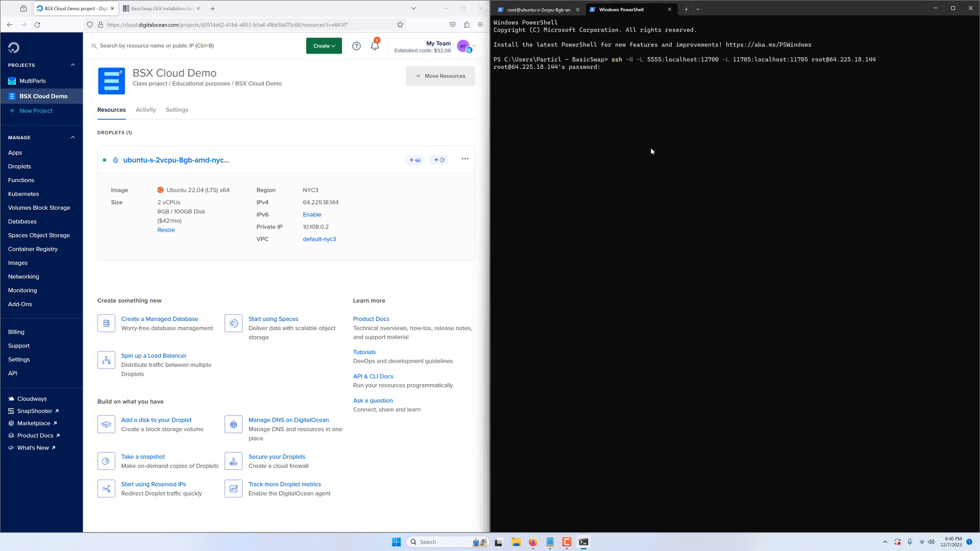
{"action": "mouse_move", "coordinate": [583, 52]}
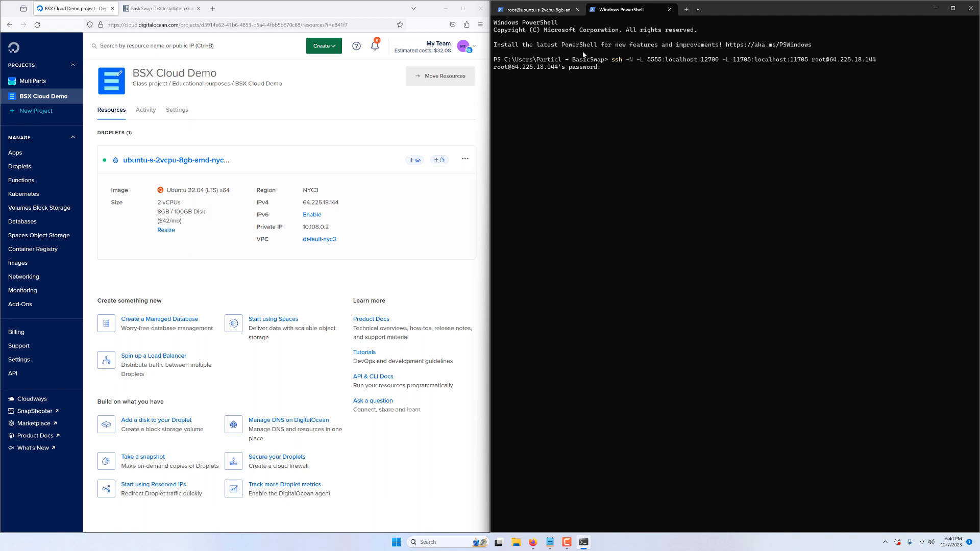
{"action": "mouse_move", "coordinate": [554, 93]}
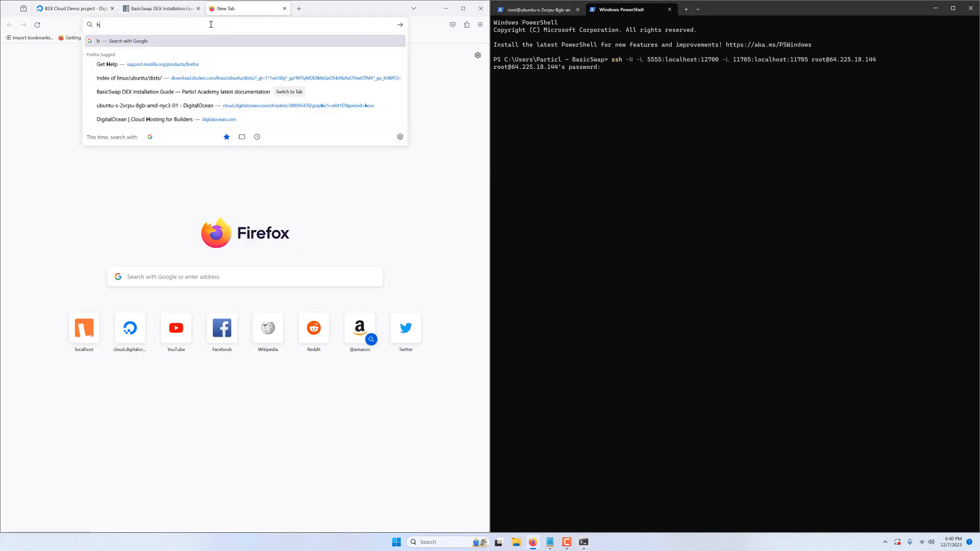
{"action": "type", "text": "ttp://localhost::"}
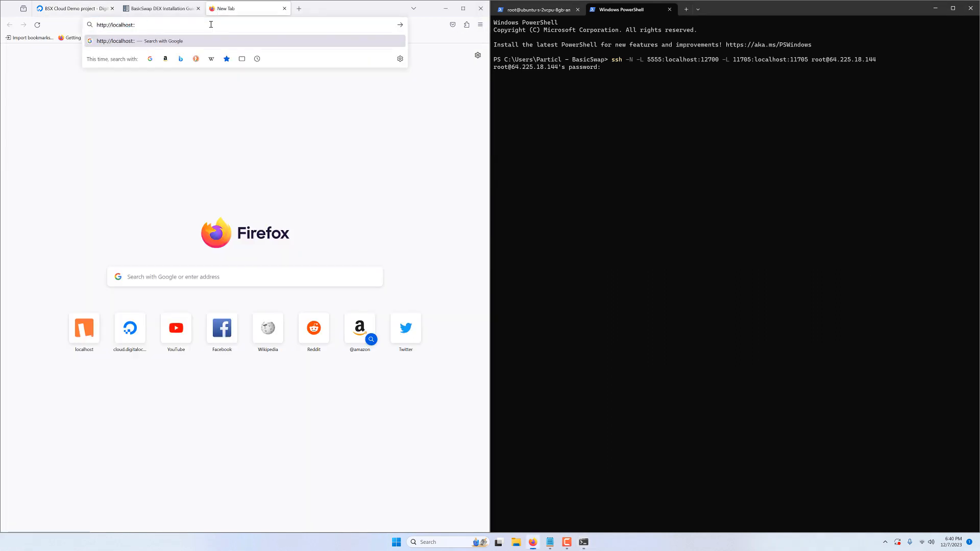
{"action": "key", "text": "Return"}
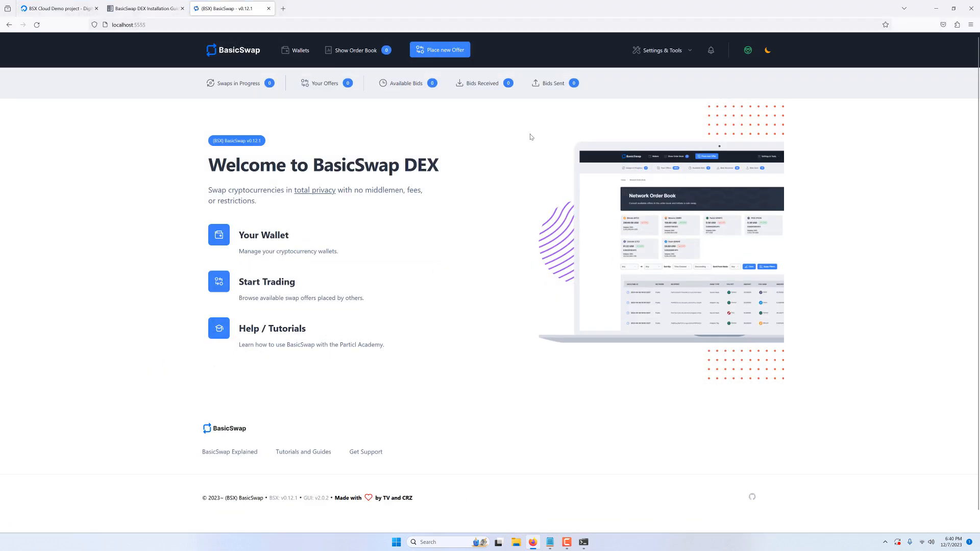
{"action": "mouse_move", "coordinate": [575, 522]}
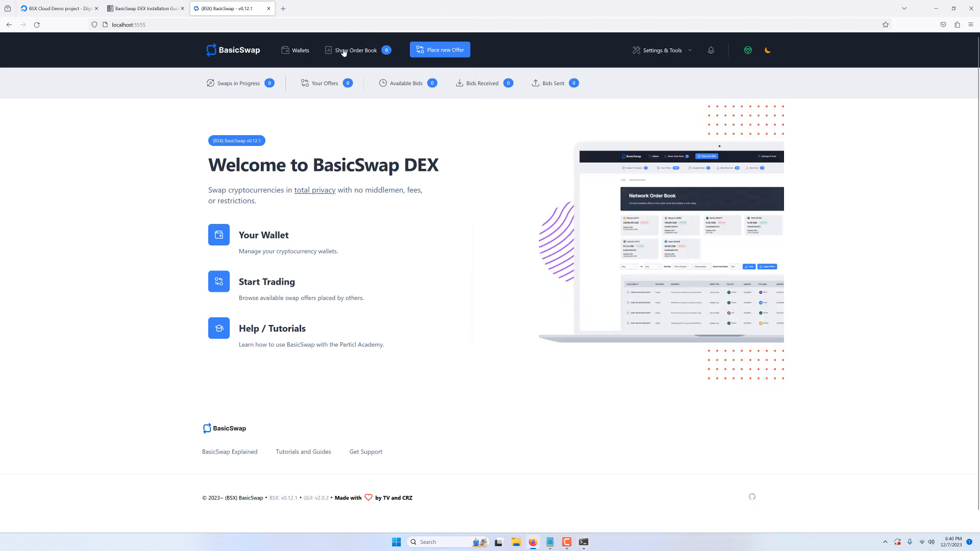
Refresh the Wallets overview so Particl shows 0.46% synced and Monero a zero balance at 1.45%.
{"action": "left_click", "coordinate": [300, 51]}
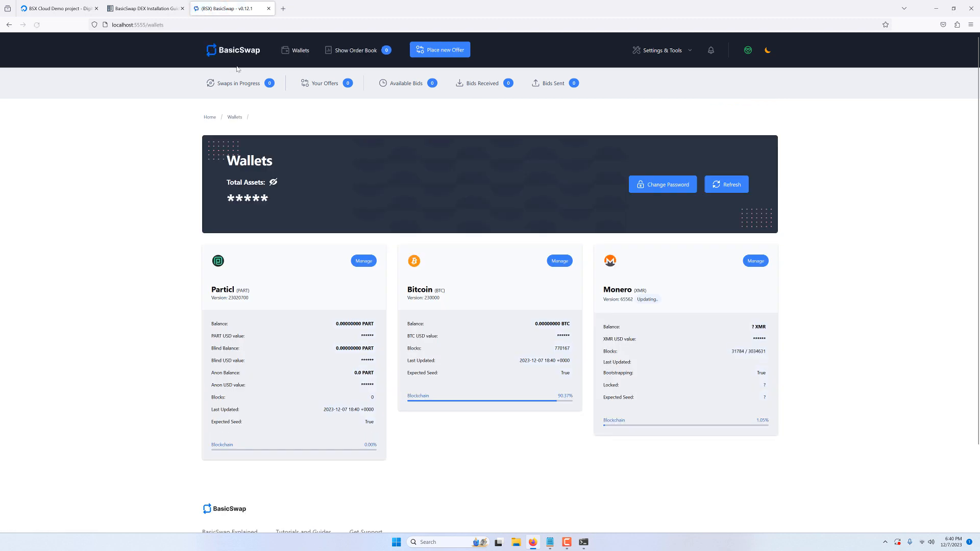
{"action": "scroll", "scroll_direction": "down", "scroll_amount": 3}
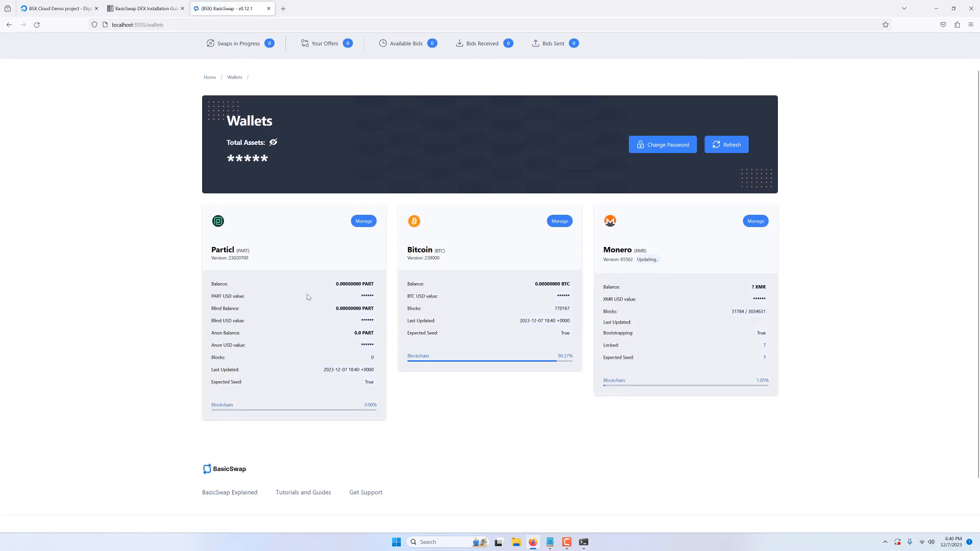
{"action": "mouse_move", "coordinate": [741, 218]}
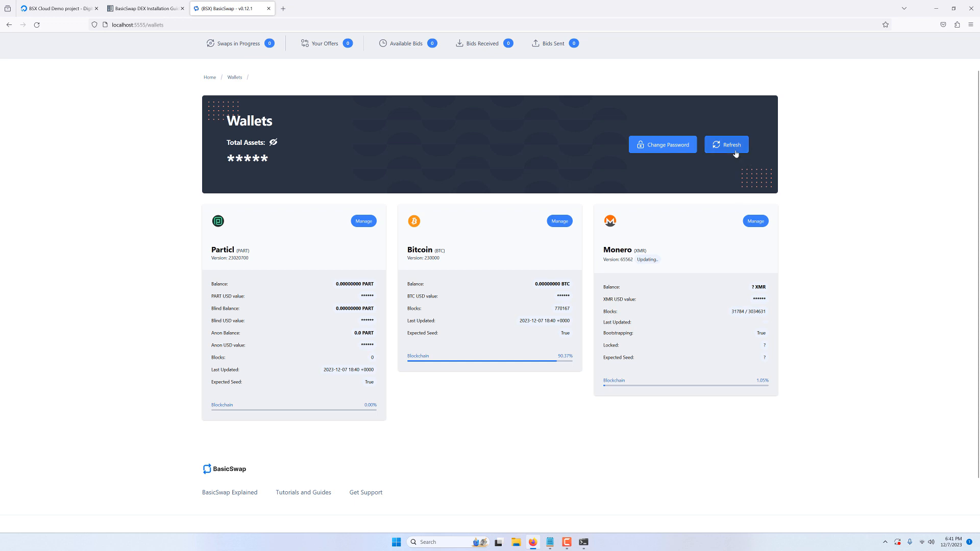
{"action": "left_click", "coordinate": [726, 145]}
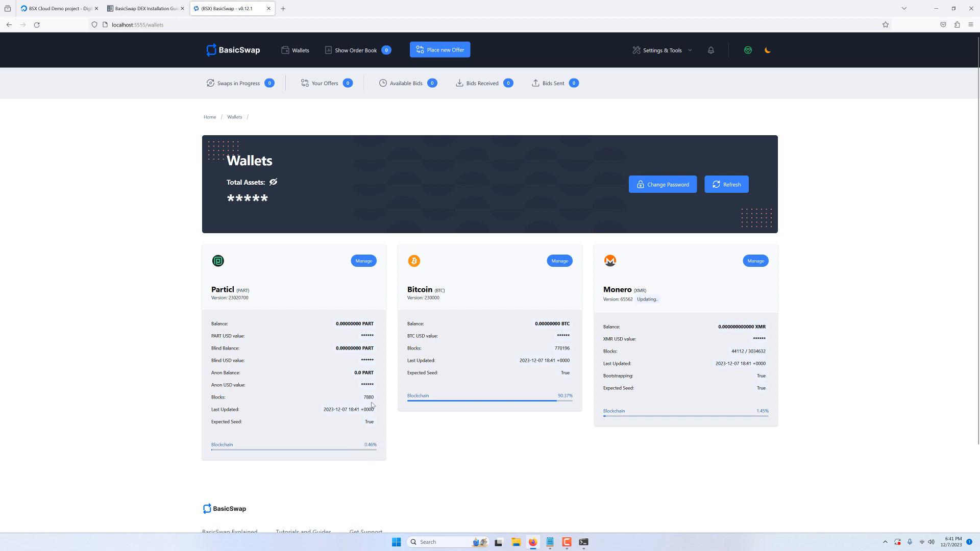
{"action": "left_click", "coordinate": [354, 50]}
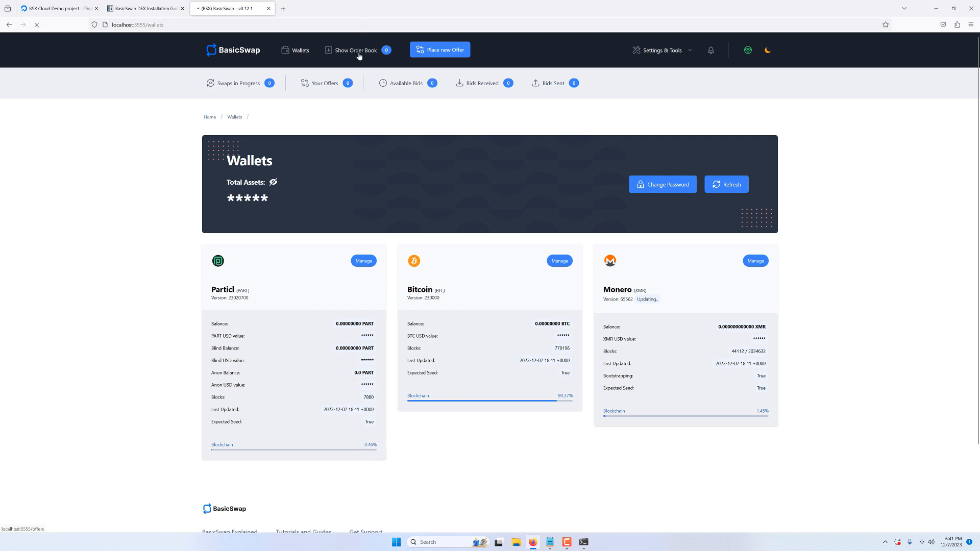
View the Network Order Book's BTC price chart, coin prices and the empty offers table.
{"action": "left_click", "coordinate": [354, 50]}
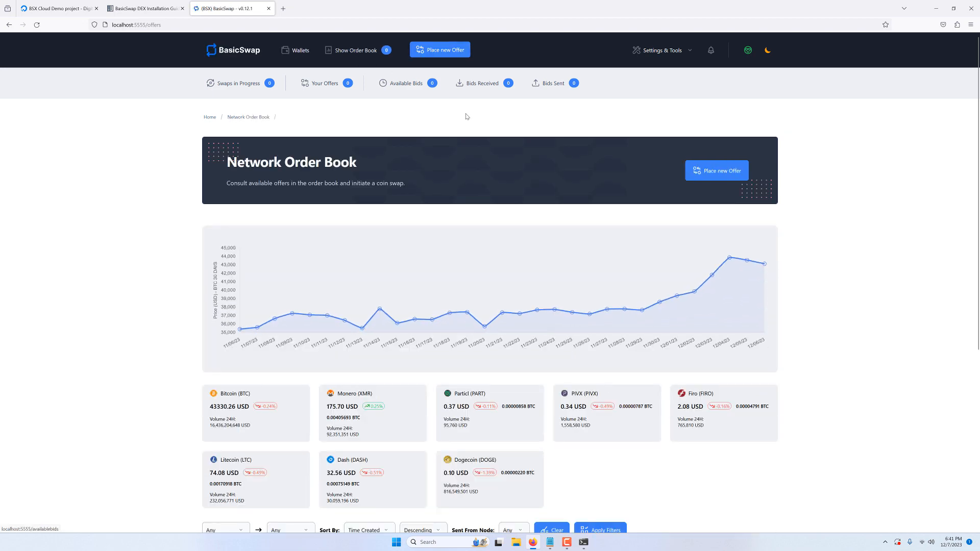
{"action": "scroll", "scroll_direction": "down", "scroll_amount": 3}
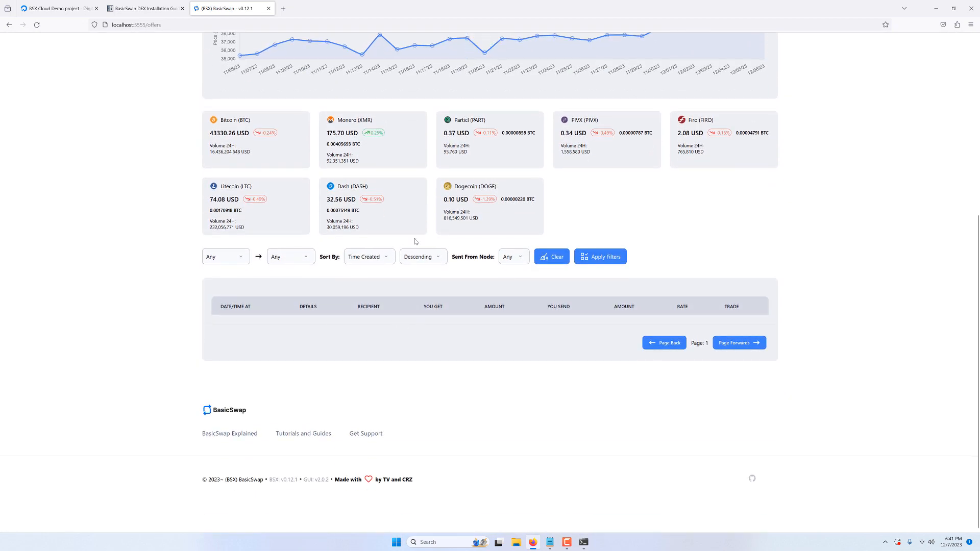
{"action": "scroll", "scroll_direction": "up", "scroll_amount": 3}
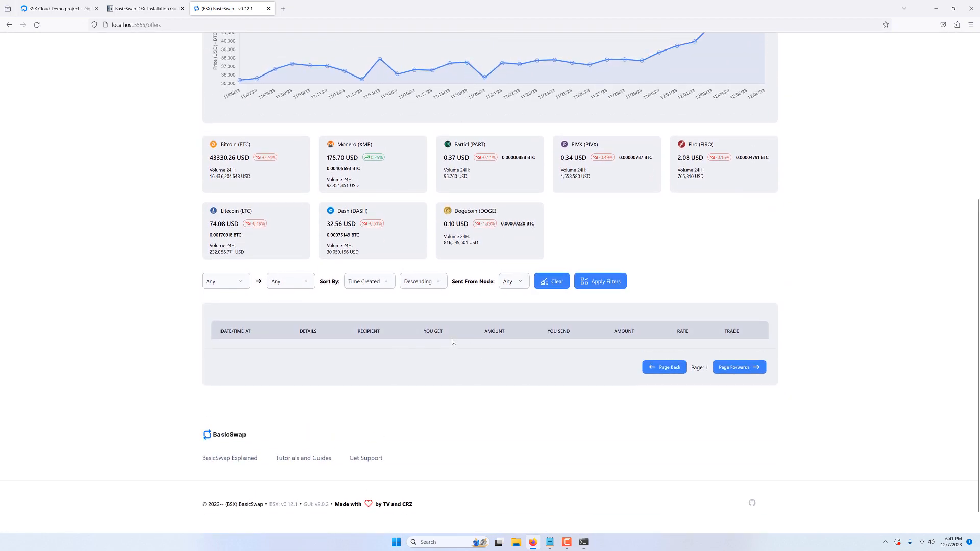
{"action": "scroll", "scroll_direction": "up", "scroll_amount": 3}
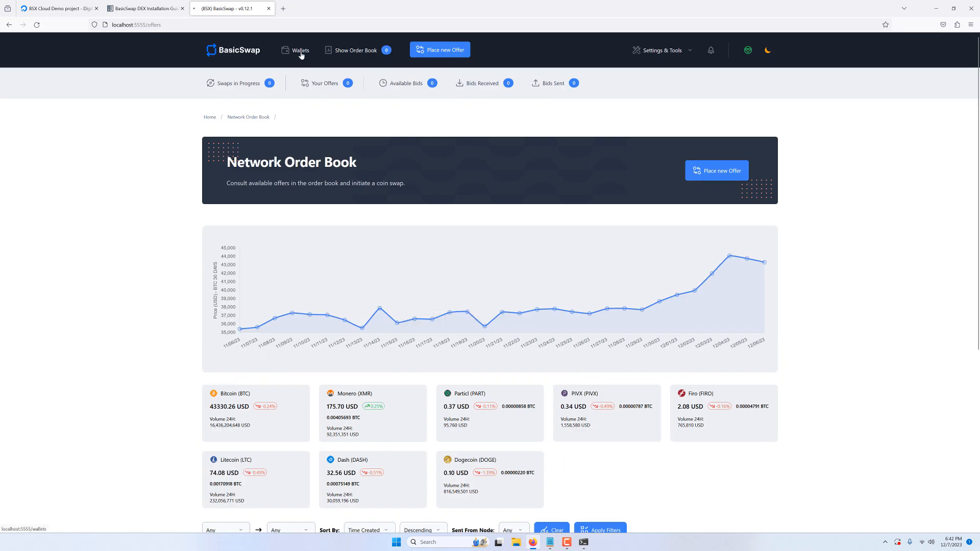
Return to Wallets and refresh until Particl reports 22458 blocks at 1.29% synced.
{"action": "left_click", "coordinate": [300, 50]}
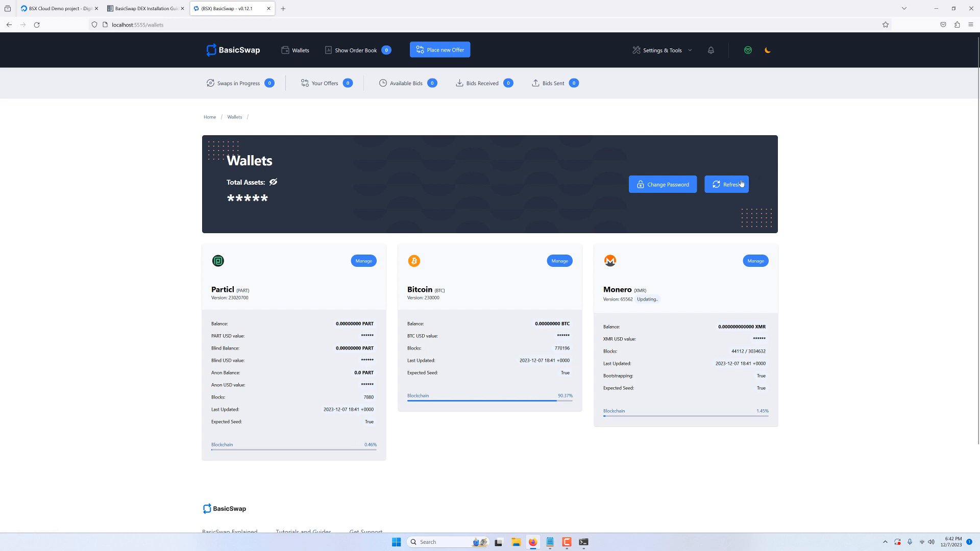
{"action": "mouse_move", "coordinate": [309, 451]}
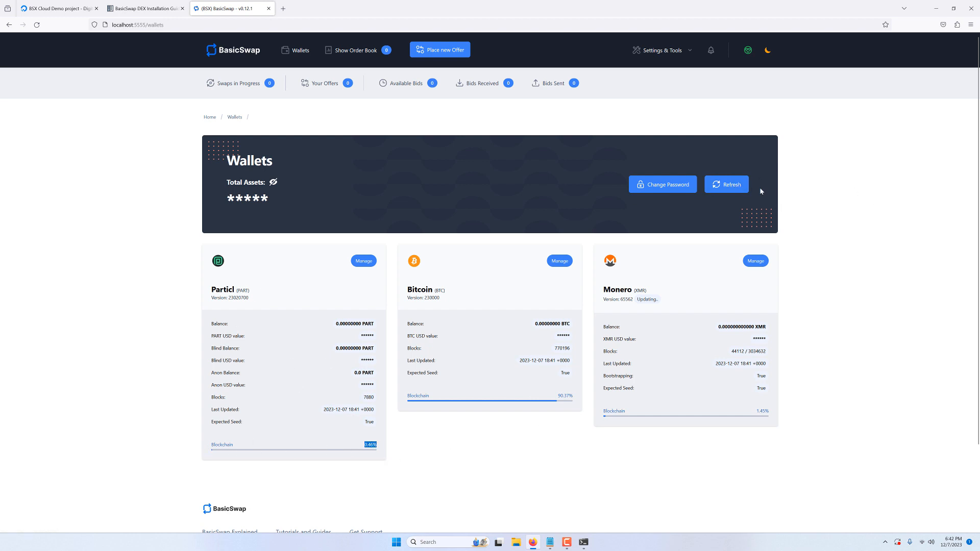
{"action": "left_click", "coordinate": [726, 184]}
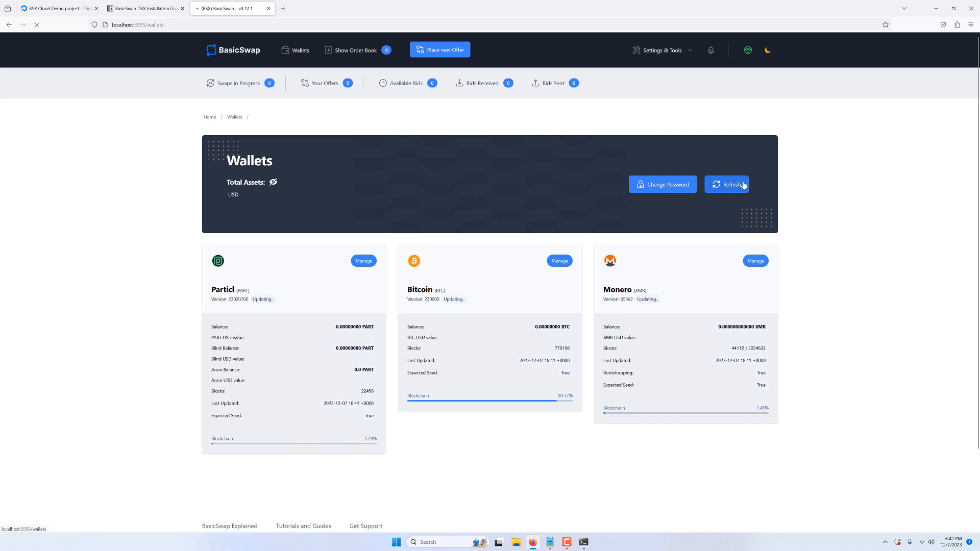
{"action": "left_click", "coordinate": [272, 182]}
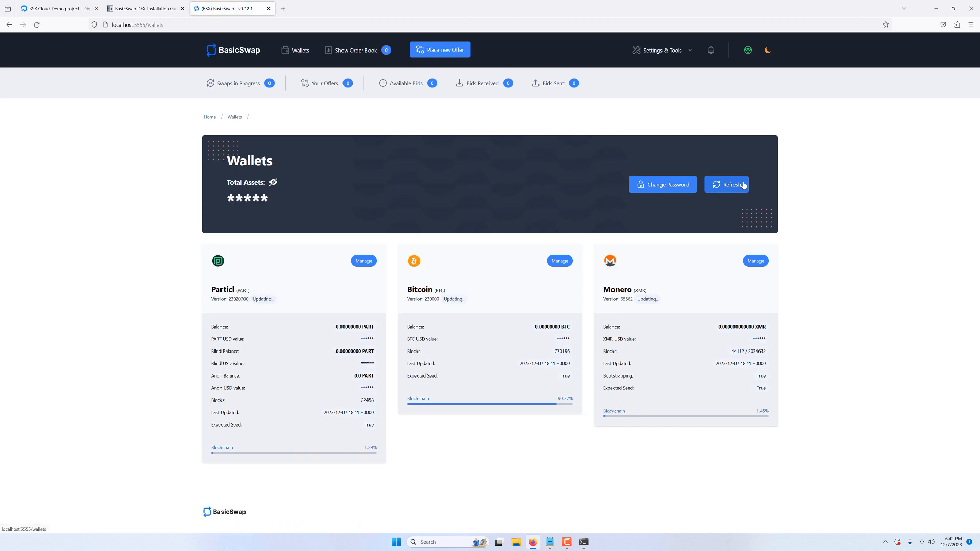
{"action": "left_click", "coordinate": [727, 184]}
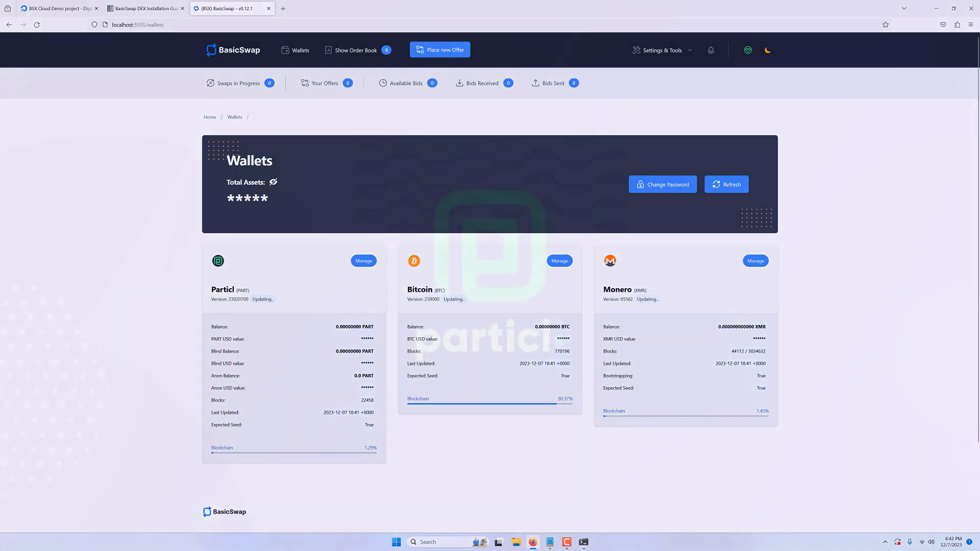